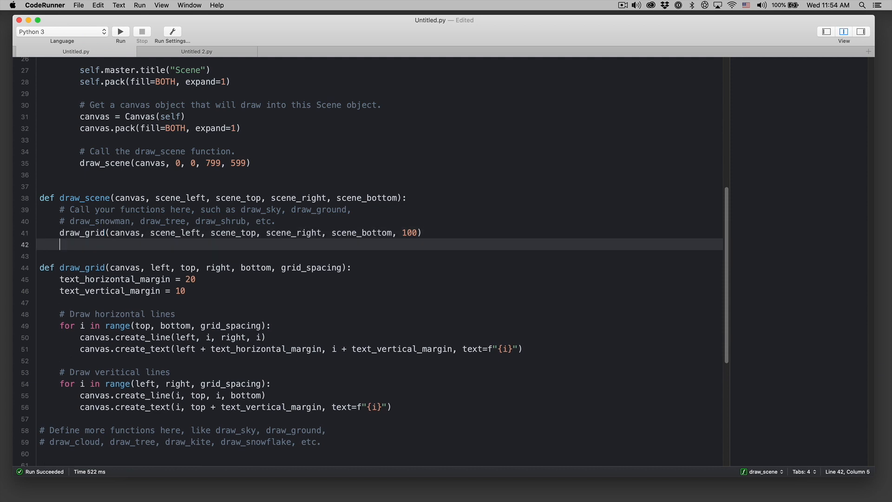
# Define def draw_sun(canvas, x, y): above draw_grid and move into its empty body.
pyautogui.write('def d')
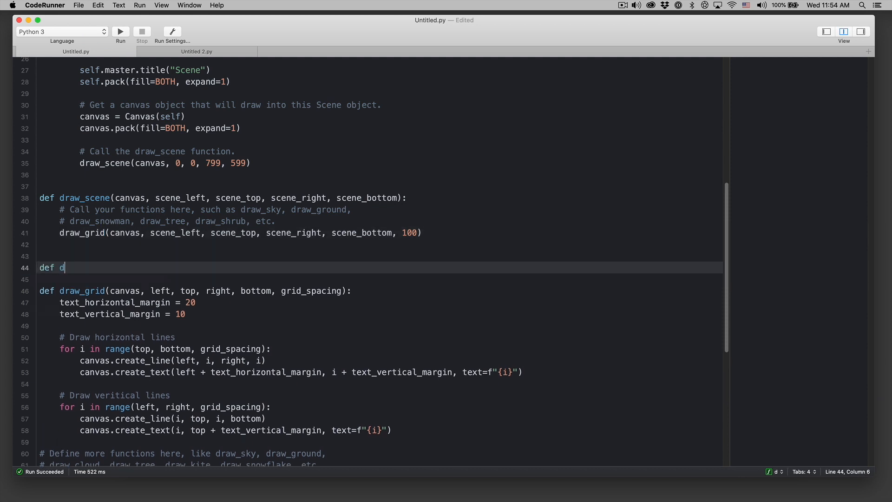
pyautogui.write('raw_sun():')
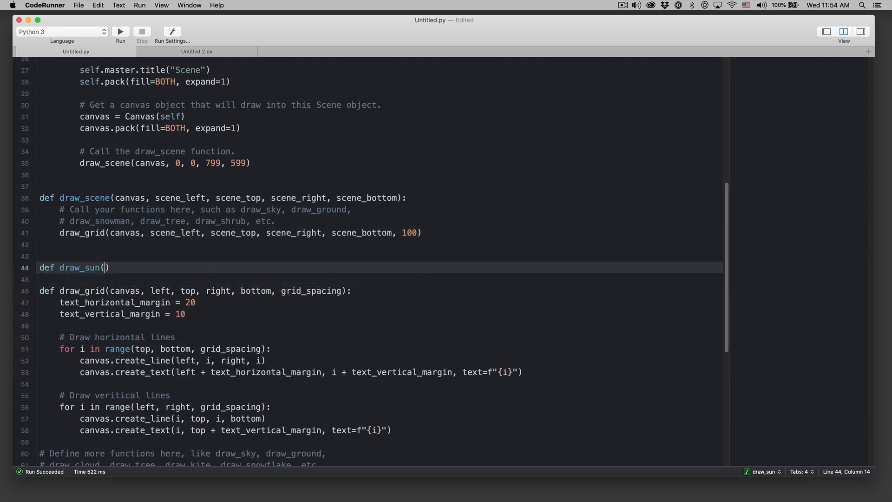
pyautogui.write('canvas,')
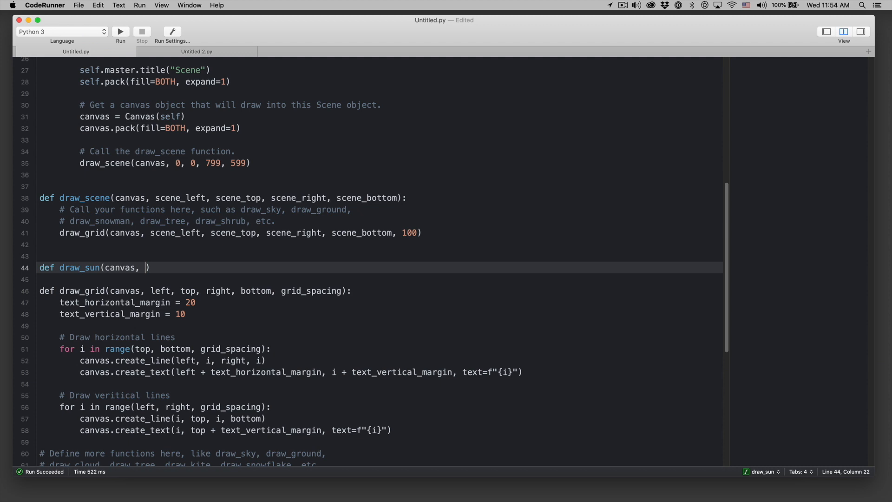
pyautogui.write('x,')
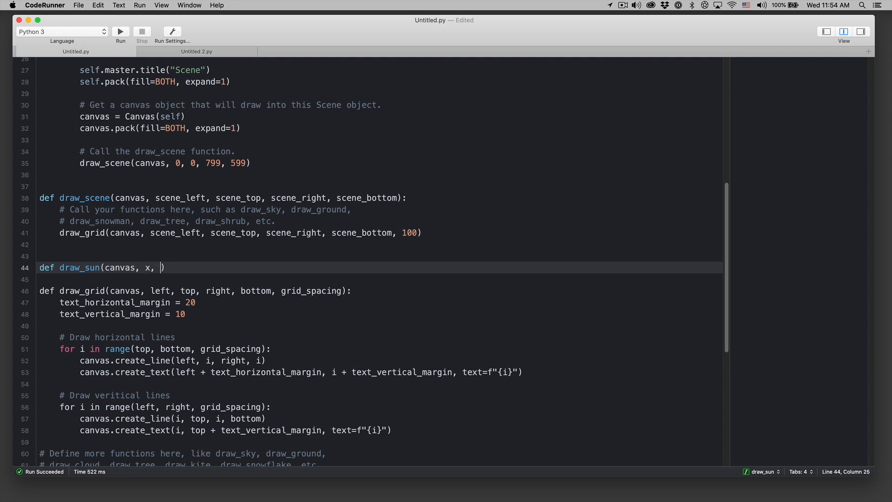
pyautogui.write('y')
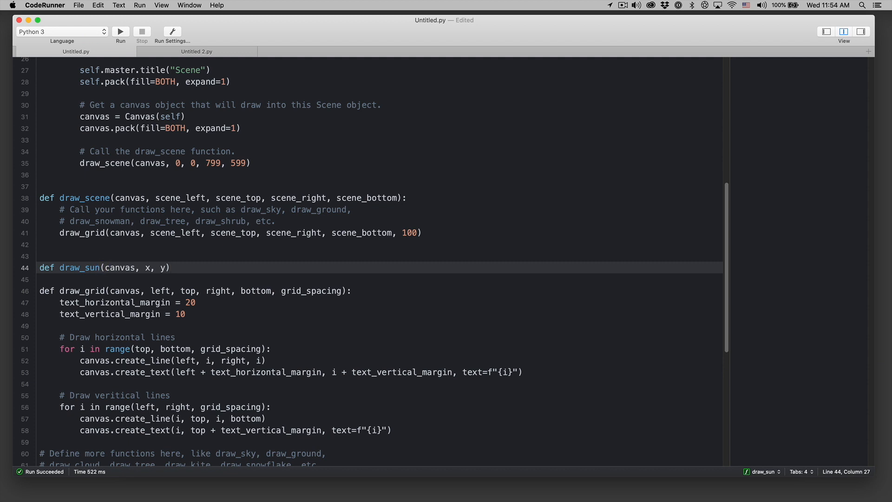
pyautogui.write(':')
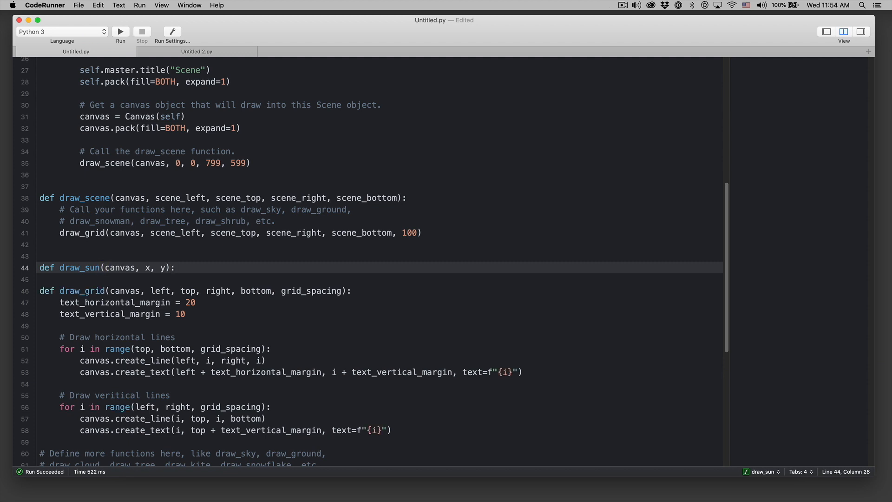
pyautogui.click(175, 268)
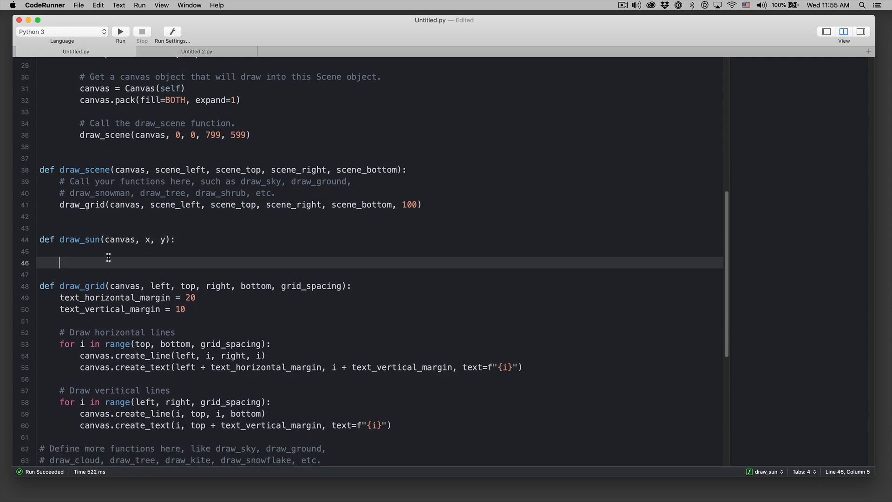
pyautogui.scroll(3)
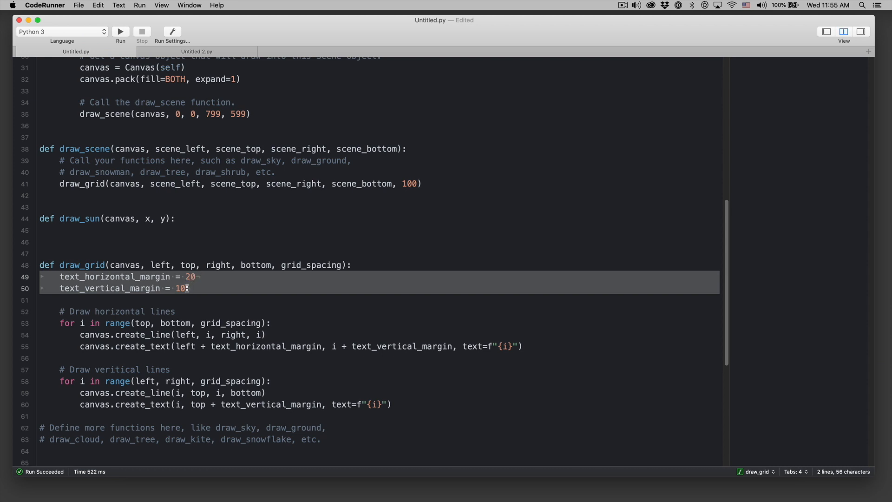
pyautogui.click(125, 264)
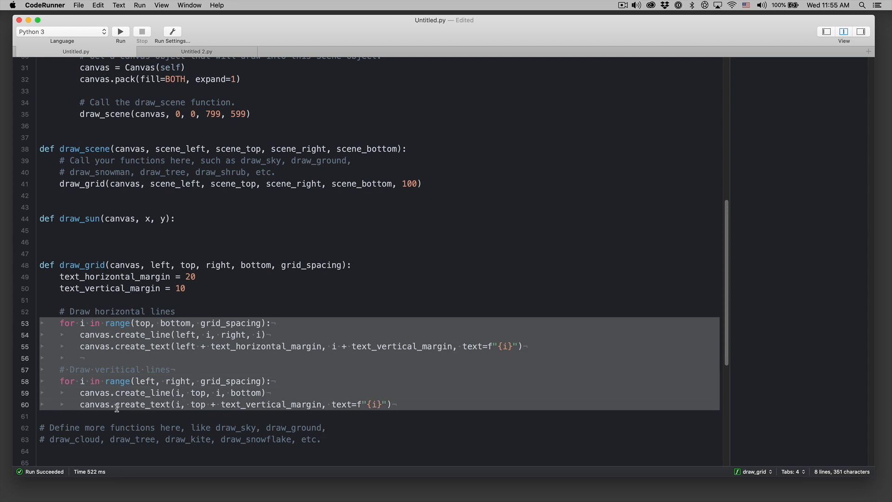
pyautogui.click(121, 312)
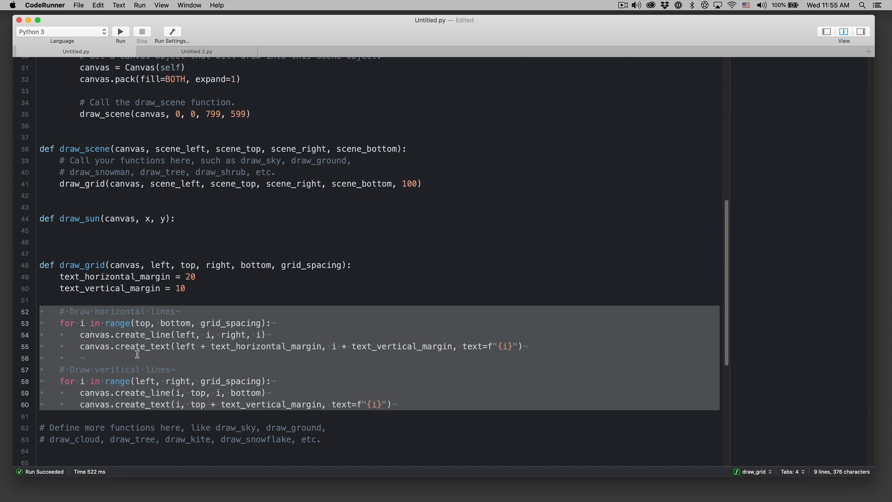
pyautogui.moveTo(224, 339)
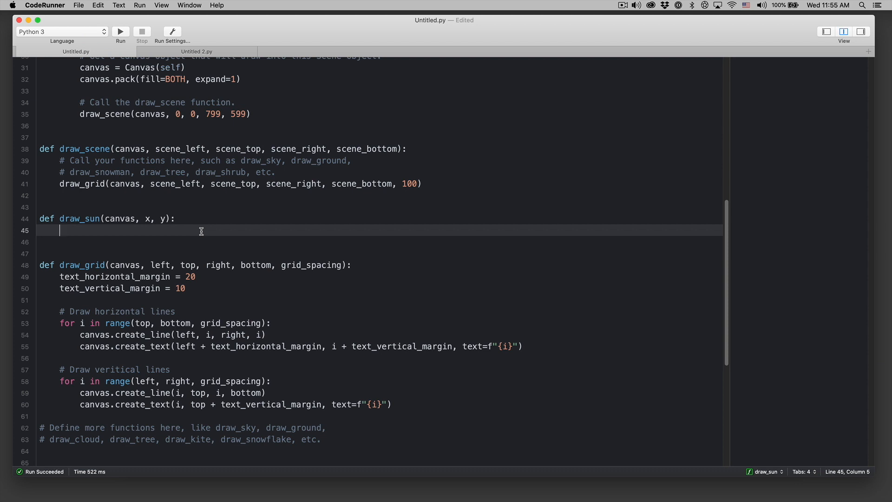
# Begin the call canvas.create_oval(x, y inside draw_sun's body.
pyautogui.write('canvas.')
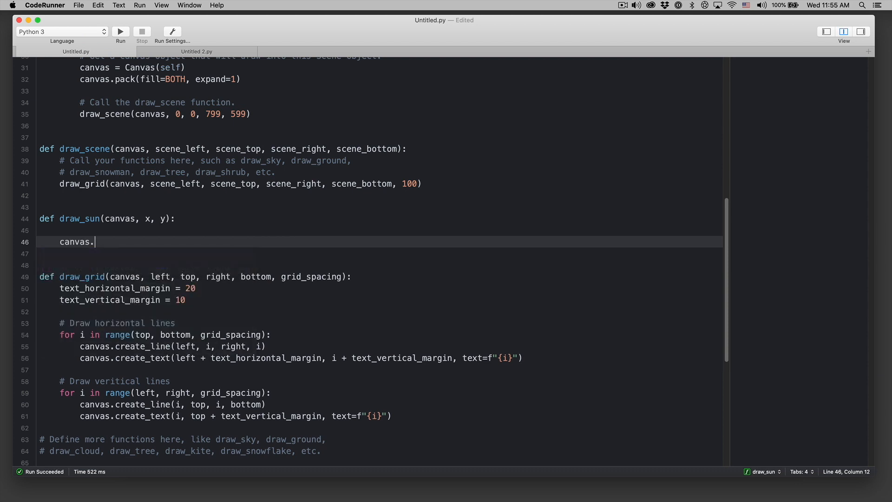
pyautogui.write('cre')
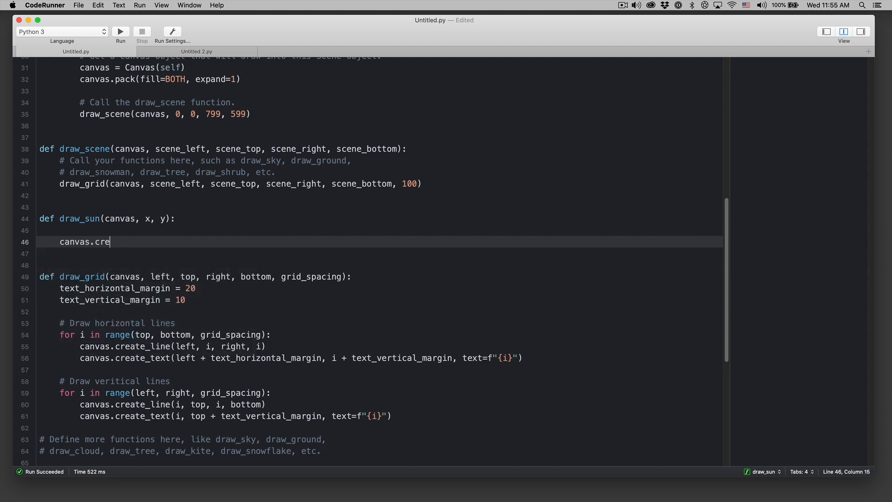
pyautogui.write('ate_oval')
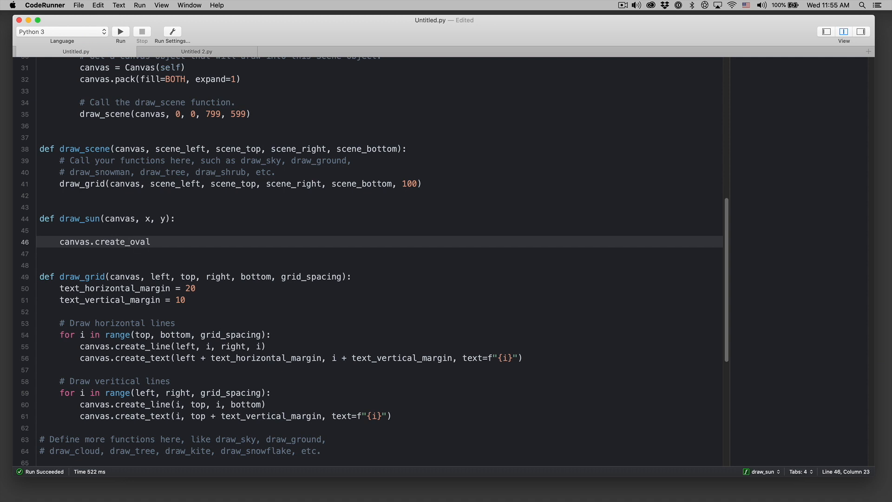
pyautogui.write('()')
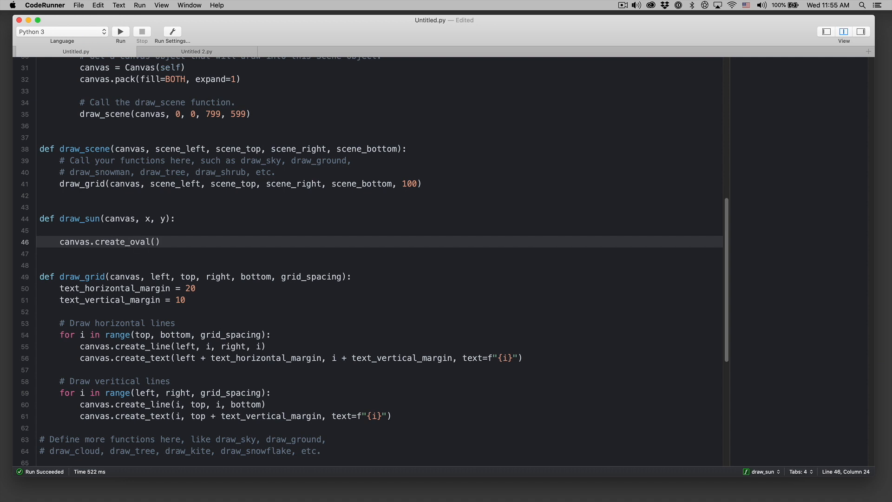
pyautogui.write('x,')
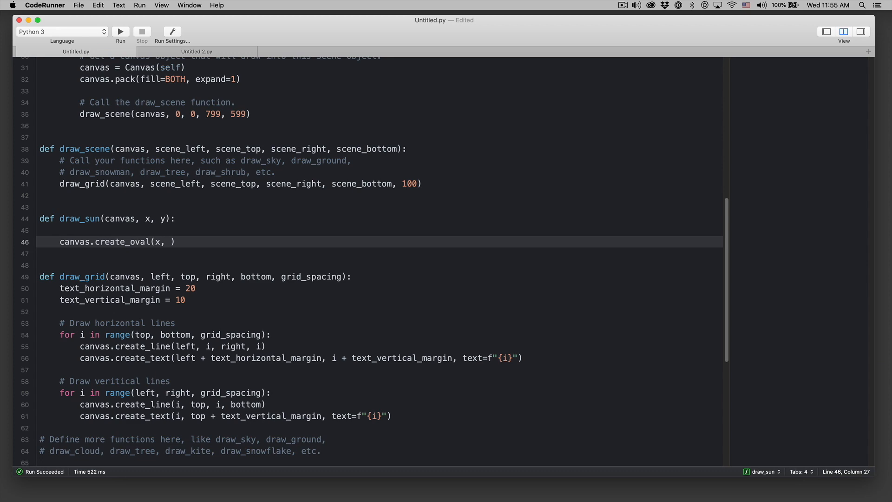
pyautogui.write('y')
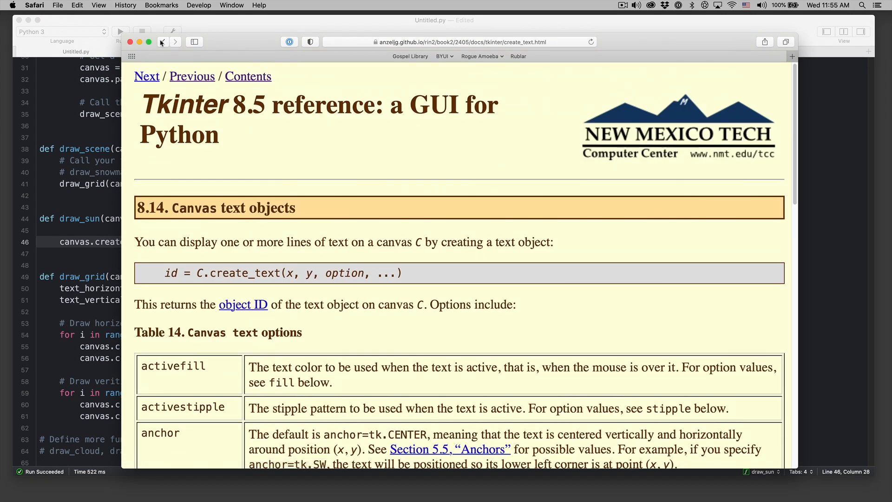
# Open the Canvas oval objects reference and scroll to the create_oval syntax.
pyautogui.click(163, 41)
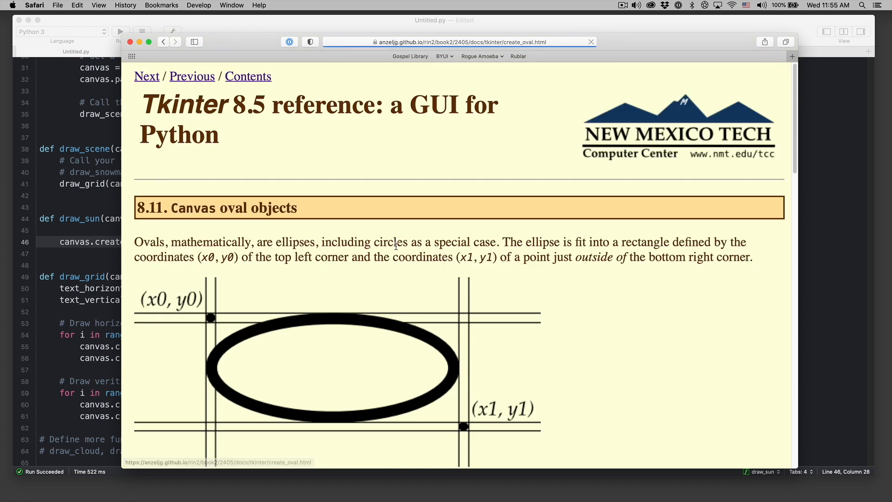
pyautogui.scroll(-3)
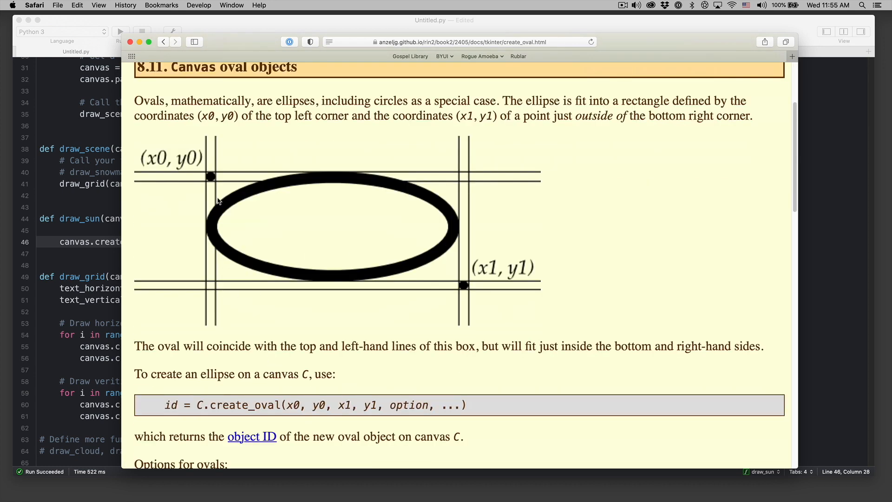
pyautogui.moveTo(414, 276)
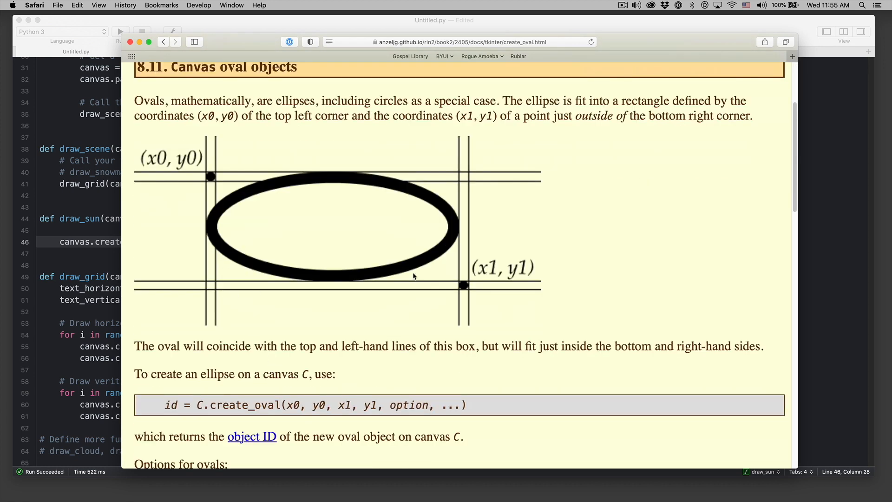
pyautogui.moveTo(72, 232)
pyautogui.write(', ')
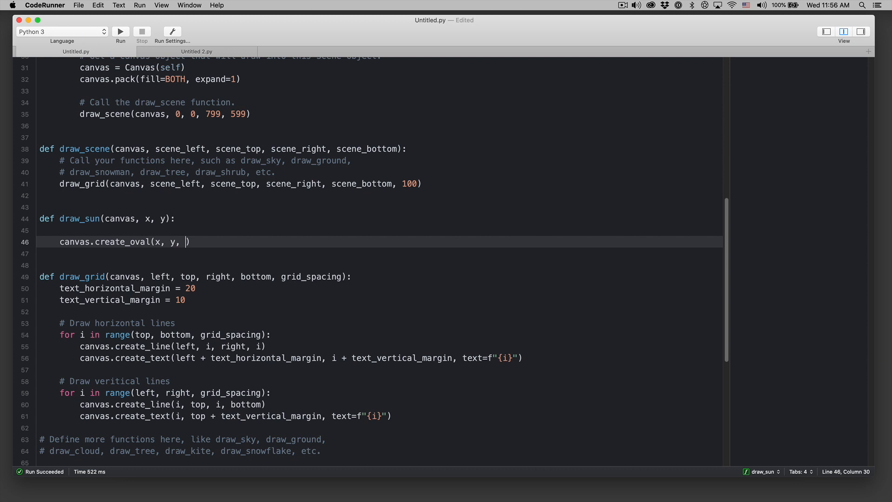
# Complete create_oval with x + 100, y + 100 and fill="#FFF7B4" copied from ColorSlurp.
pyautogui.write('x + 1')
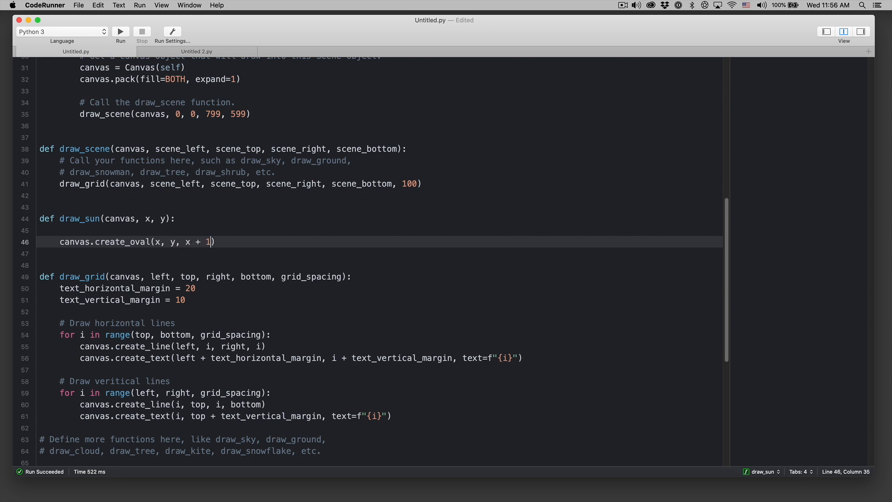
pyautogui.write('00, y + 100')
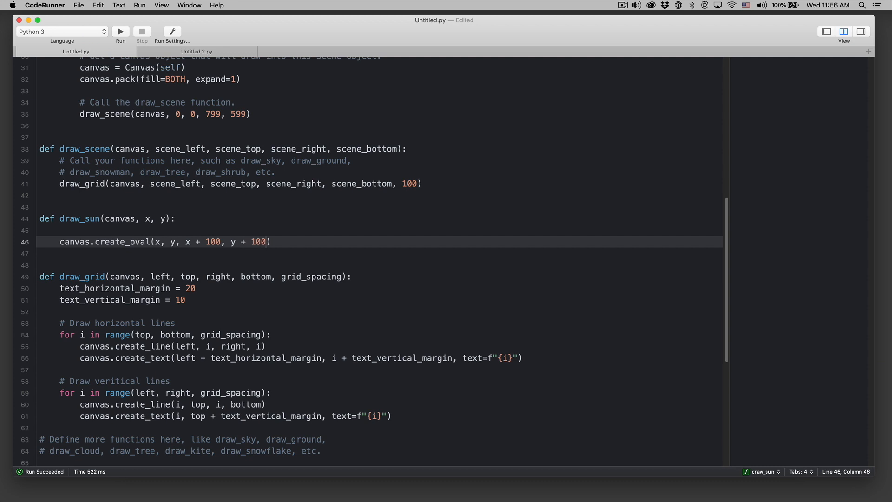
pyautogui.write(', fill="')
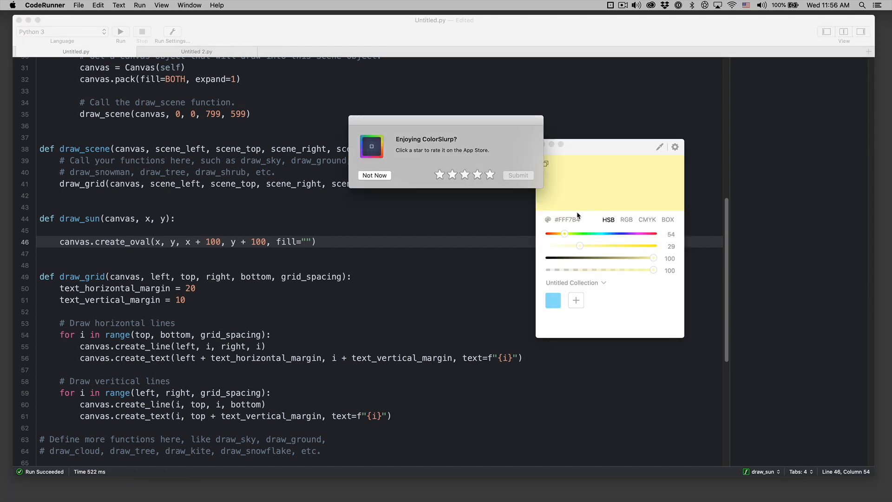
pyautogui.click(374, 175)
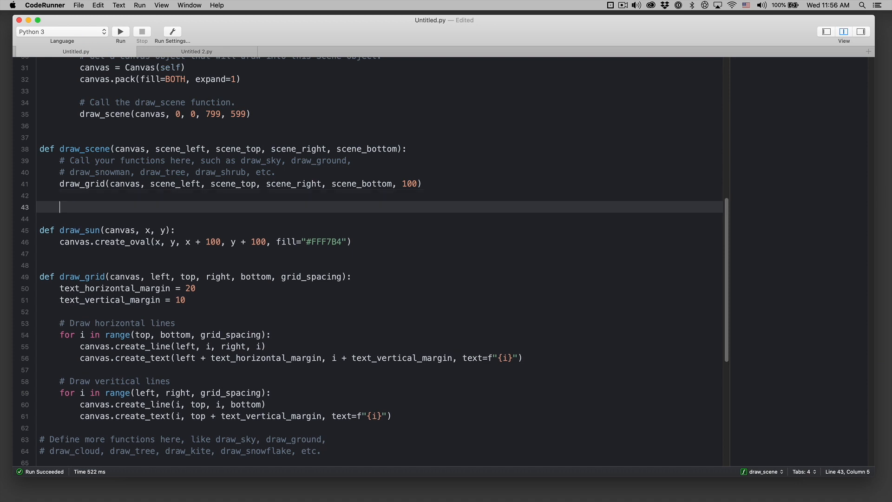
# Call draw_sun(canvas, 200, 200) in draw_scene, run the scene, and start a size= argument.
pyautogui.write('draw_sun(canvas,')
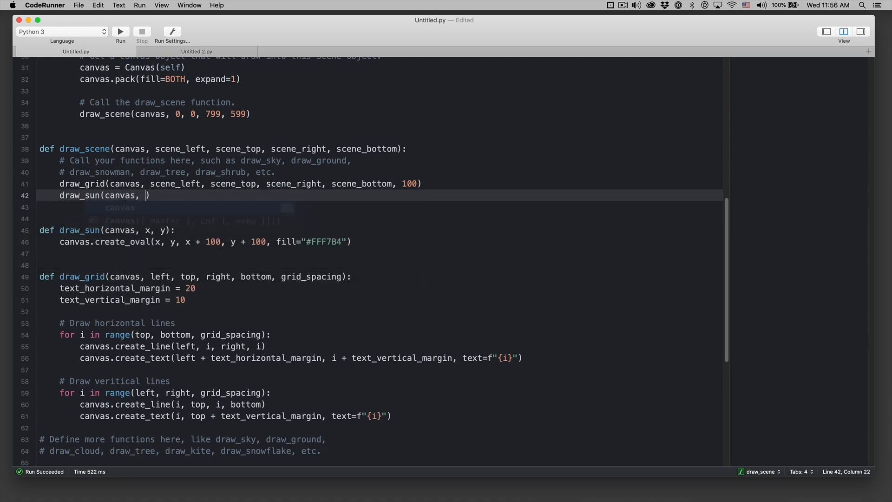
pyautogui.write('20')
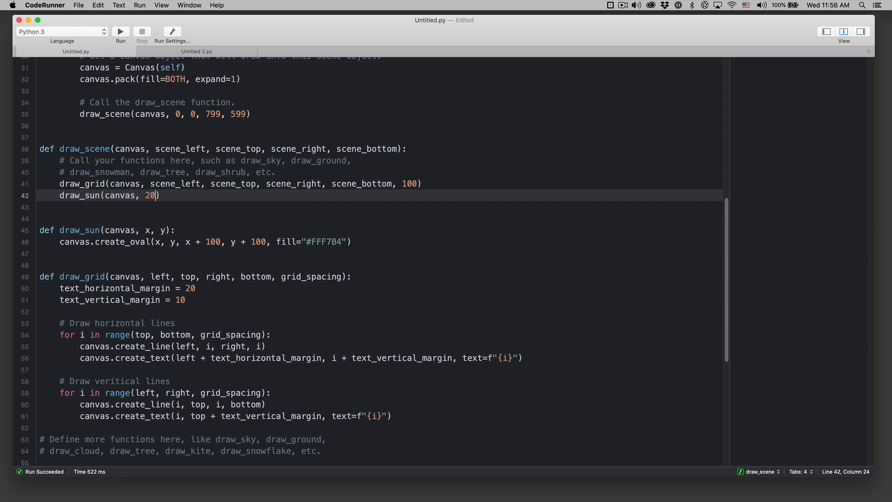
pyautogui.click(119, 31)
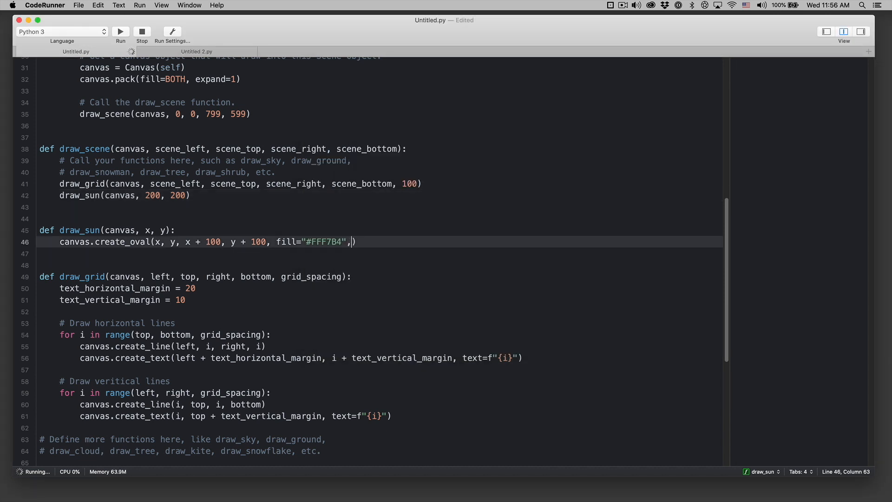
pyautogui.write('size=')
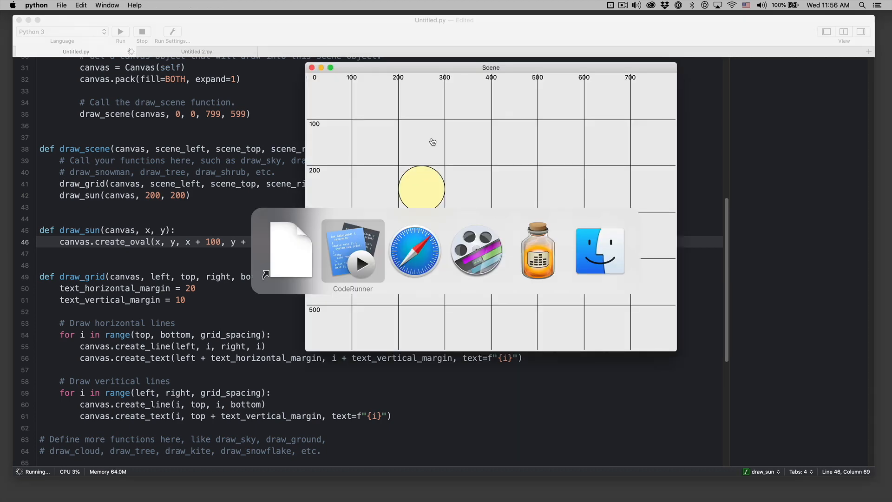
# Consult the Tkinter create_oval options table (width, outline) in Safari.
pyautogui.click(415, 250)
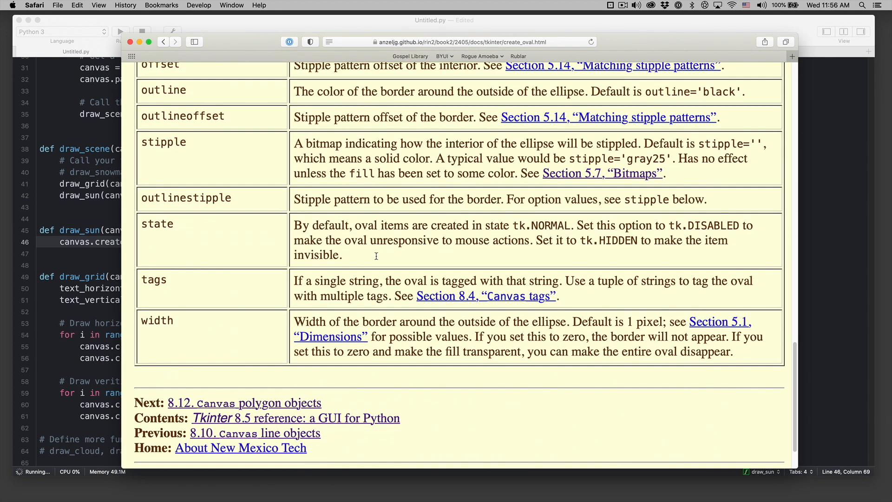
pyautogui.doubleClick(157, 319)
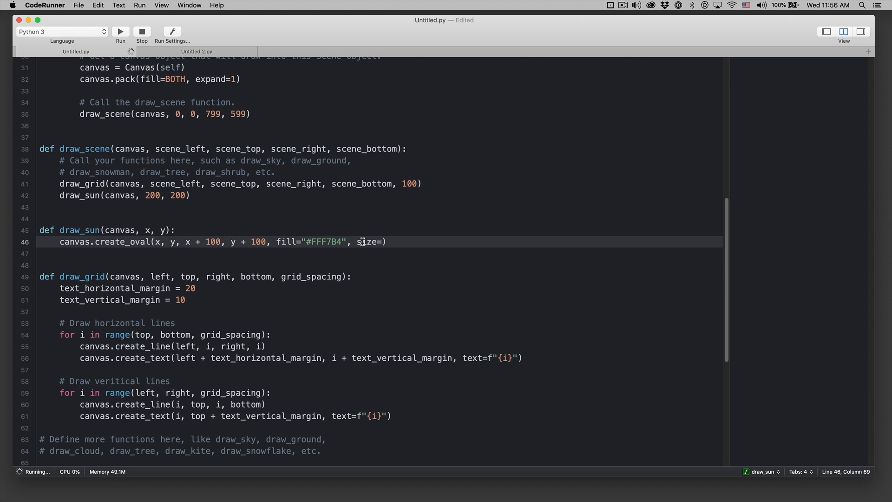
# Replace size= with width=False in create_oval and rerun the script.
pyautogui.write('width=Fal')
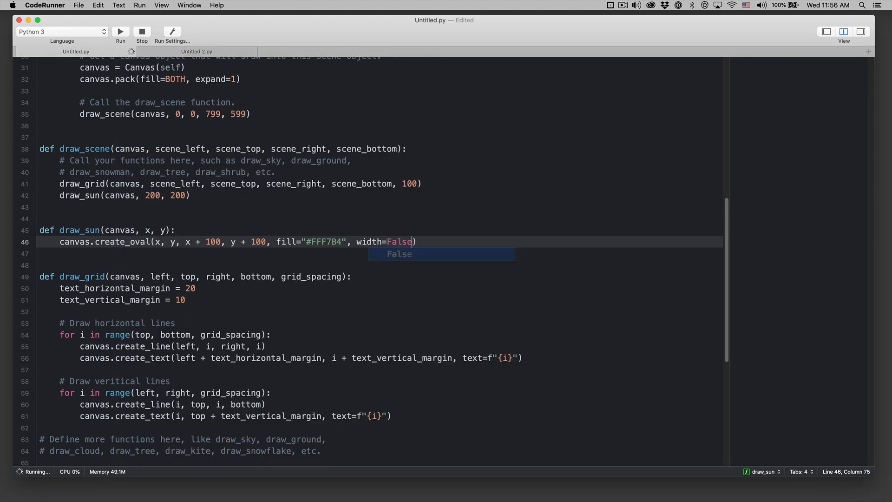
pyautogui.click(120, 31)
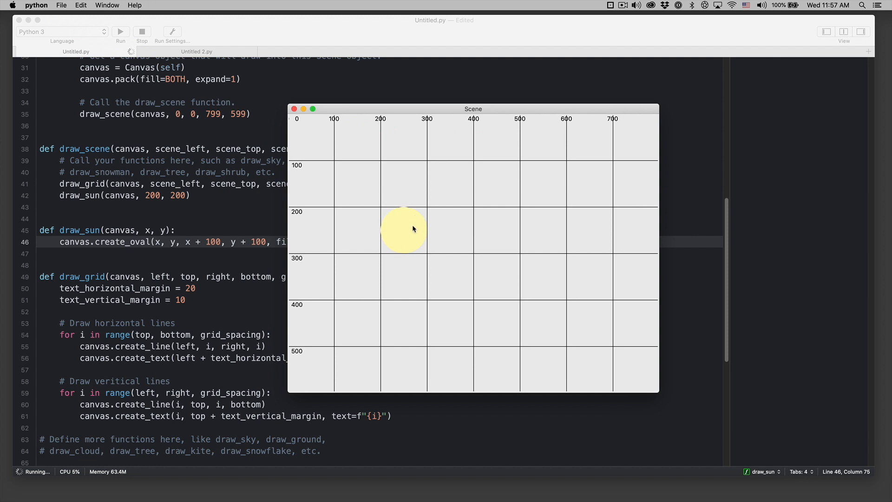
pyautogui.moveTo(395, 211)
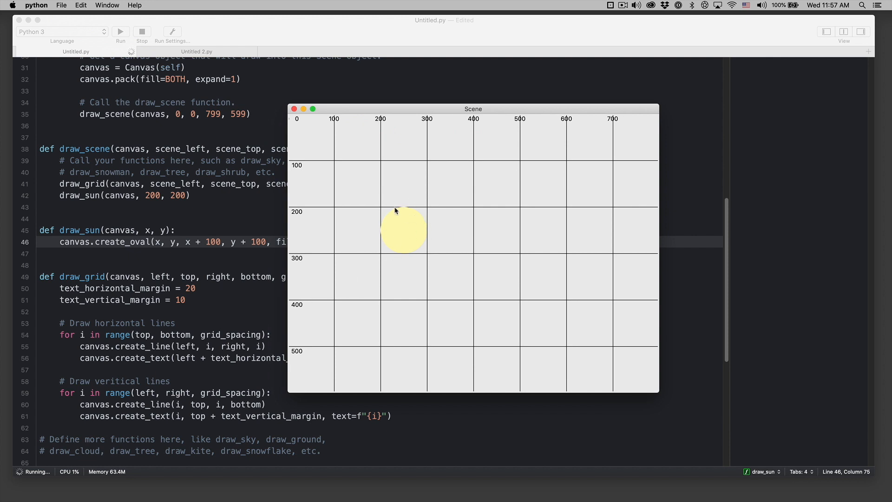
pyautogui.moveTo(212, 230)
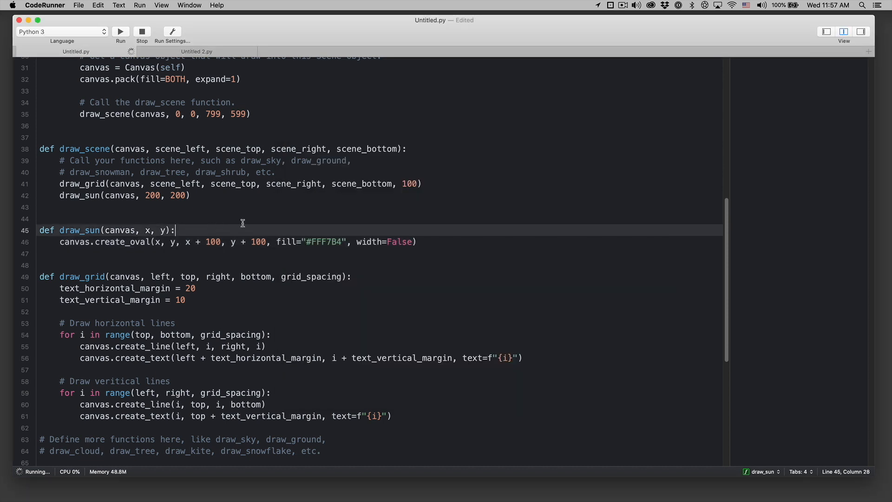
# Rerun the script to confirm the sun at 200, 200 has no outline.
pyautogui.click(120, 31)
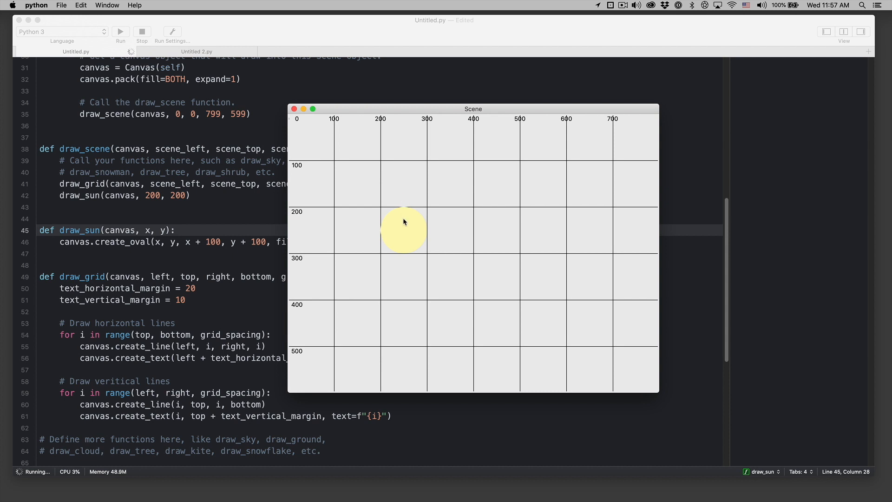
pyautogui.moveTo(395, 267)
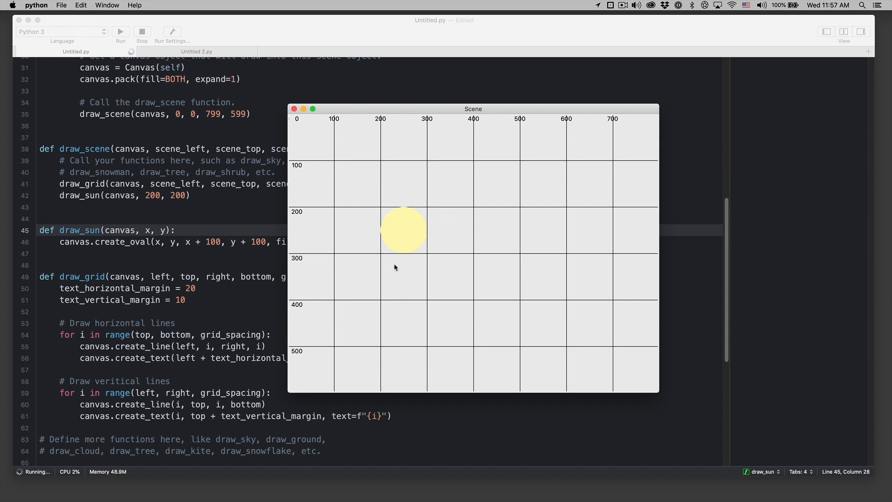
pyautogui.moveTo(398, 226)
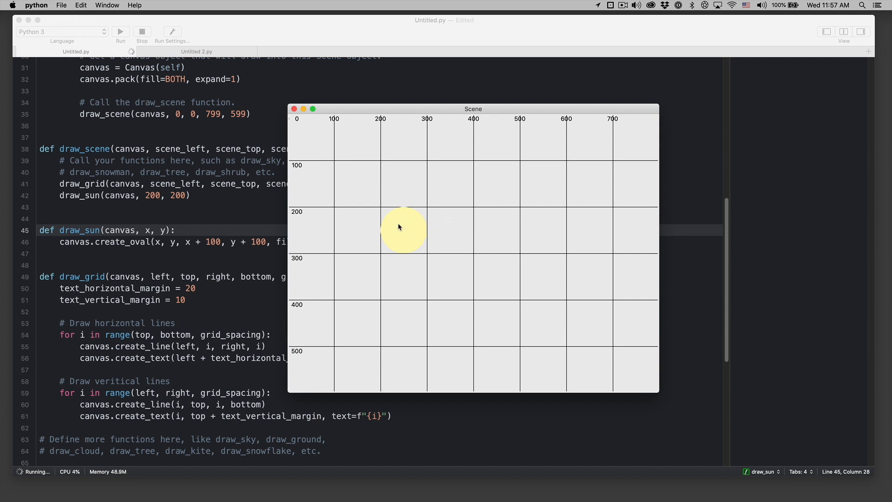
pyautogui.moveTo(403, 230)
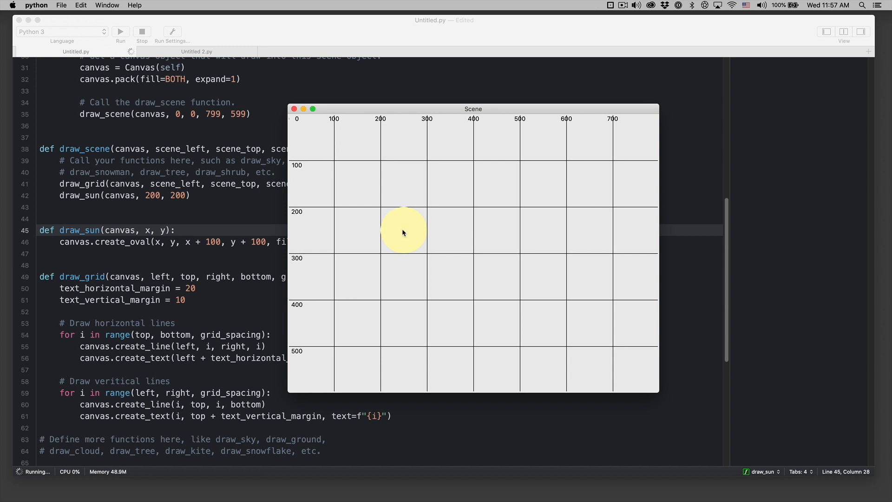
pyautogui.moveTo(405, 240)
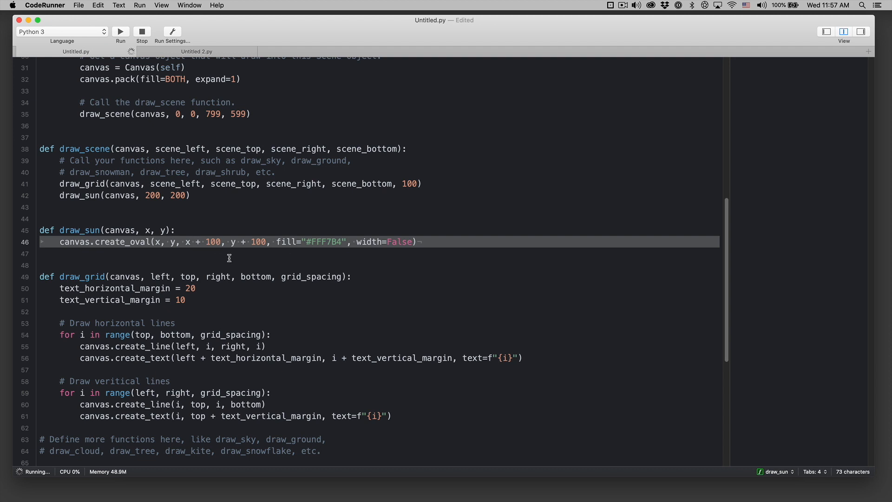
pyautogui.moveTo(264, 257)
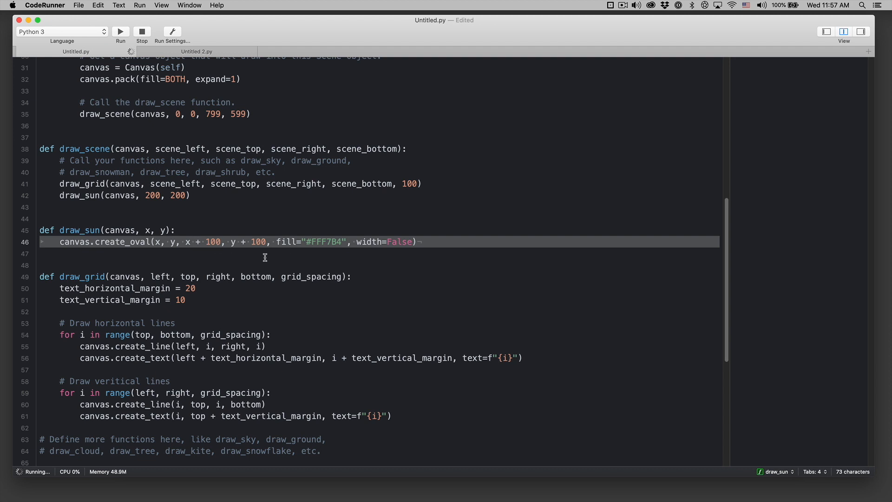
pyautogui.moveTo(234, 245)
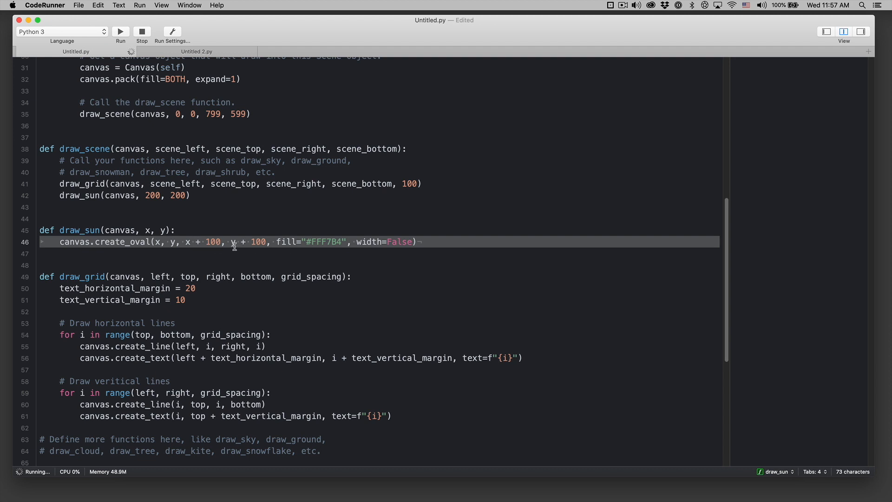
# Add sun_width = 100 and sun_height = 100 lines above the oval call.
pyautogui.press('Return')
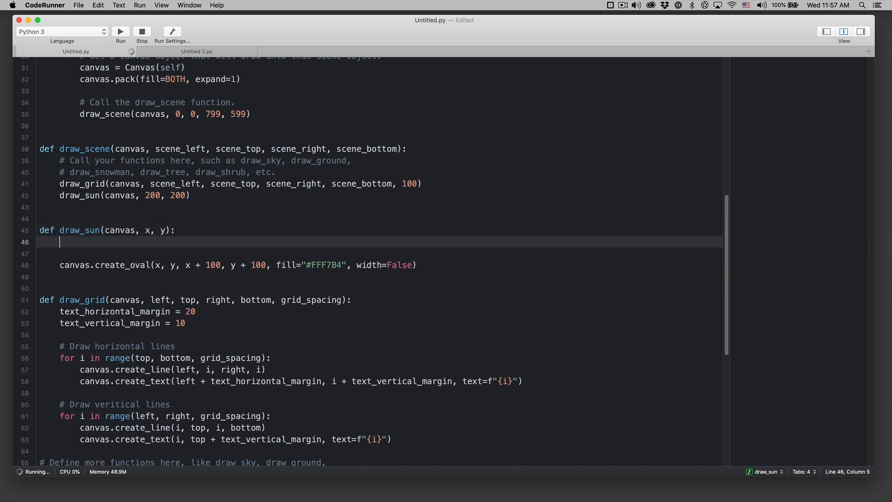
pyautogui.write('sun_width = 100')
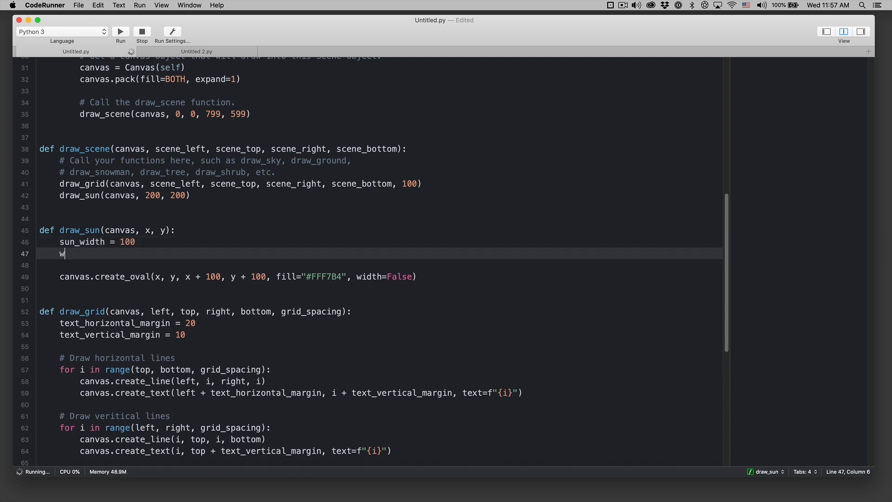
pyautogui.write('un_hei')
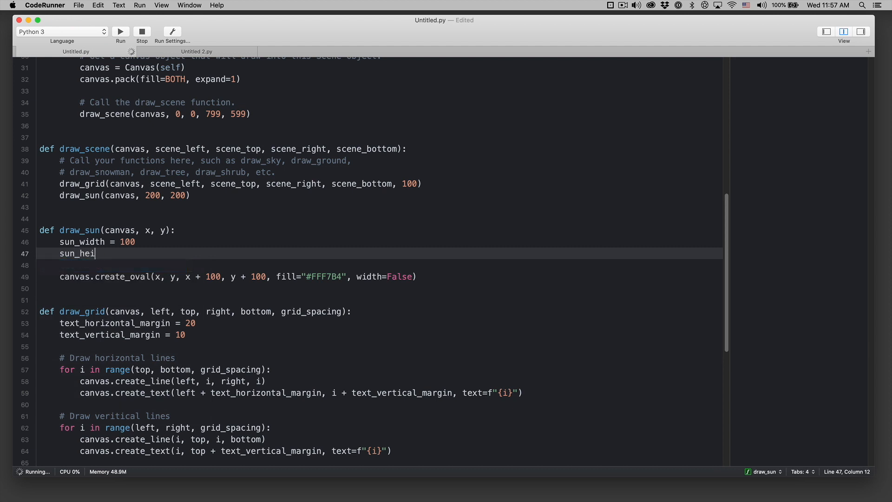
pyautogui.write('ght = 100')
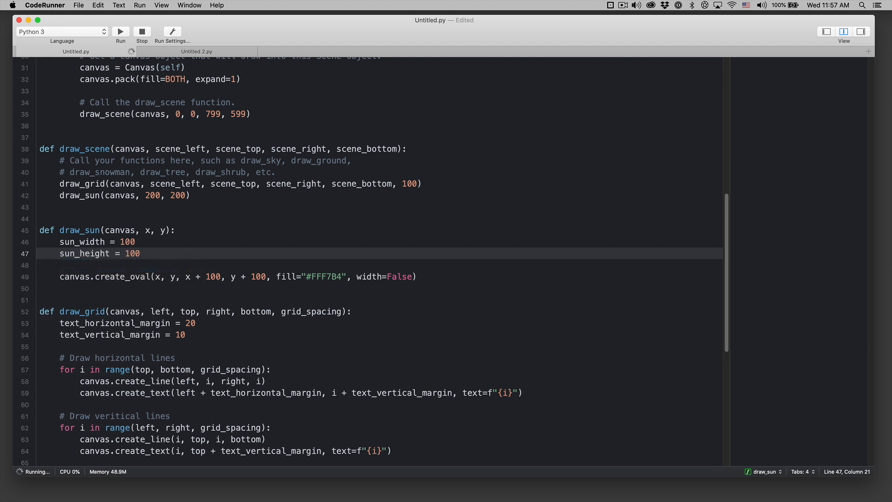
# Replace the oval's hard-coded 100s with sun_width and sun_height.
pyautogui.doubleClick(213, 276)
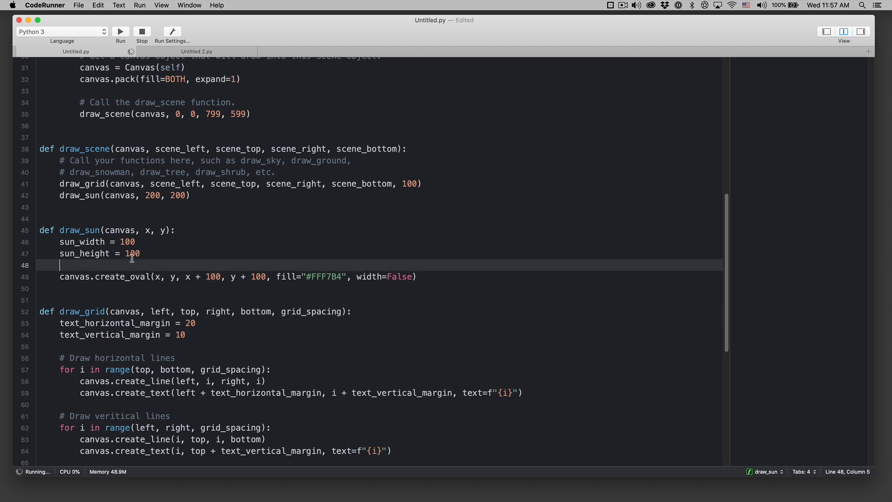
pyautogui.moveTo(93, 245)
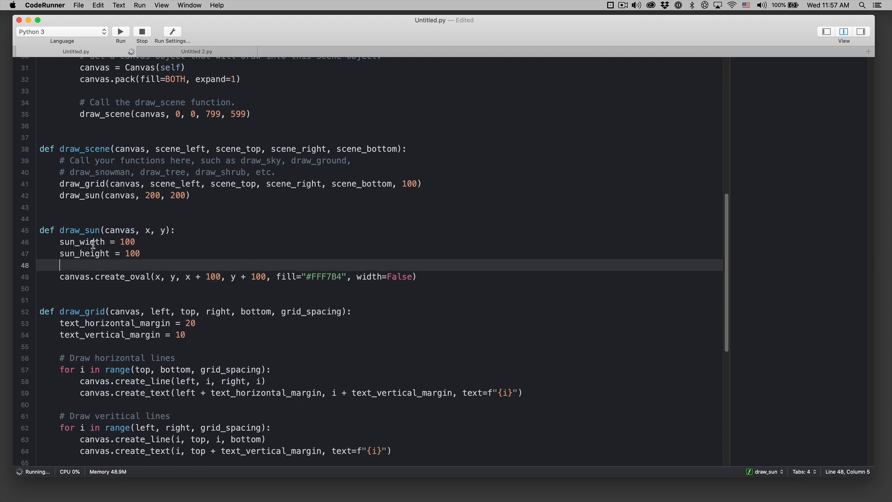
pyautogui.write('sun_width')
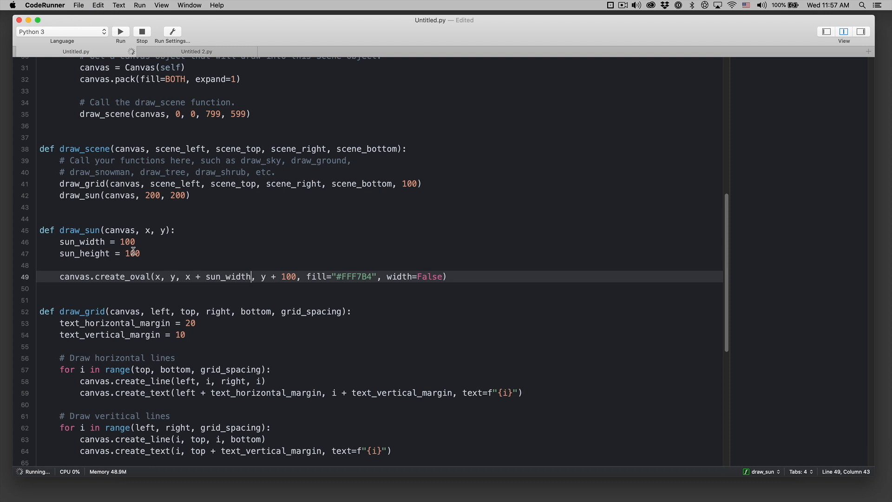
pyautogui.doubleClick(287, 276)
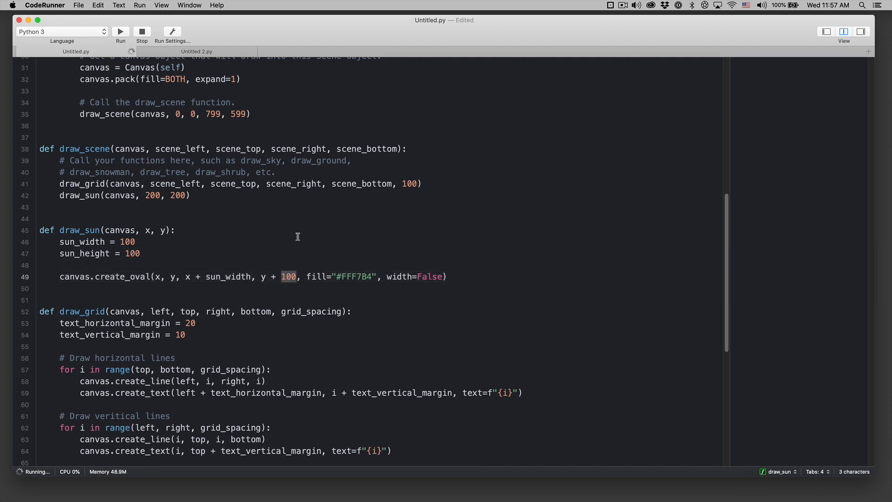
pyautogui.click(120, 31)
pyautogui.write('sun_height')
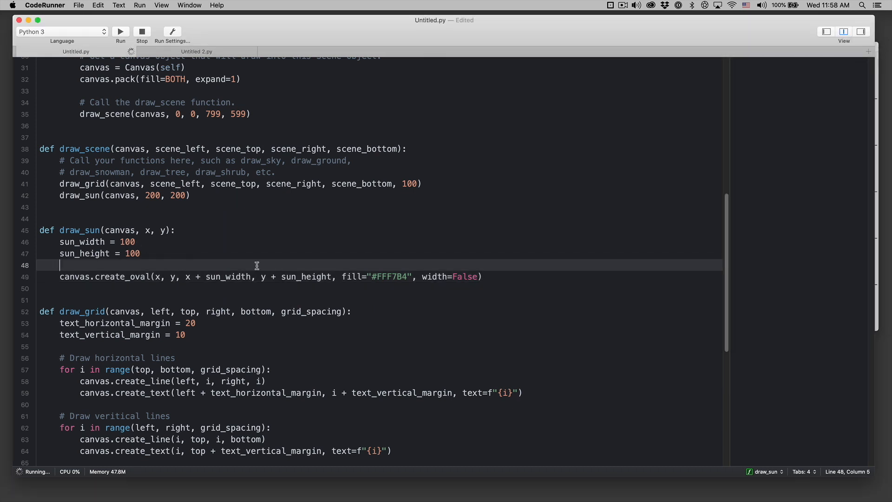
pyautogui.doubleClick(228, 277)
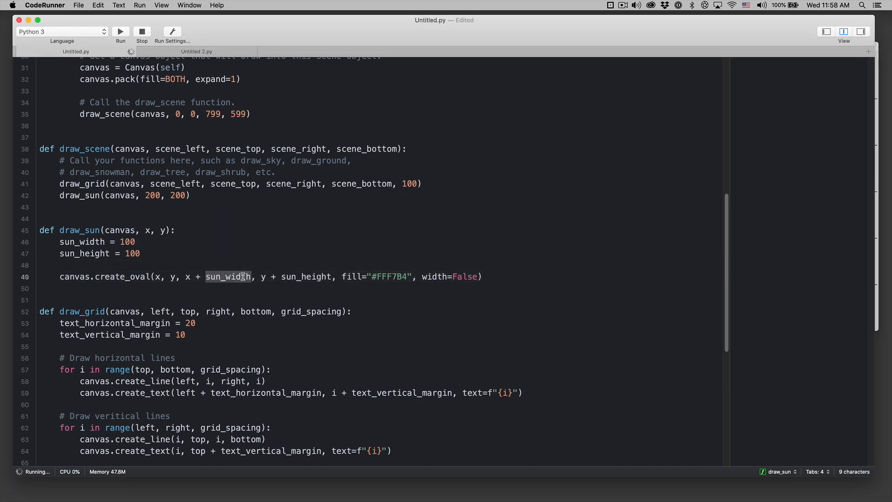
pyautogui.click(172, 253)
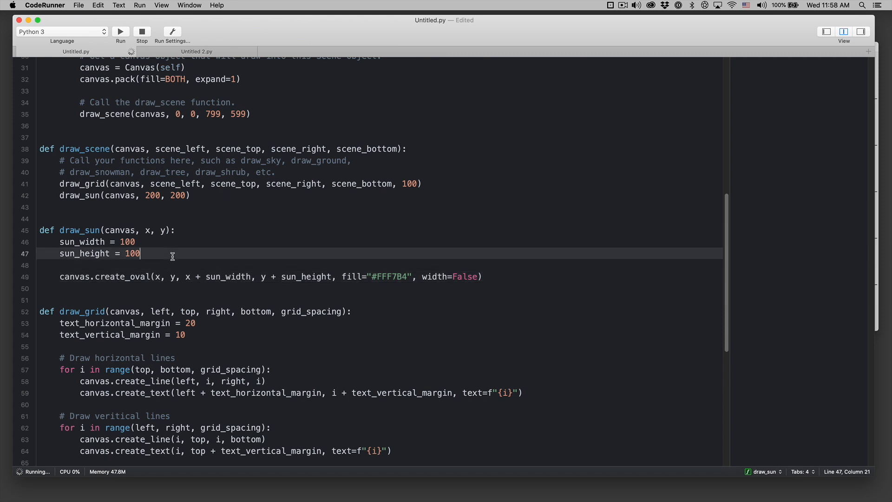
pyautogui.moveTo(79, 262)
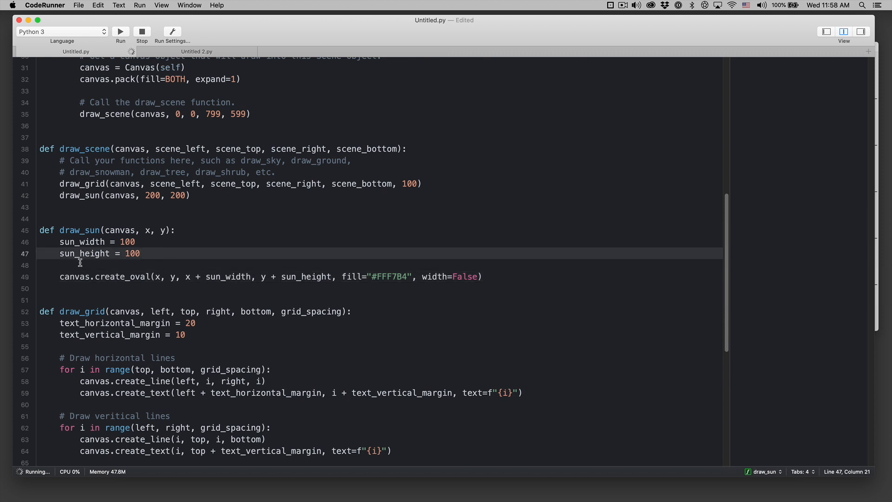
pyautogui.moveTo(199, 251)
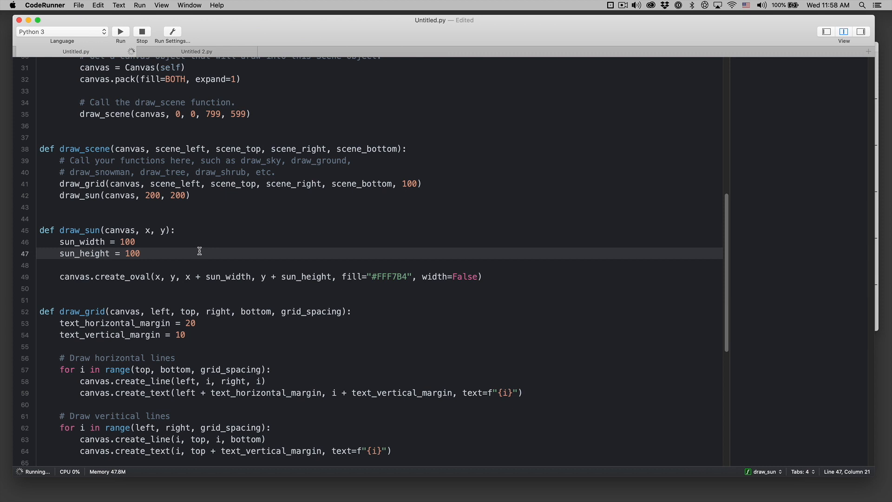
# Add sun_right = x + sun_width and sun_bottom = y + sun_height to draw_sun.
pyautogui.write('s')
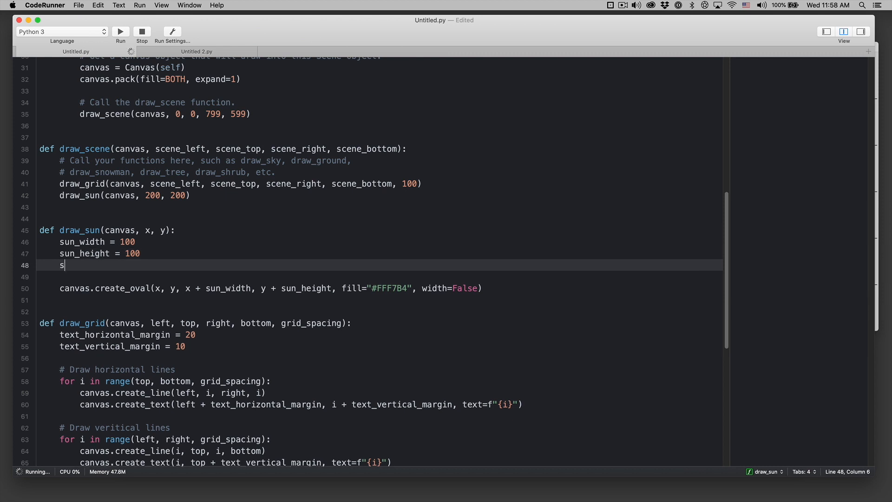
pyautogui.write('un_right')
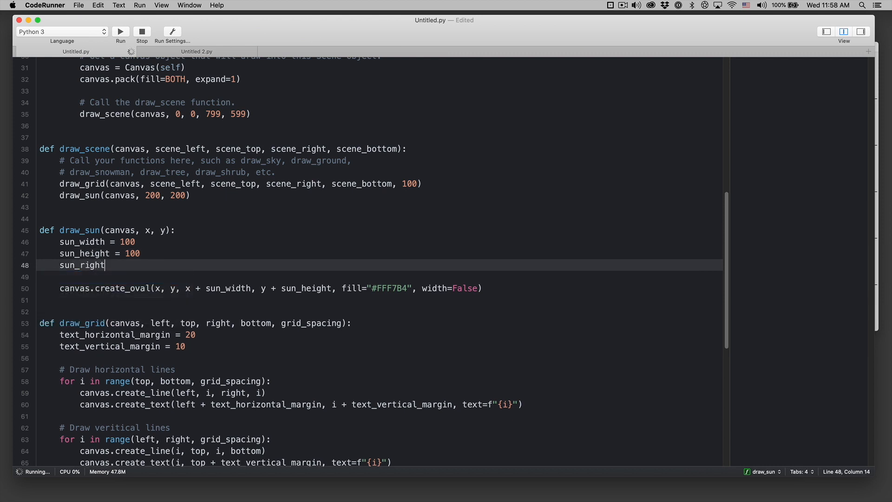
pyautogui.write('= x')
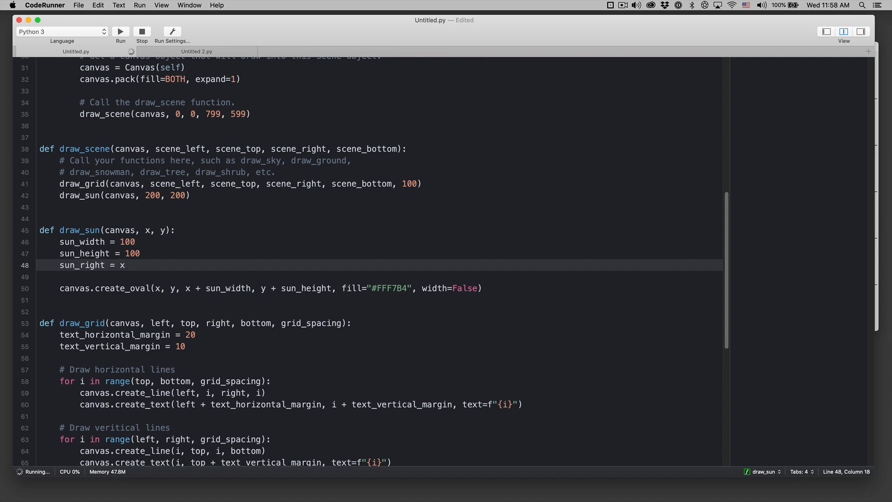
pyautogui.write('+ sun_width')
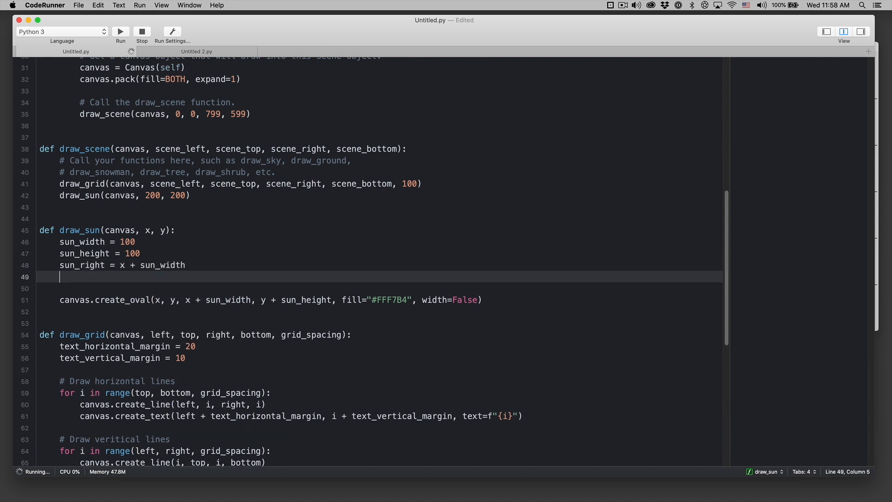
pyautogui.write('sun_bo')
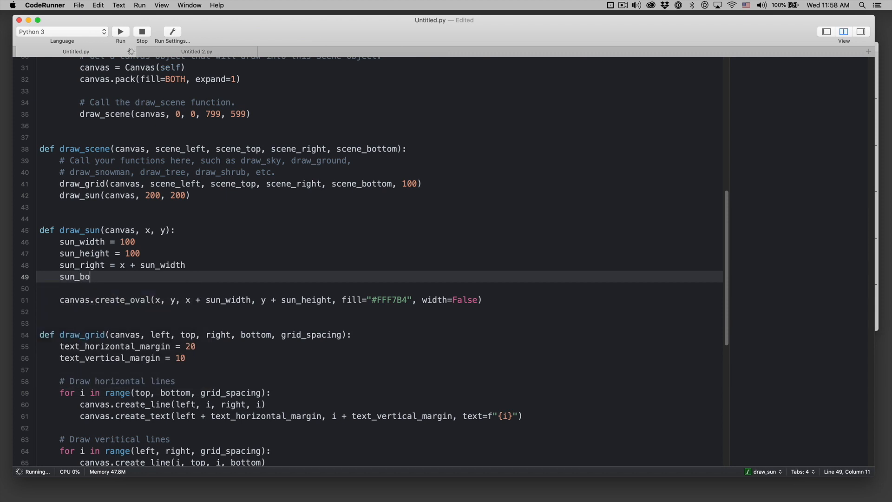
pyautogui.write('ttom = y + sun_height')
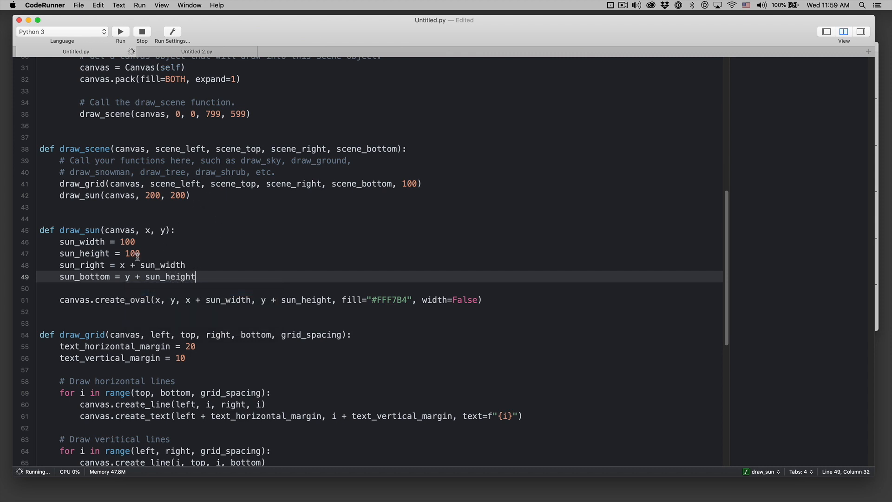
pyautogui.click(139, 253)
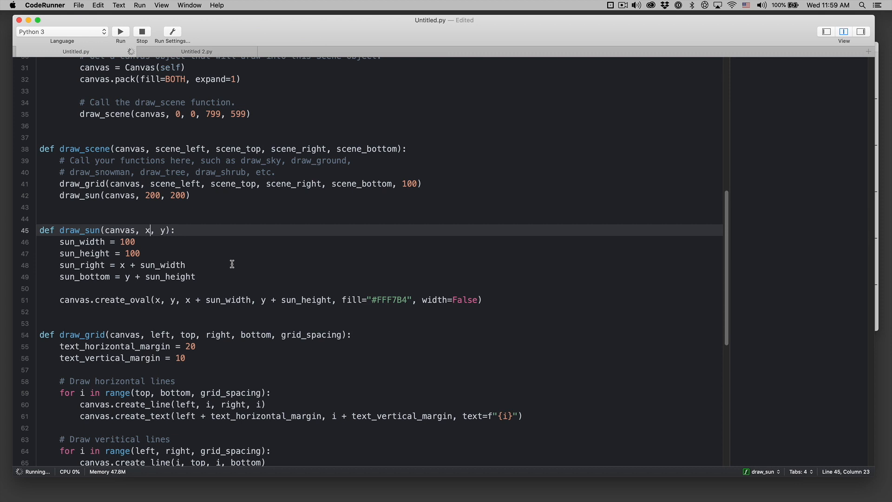
# Rename draw_sun's x and y to sun_left and sun_top, including the sun_bottom formula.
pyautogui.write('sun_left')
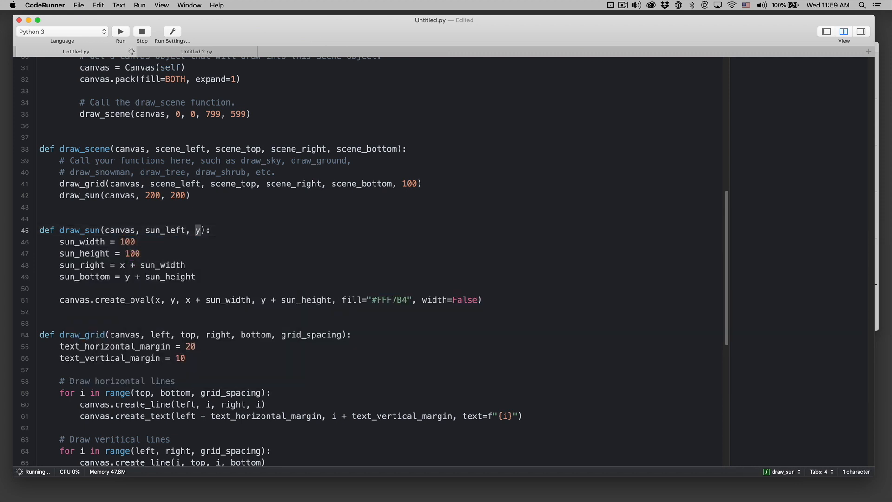
pyautogui.write('sun_top')
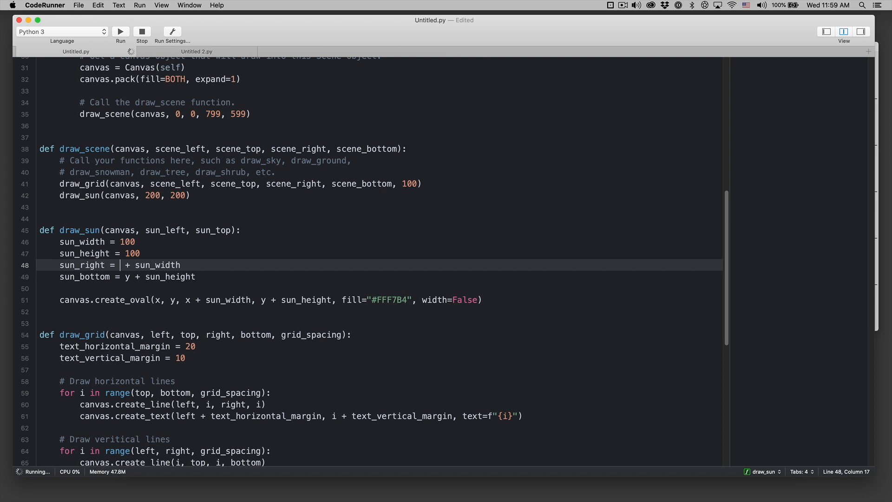
pyautogui.write('sun_left')
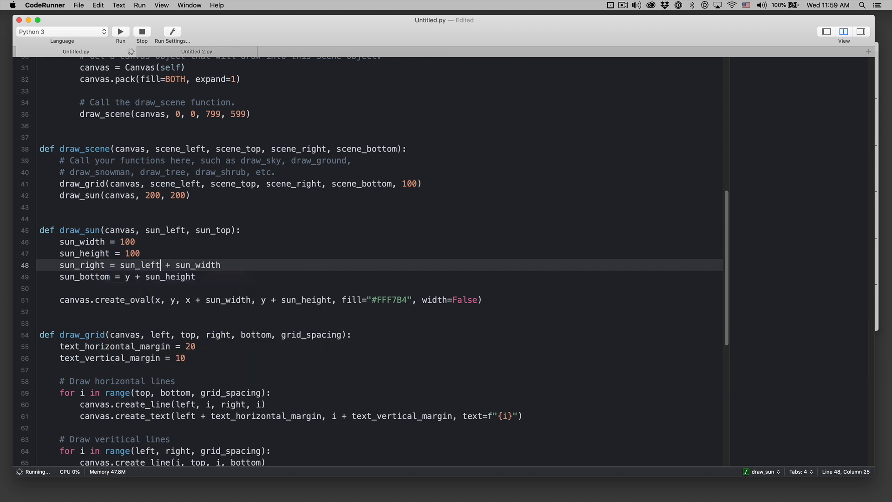
pyautogui.click(129, 276)
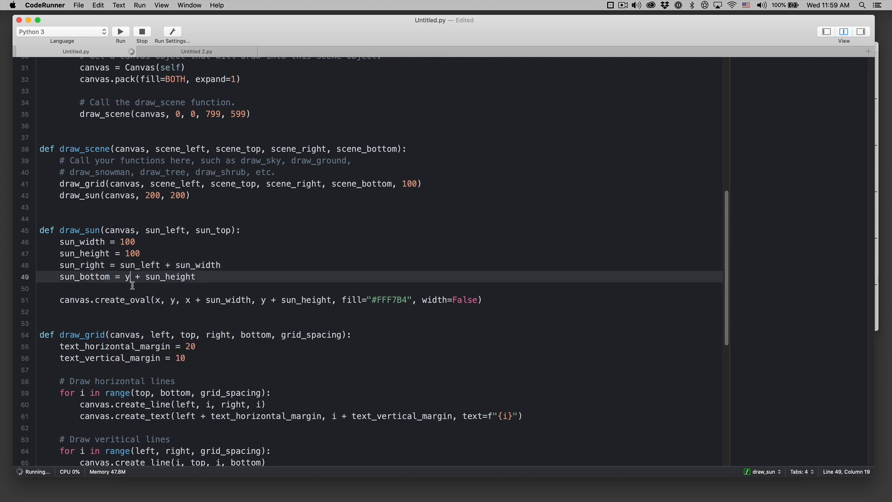
pyautogui.write('sun_top')
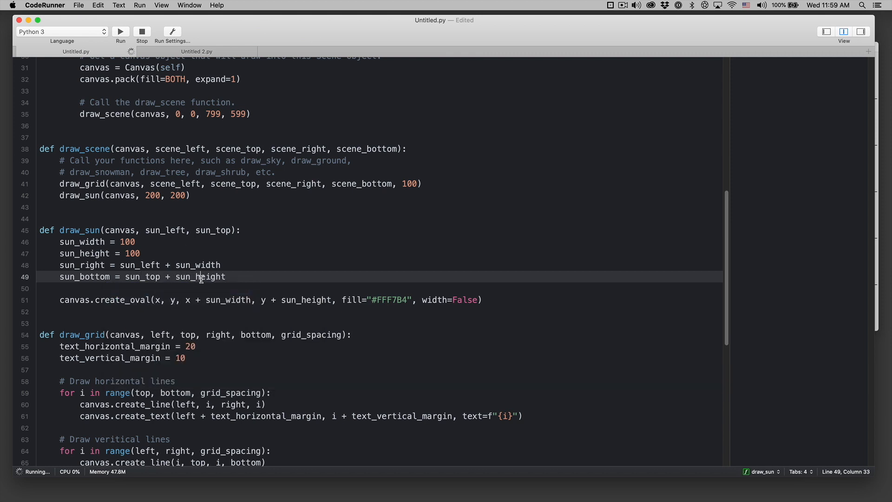
# Draw create_oval from sun_left, sun_top, sun_right and sun_bottom, adding blank lines before it.
pyautogui.doubleClick(200, 277)
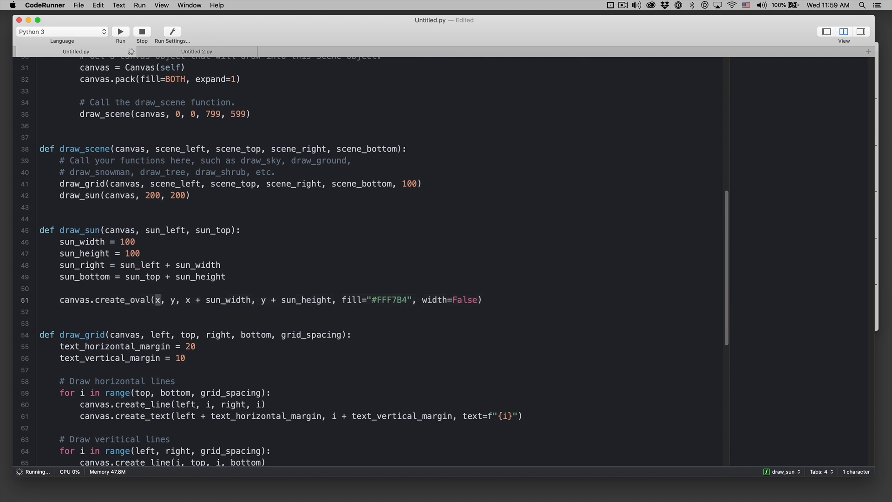
pyautogui.press('Backspace')
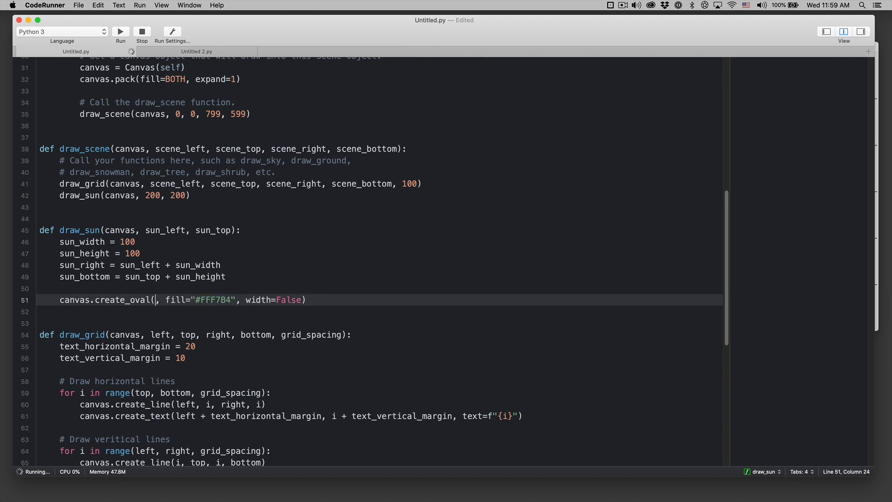
pyautogui.write('sun')
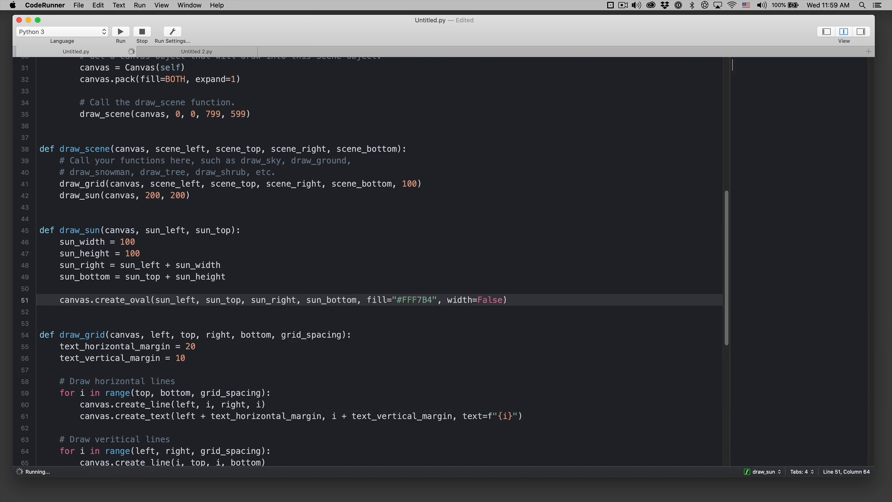
pyautogui.click(120, 31)
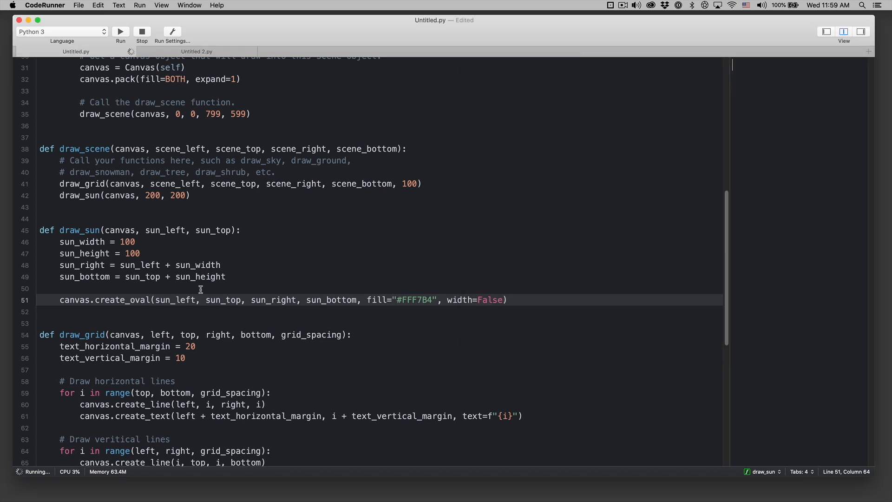
pyautogui.click(215, 300)
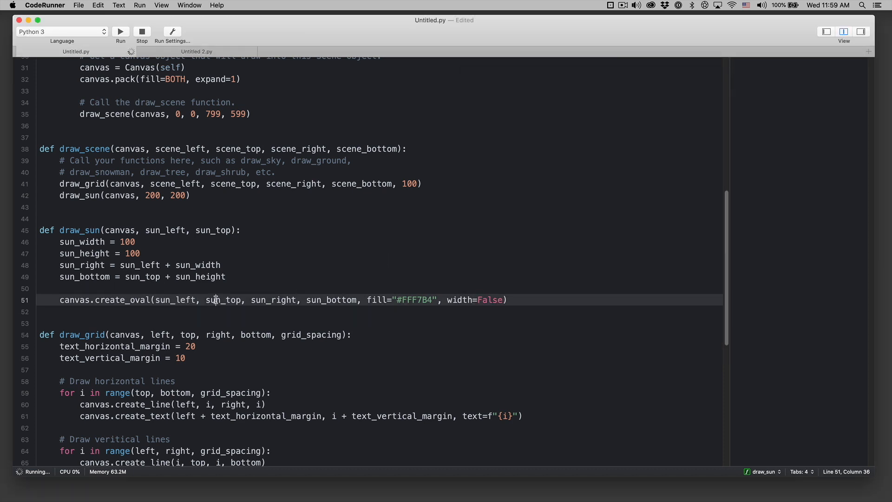
pyautogui.doubleClick(330, 300)
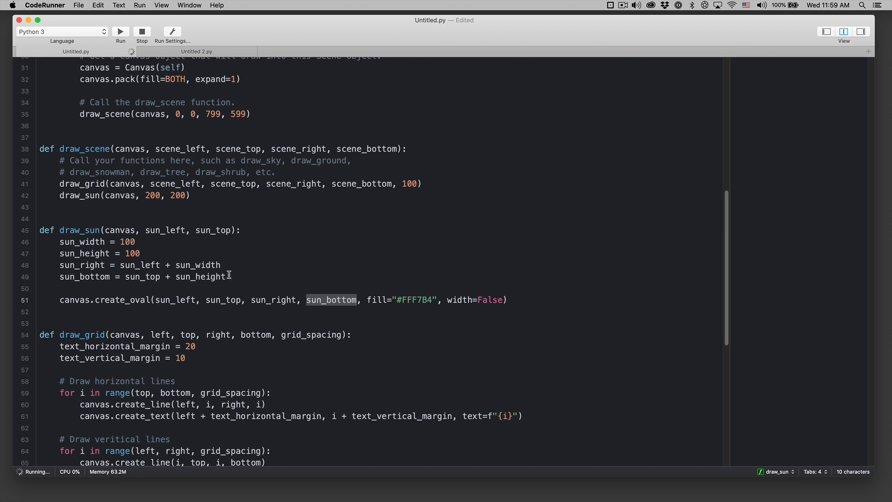
pyautogui.doubleClick(164, 230)
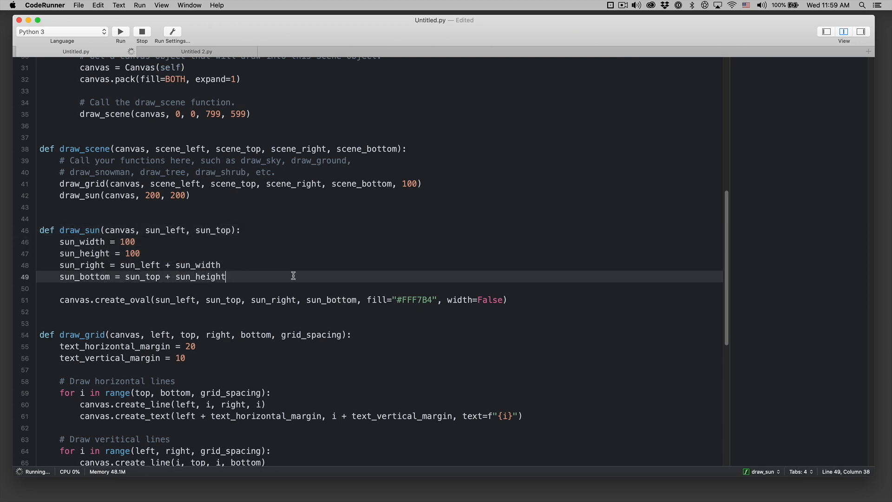
pyautogui.press('Return')
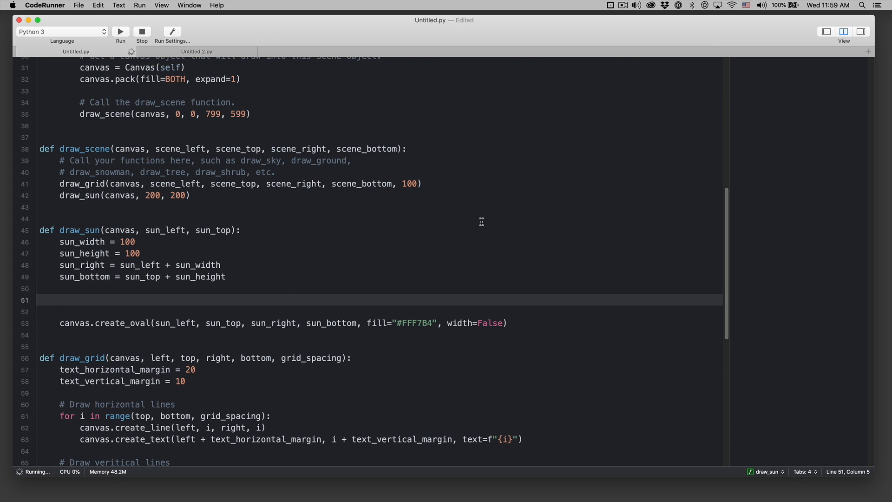
# Run the script to view the pale yellow sun at 200, 200 on the grid.
pyautogui.click(120, 31)
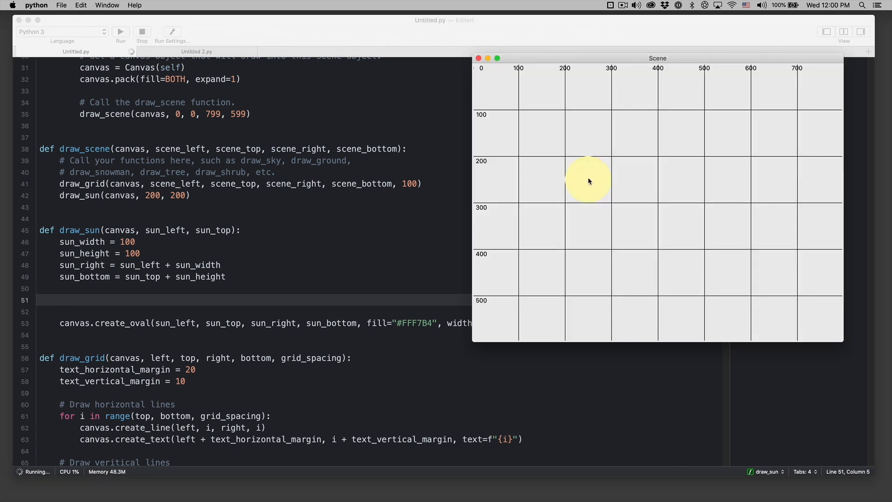
pyautogui.moveTo(608, 159)
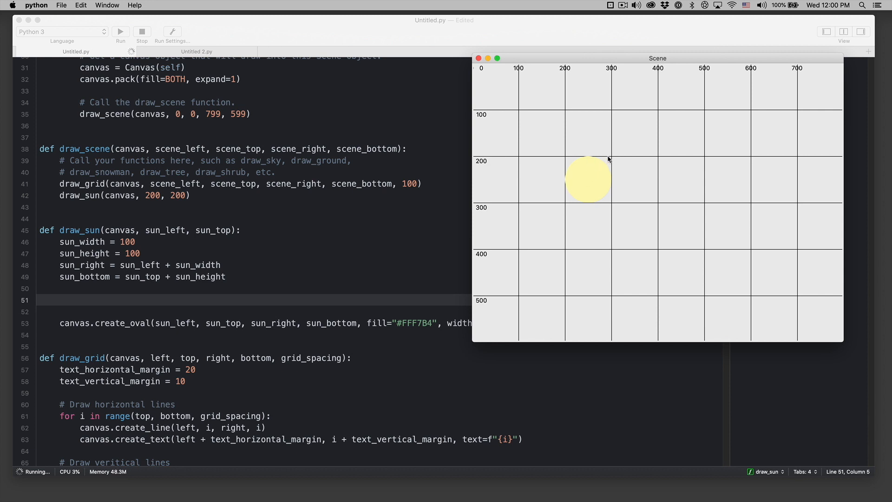
pyautogui.moveTo(569, 202)
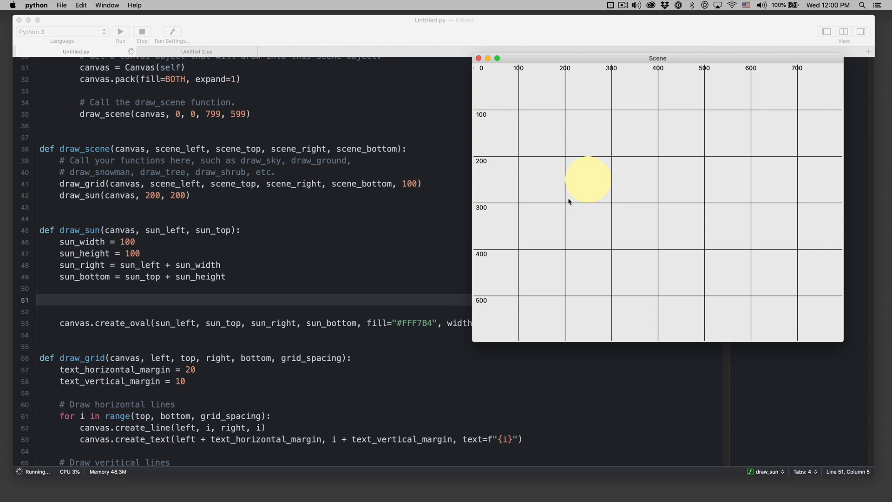
pyautogui.moveTo(589, 151)
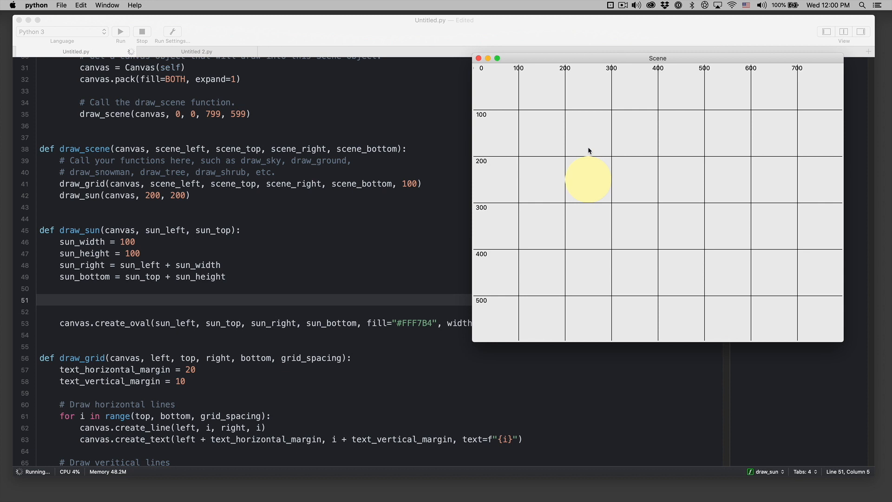
pyautogui.moveTo(587, 164)
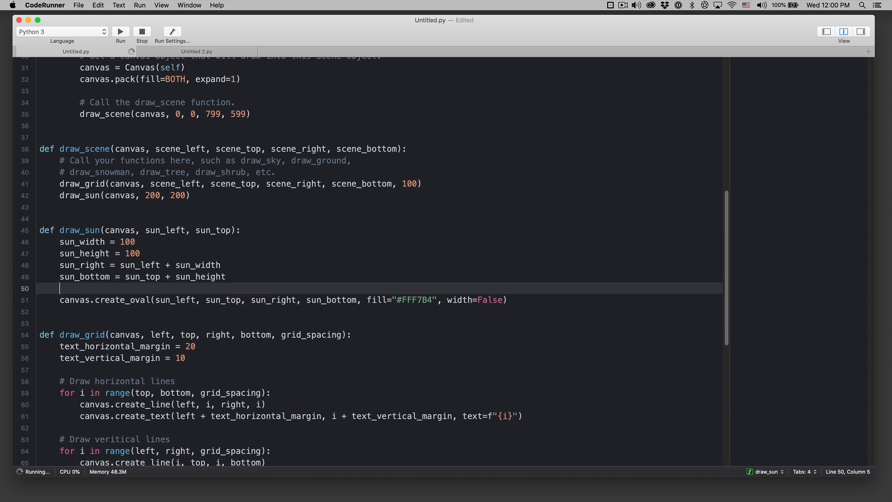
# Add sun_center_y = sun_top + (sun_height / 2) after the oval call and rerun the scene.
pyautogui.press('Return')
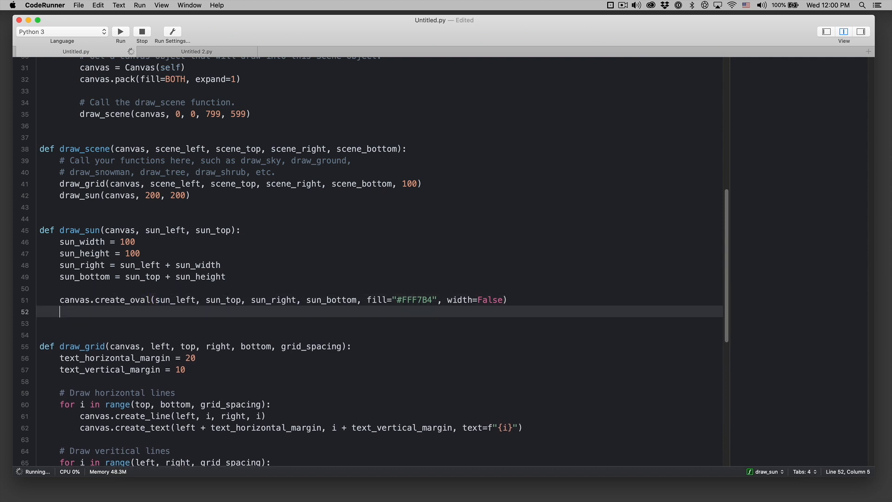
pyautogui.write('canvas.create_line(')
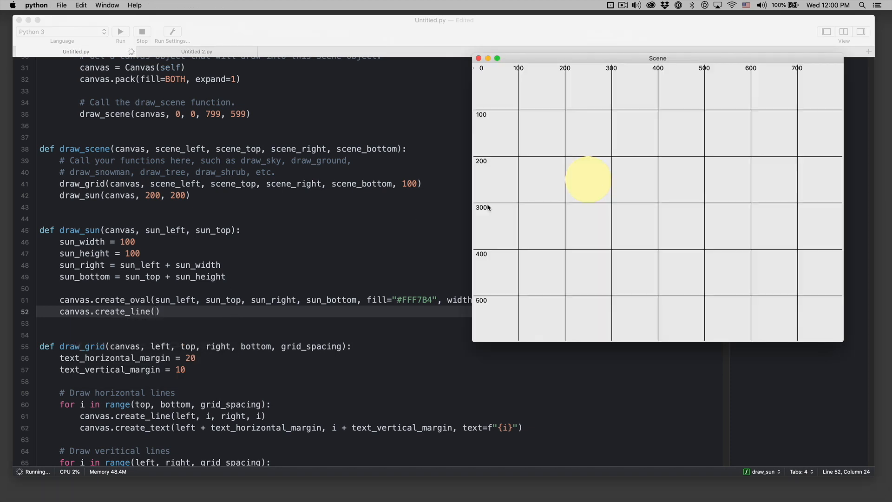
pyautogui.moveTo(588, 182)
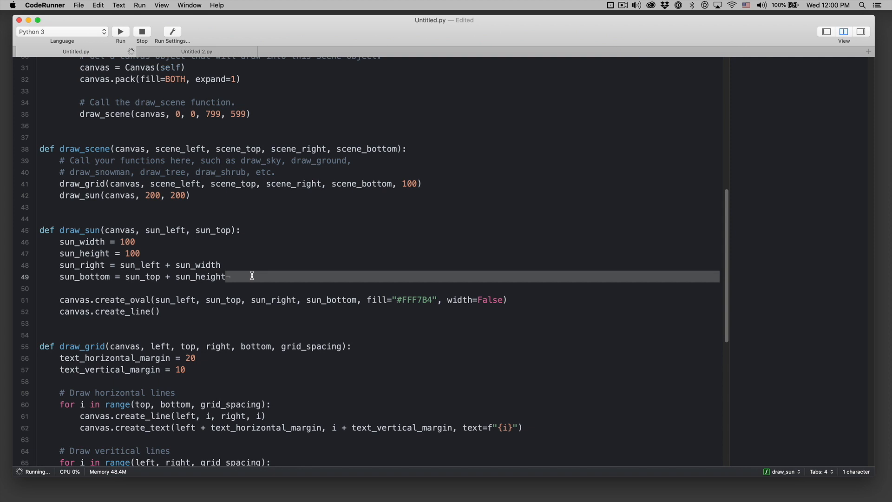
pyautogui.write('sun_center_x =')
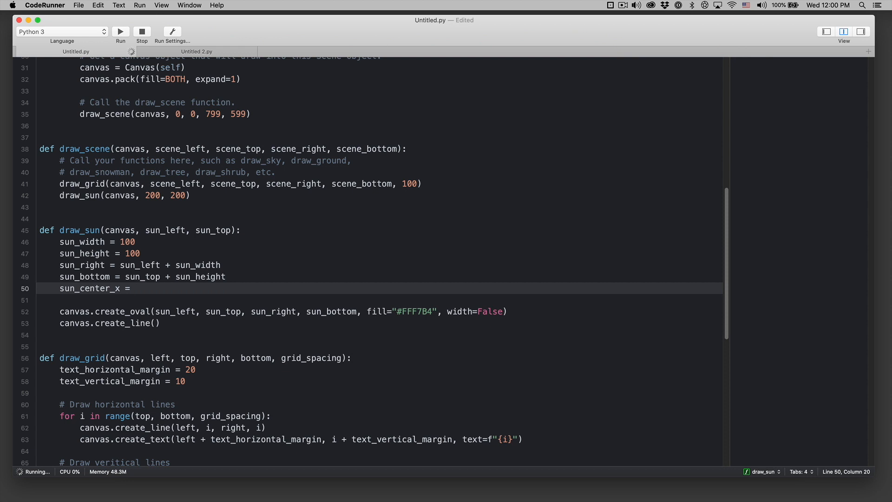
pyautogui.write('w')
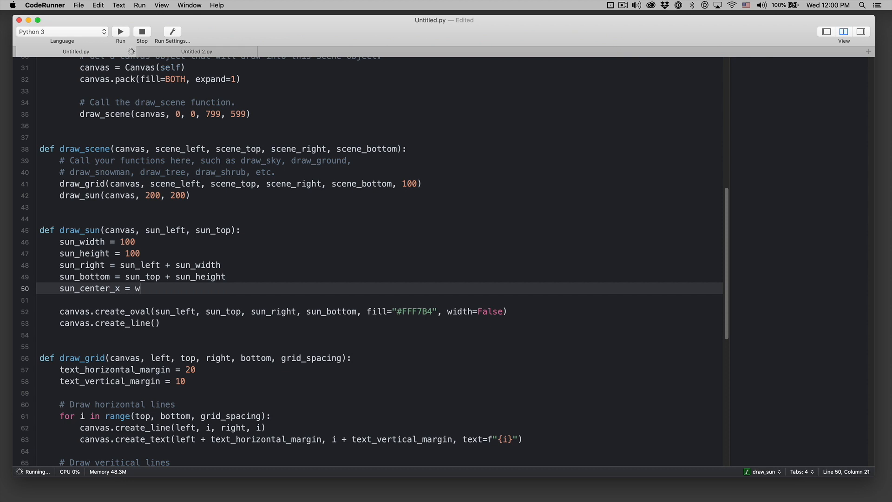
pyautogui.press('Backspace')
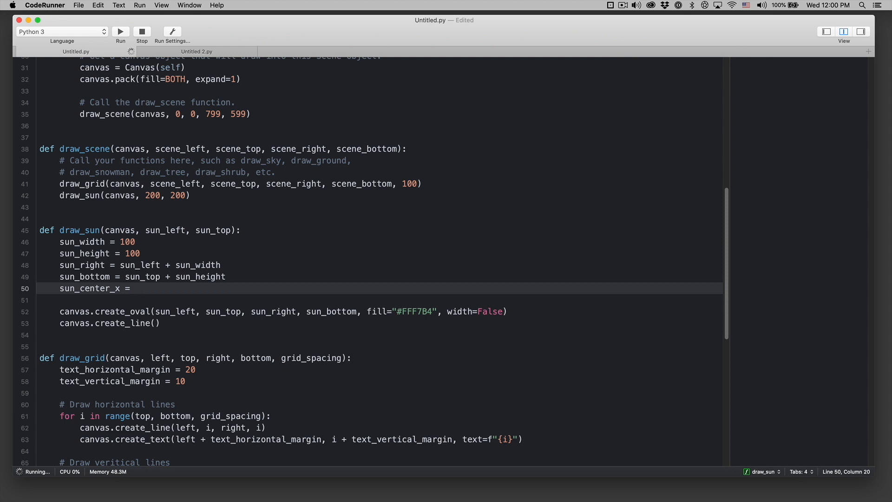
pyautogui.write('sun_left +')
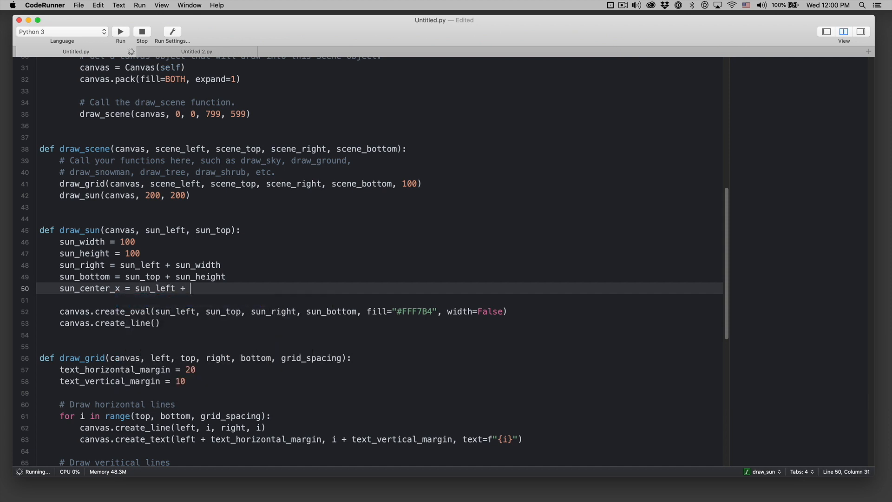
pyautogui.write('(sun_width / 2')
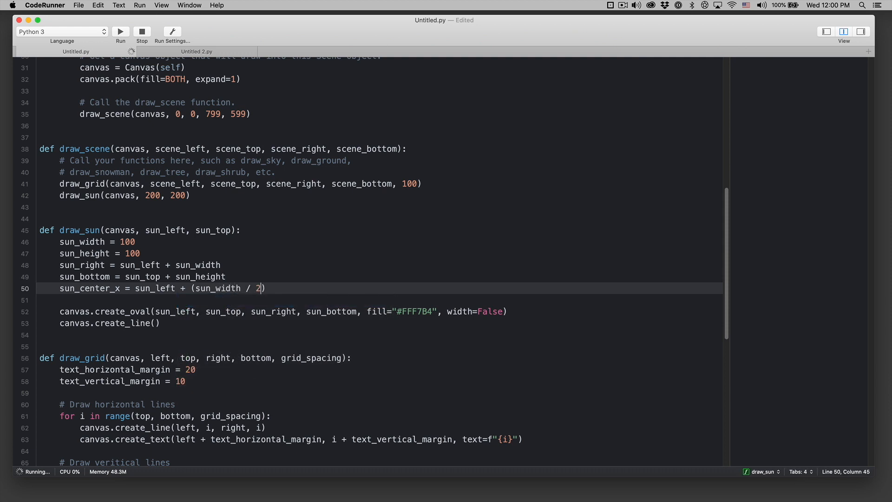
pyautogui.write('sun_')
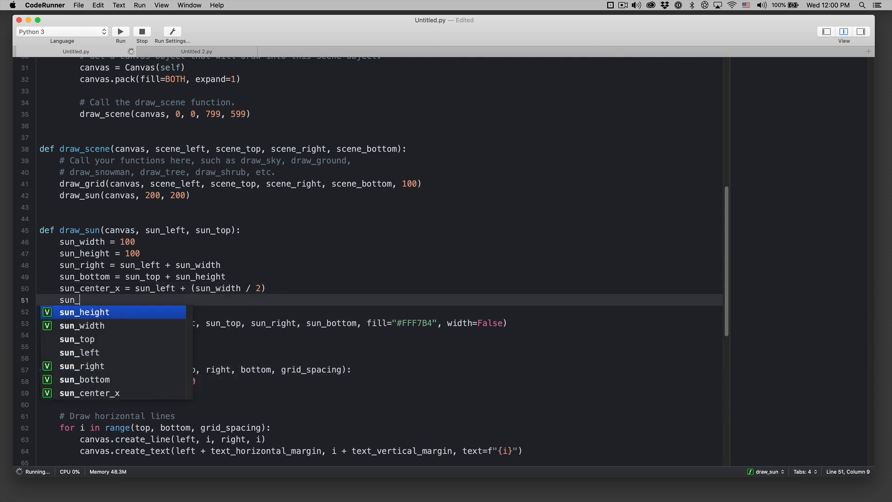
pyautogui.write('center_y')
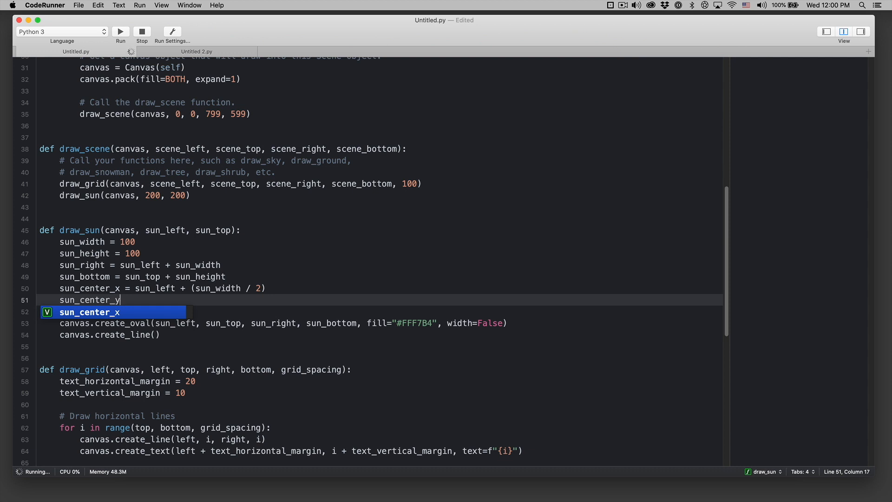
pyautogui.write('= sun_top + (sun')
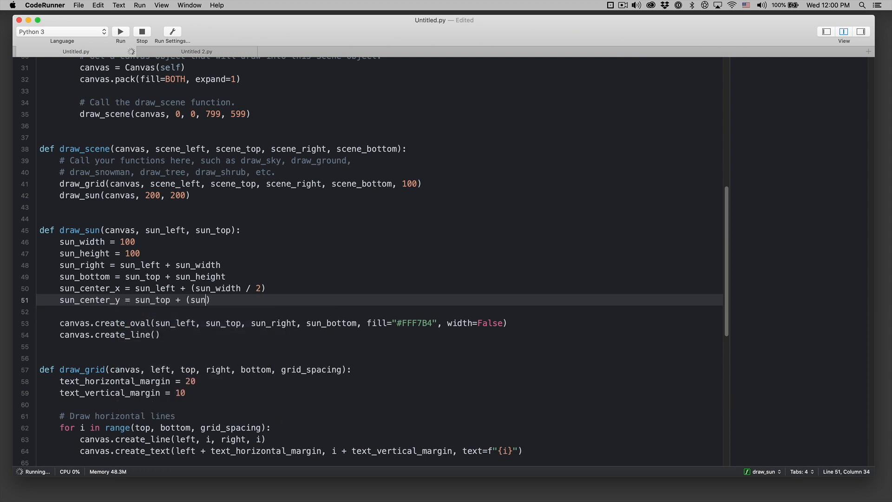
pyautogui.write('_height / 2')
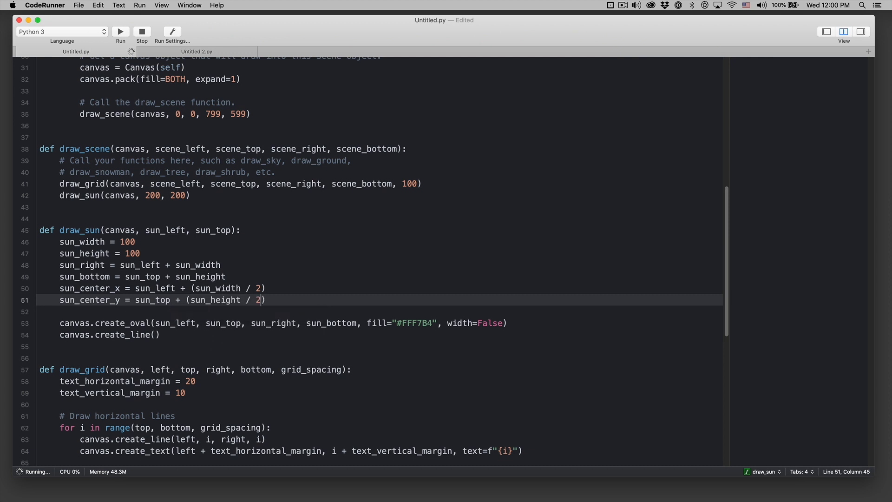
pyautogui.click(120, 31)
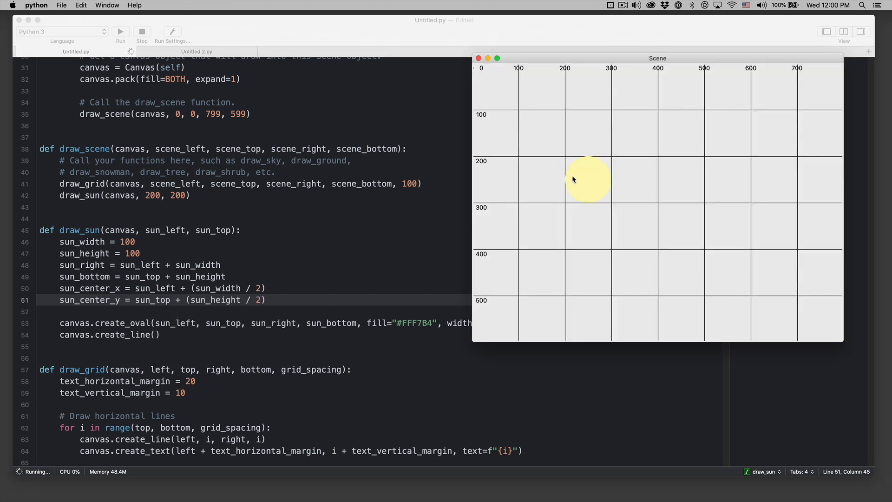
pyautogui.moveTo(589, 170)
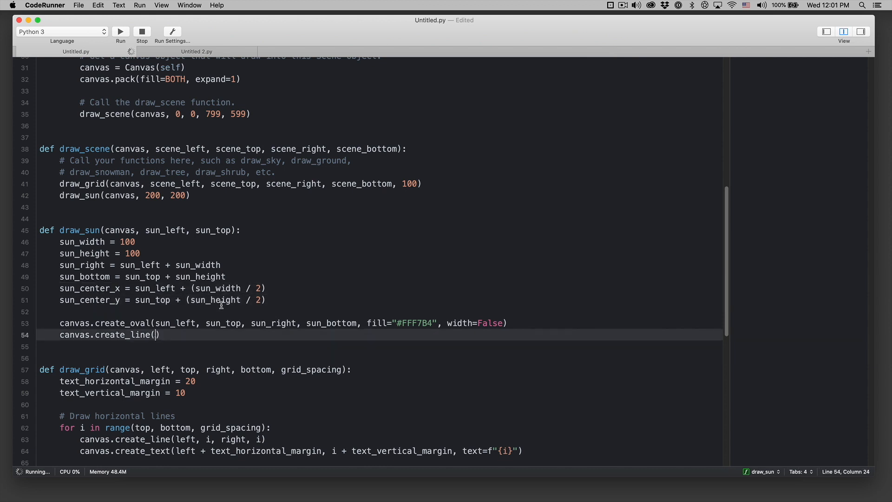
# Add a create_line ray from the sun's centre with fill "FFF7BF"; running raises a colour error.
pyautogui.write('sun_center_x,')
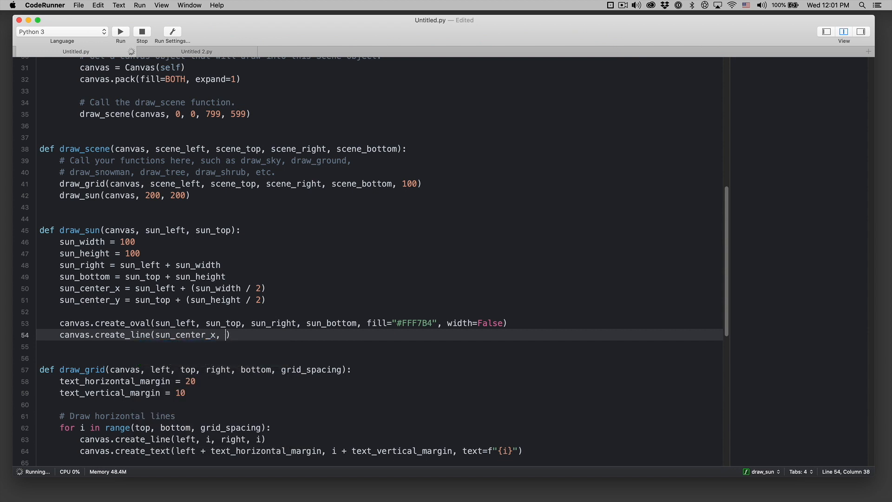
pyautogui.write('sun_center_x,')
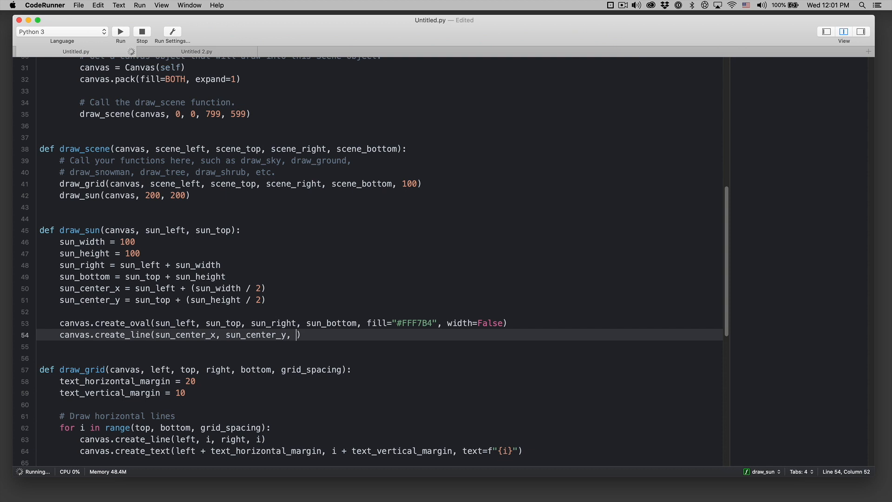
pyautogui.write('s')
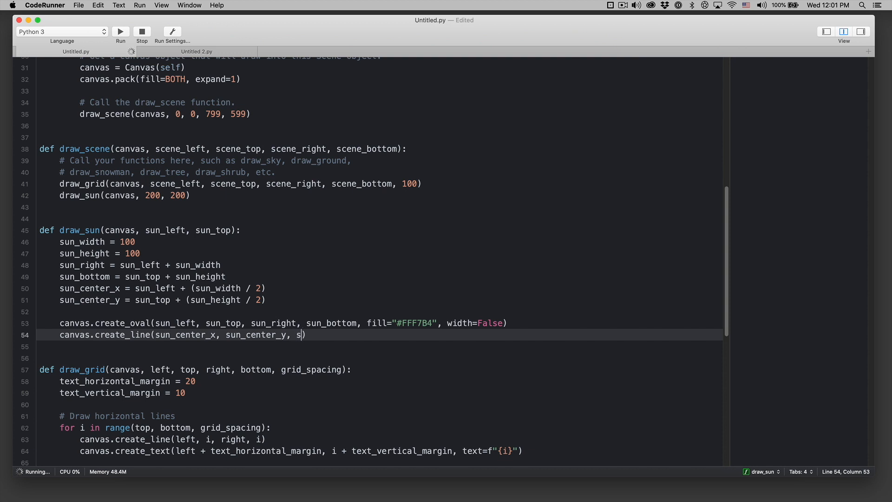
pyautogui.write('un_center_x,')
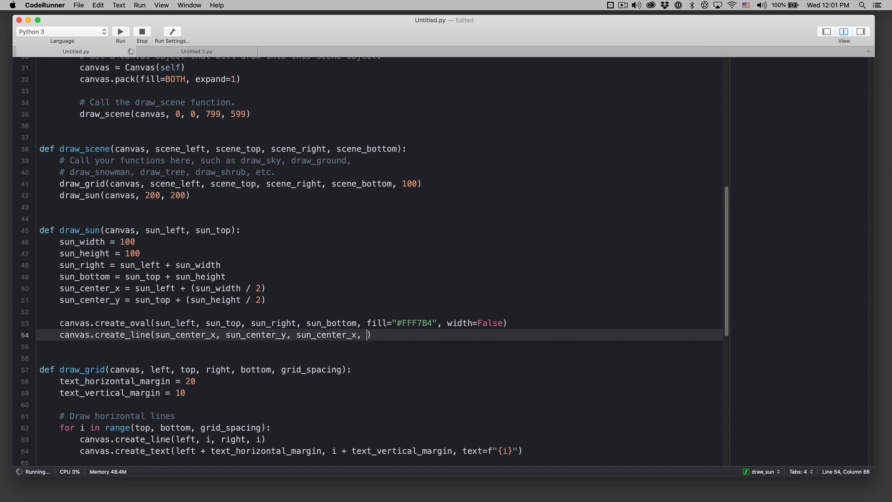
pyautogui.write('sun_center_x =')
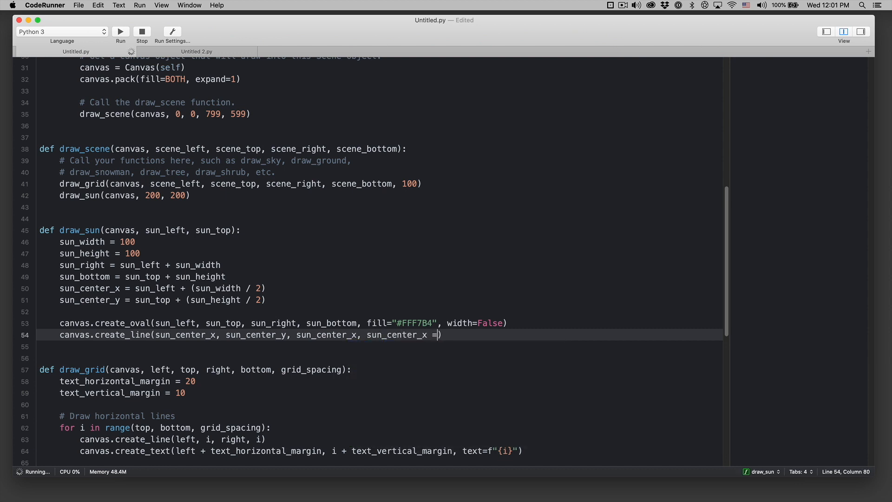
pyautogui.write('1')
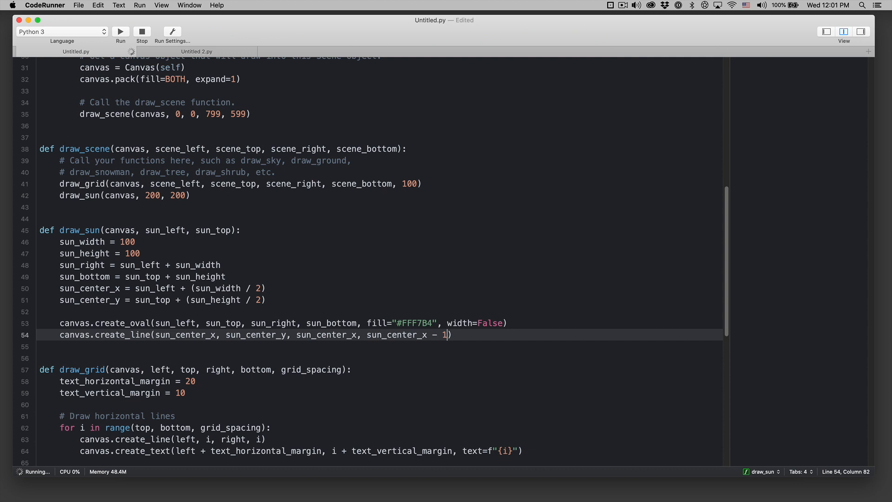
pyautogui.write('00,')
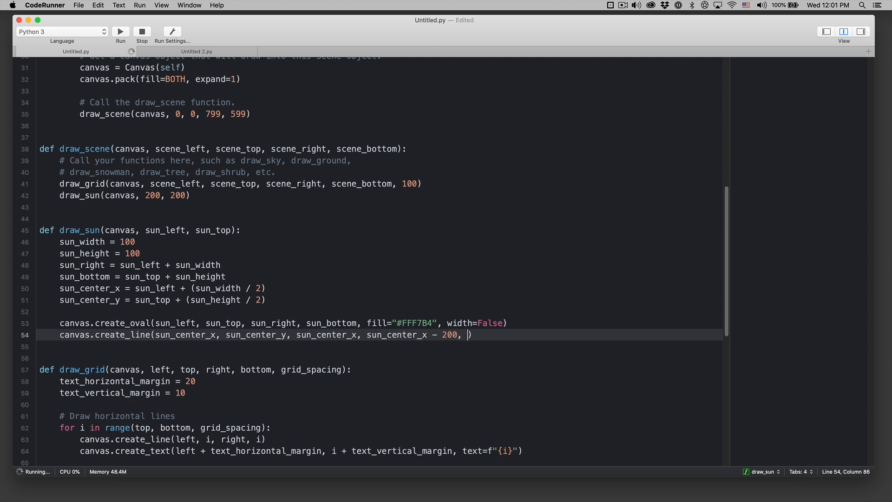
pyautogui.write('fill="FFF7B')
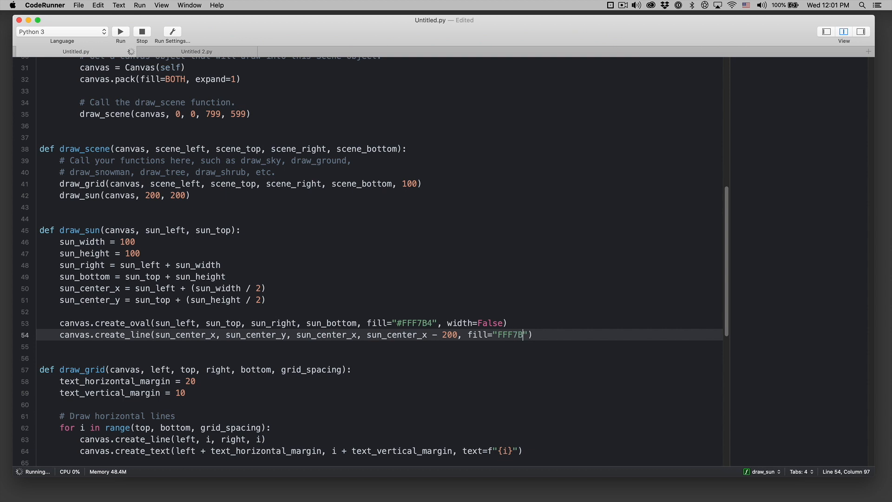
pyautogui.click(120, 32)
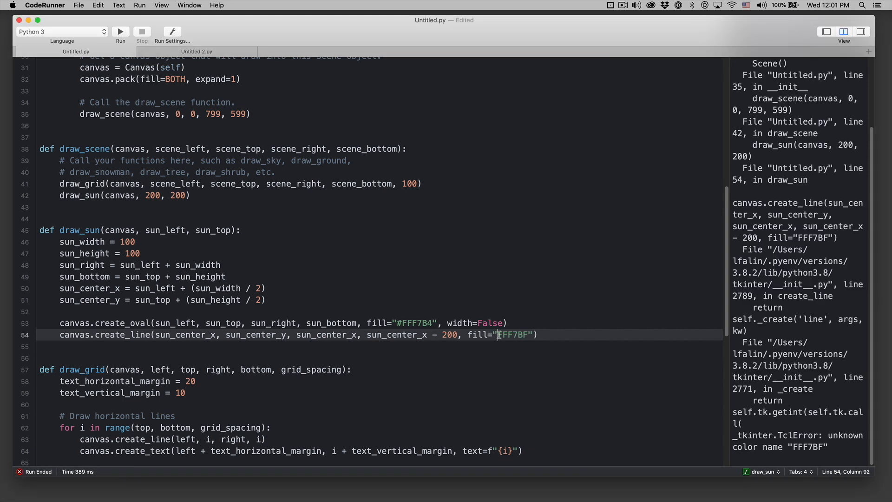
# Add the missing '#' to the ray colour, shorten the ray to 100, and try red #FF0000.
pyautogui.click(120, 31)
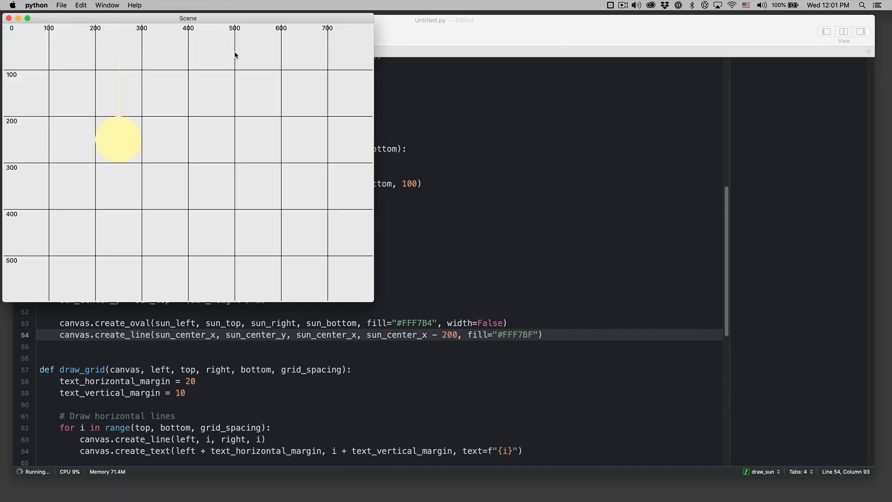
pyautogui.moveTo(188, 18); pyautogui.dragTo(336, 56)
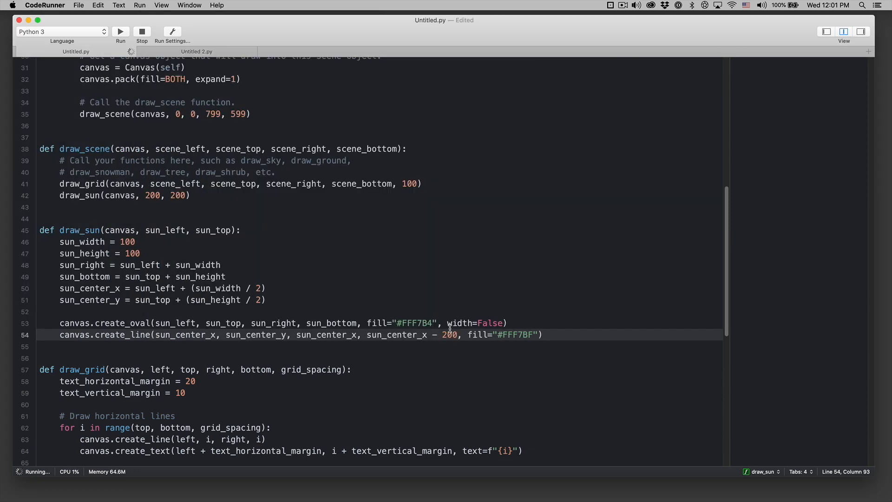
pyautogui.write('150')
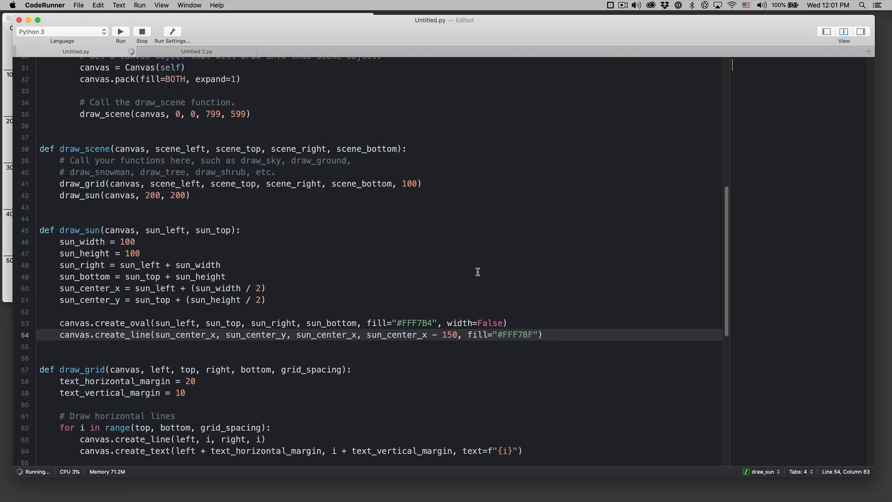
pyautogui.write('100')
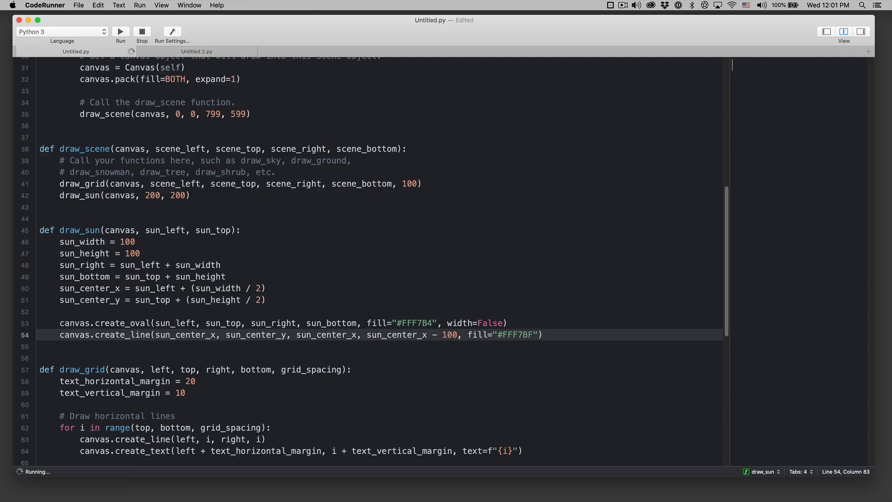
pyautogui.click(120, 31)
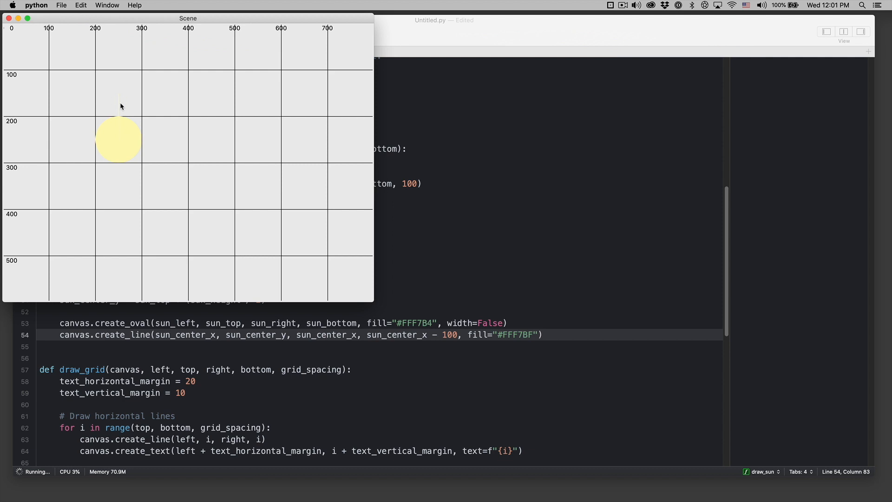
pyautogui.moveTo(119, 102)
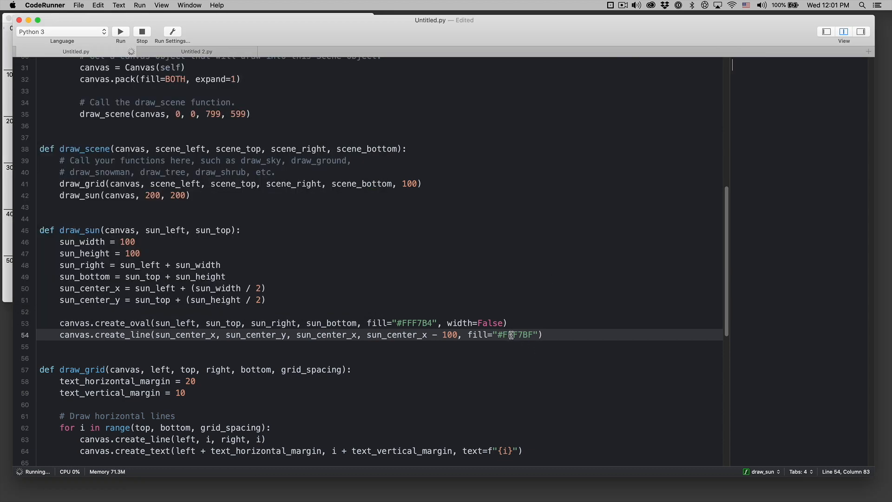
pyautogui.doubleClick(515, 335)
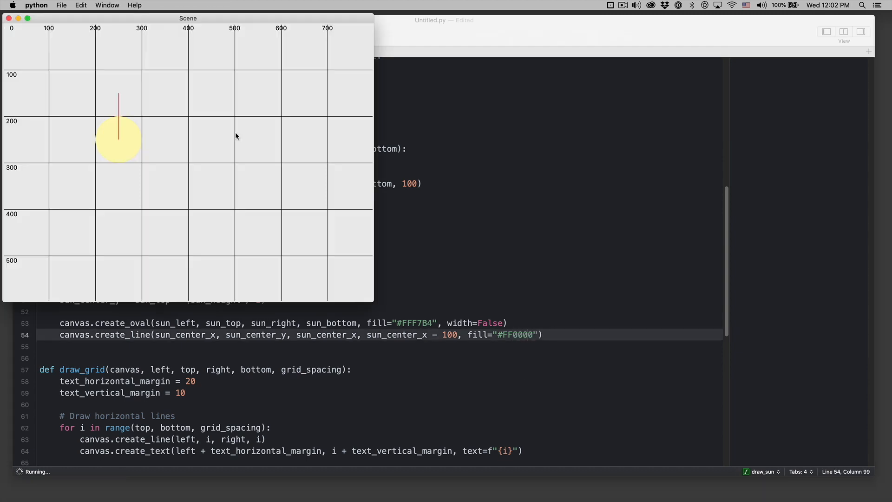
pyautogui.moveTo(119, 116)
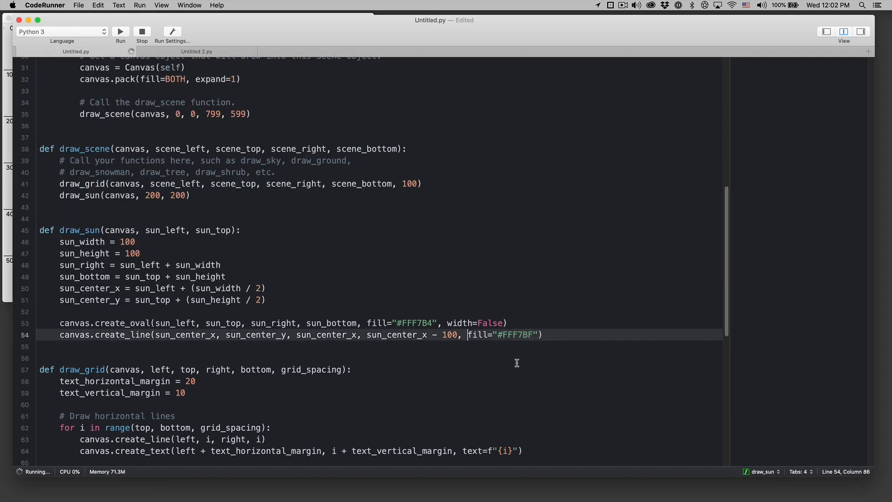
# Give the pale yellow #FFF7BF ray width=3 and rerun to see the thicker ray.
pyautogui.write('si')
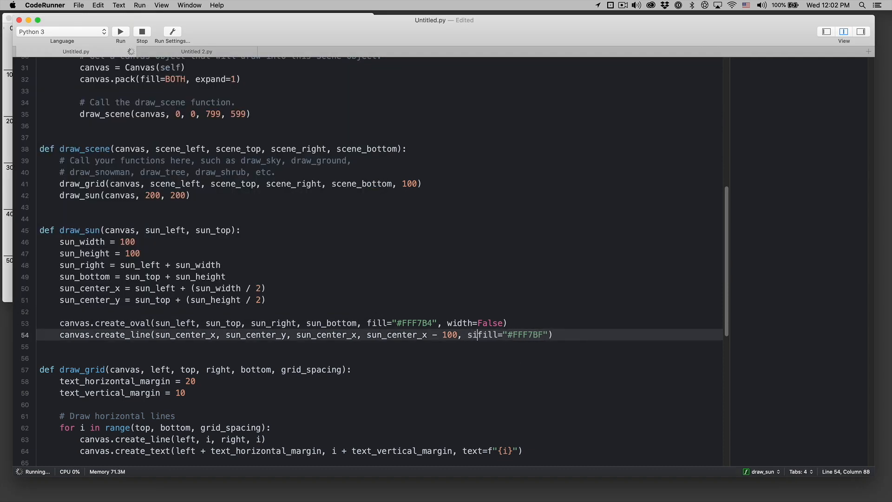
pyautogui.write('width=')
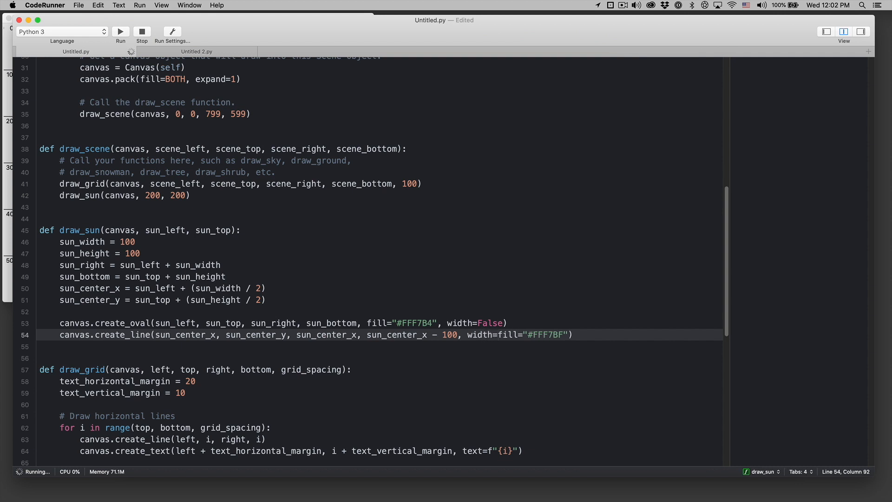
pyautogui.click(120, 32)
pyautogui.write('5, ')
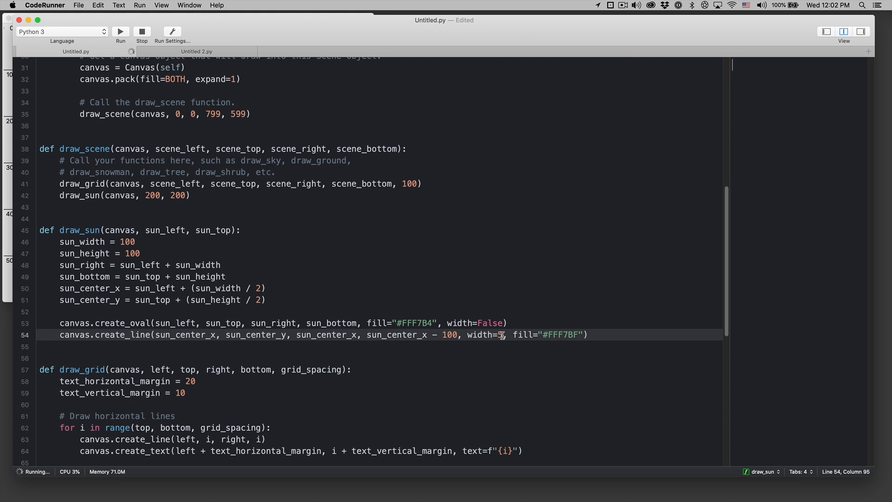
pyautogui.click(120, 31)
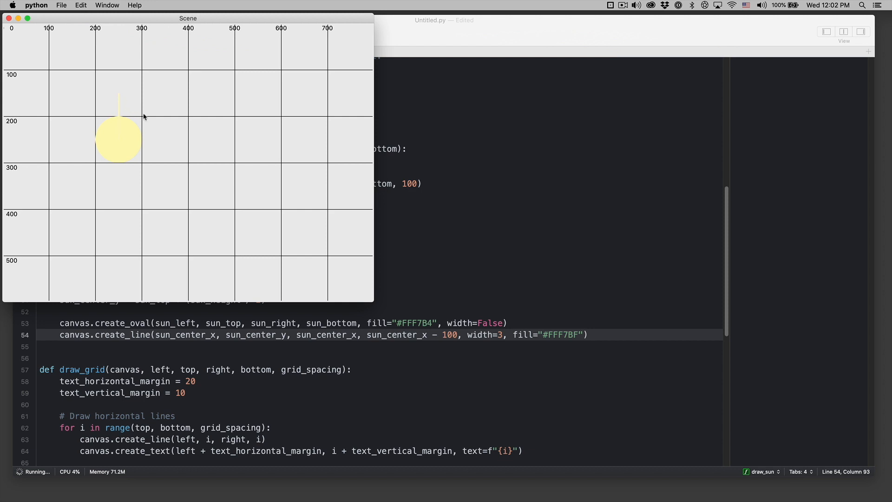
pyautogui.moveTo(122, 111)
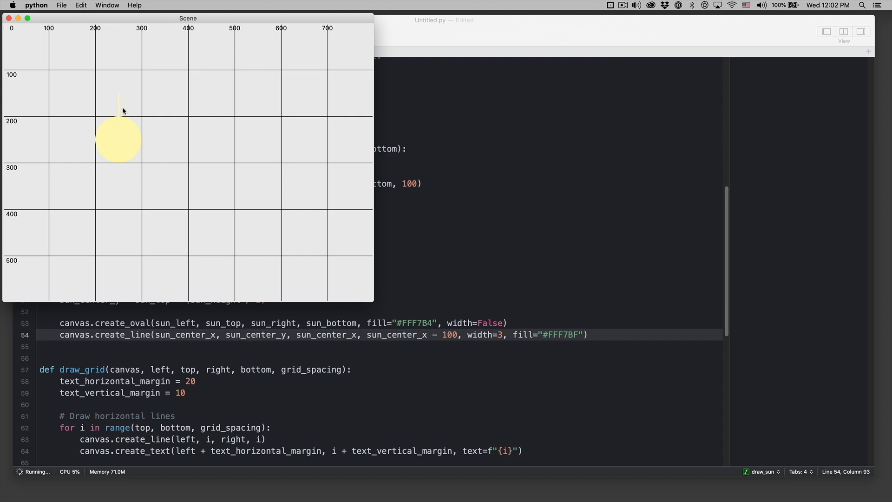
pyautogui.moveTo(121, 114)
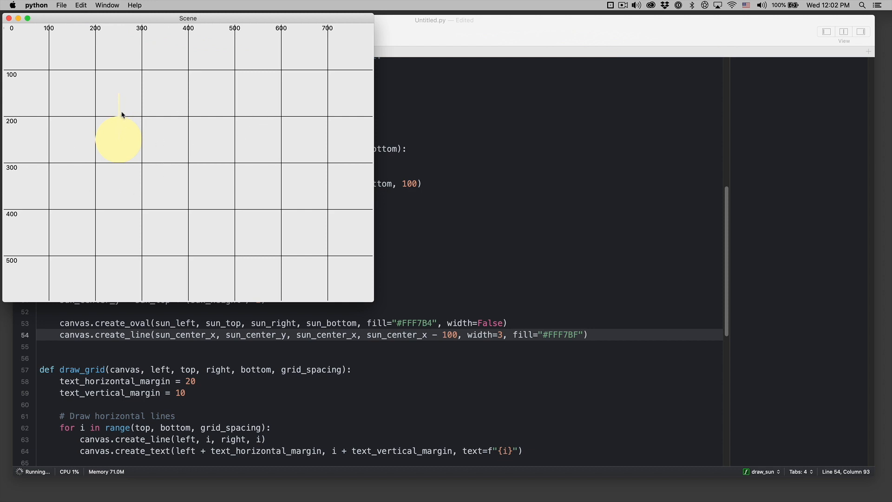
pyautogui.moveTo(119, 102)
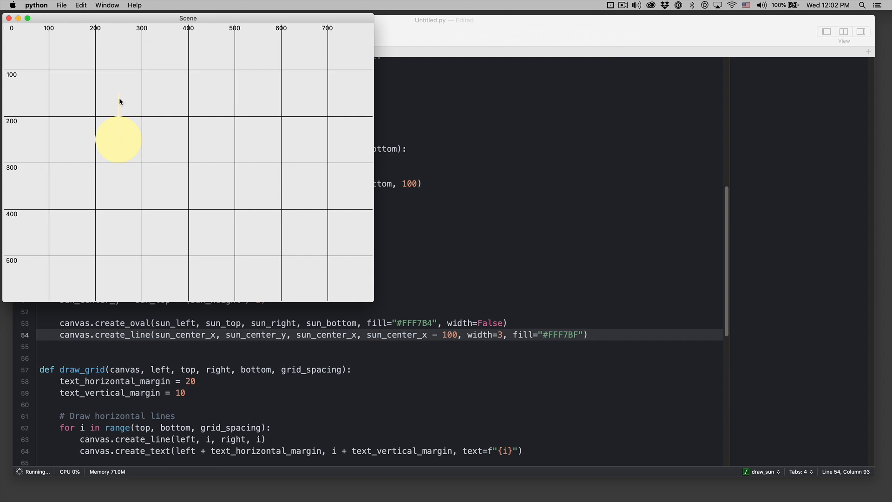
pyautogui.moveTo(147, 136)
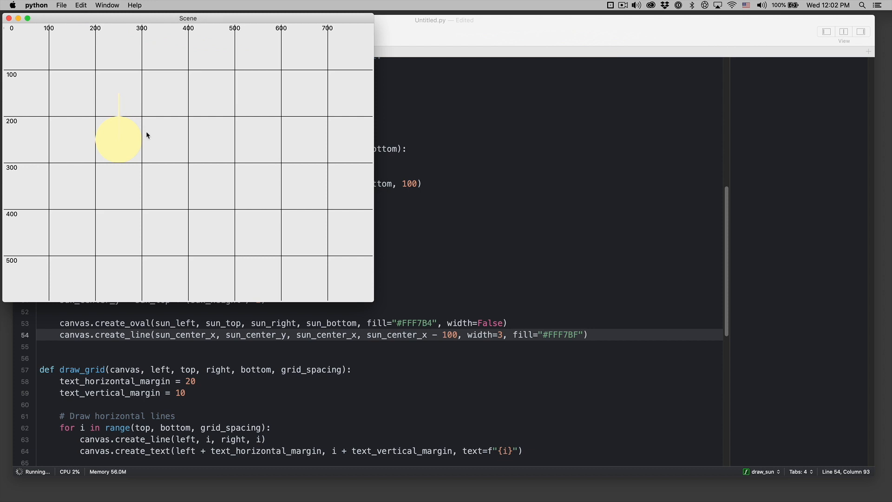
pyautogui.moveTo(119, 111)
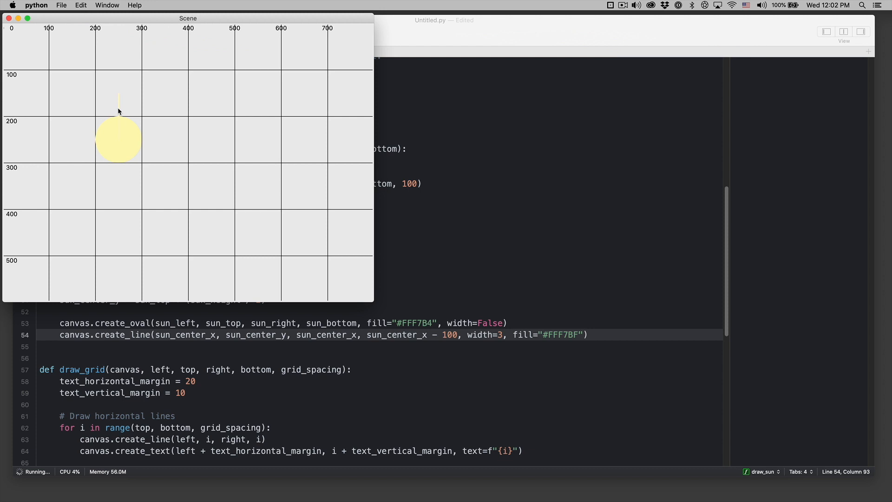
pyautogui.moveTo(146, 111)
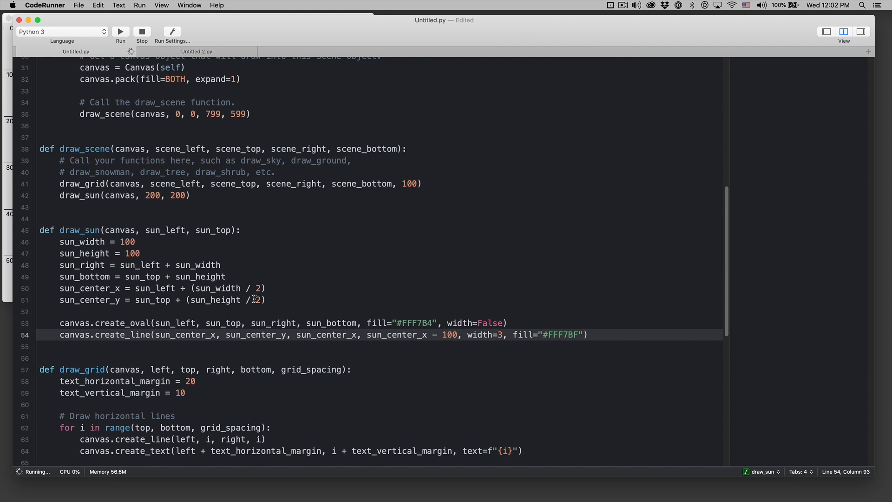
pyautogui.moveTo(447, 326)
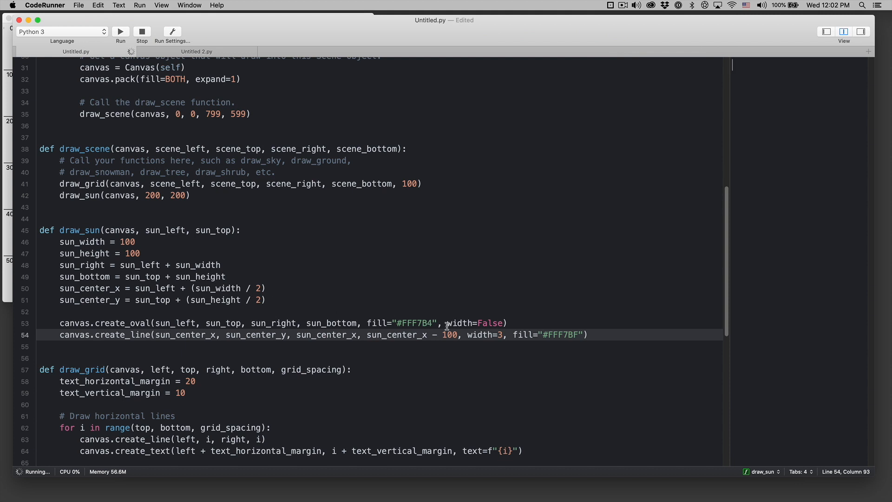
# Add ray_length = 100 and ray_width = 3, and use them in the ray's create_line.
pyautogui.doubleClick(449, 335)
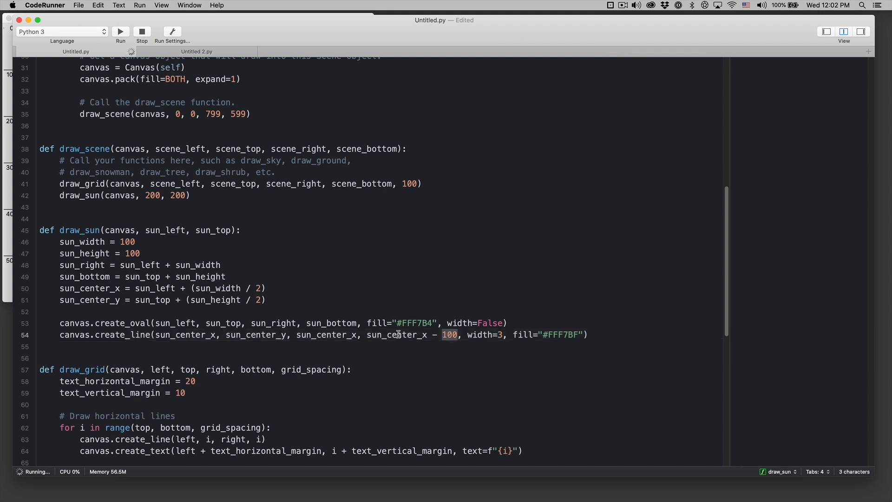
pyautogui.moveTo(276, 301)
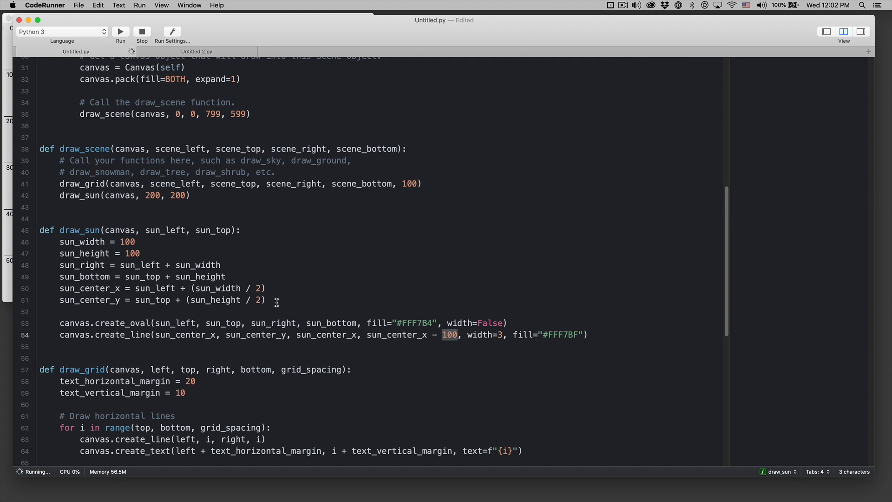
pyautogui.click(227, 253)
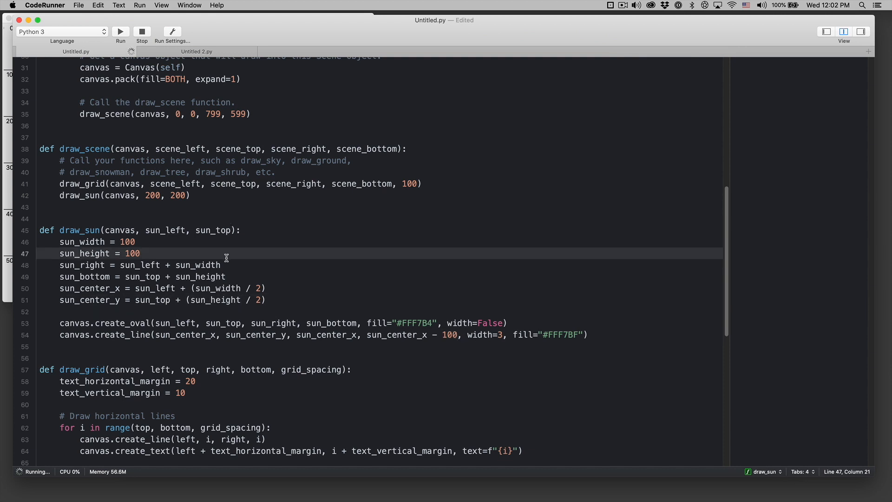
pyautogui.press('return')
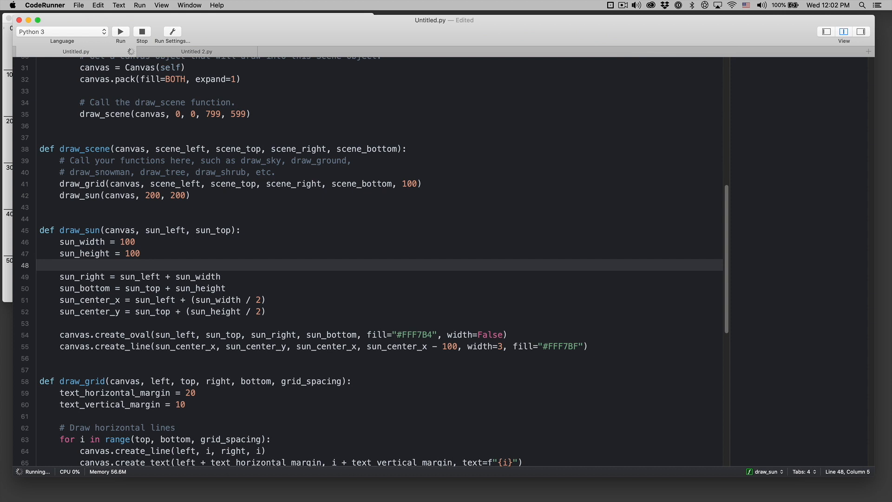
pyautogui.write('ray_length = 100')
pyautogui.write('rw')
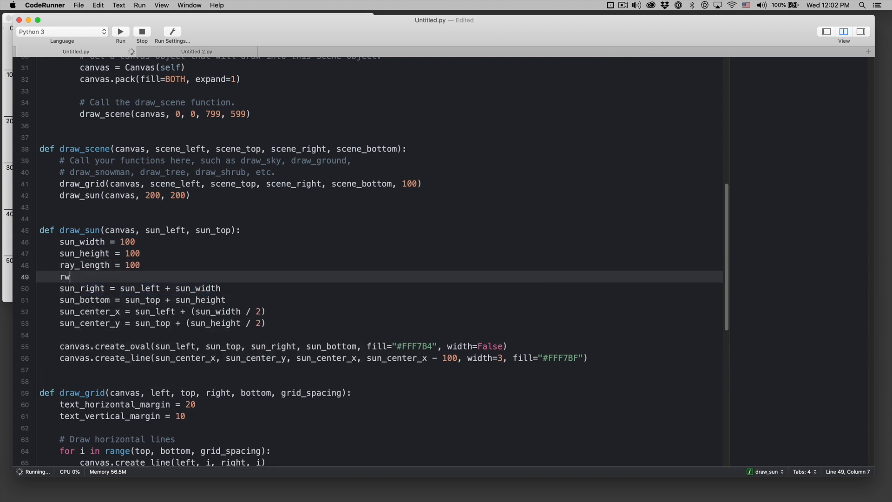
pyautogui.write('ay_width =')
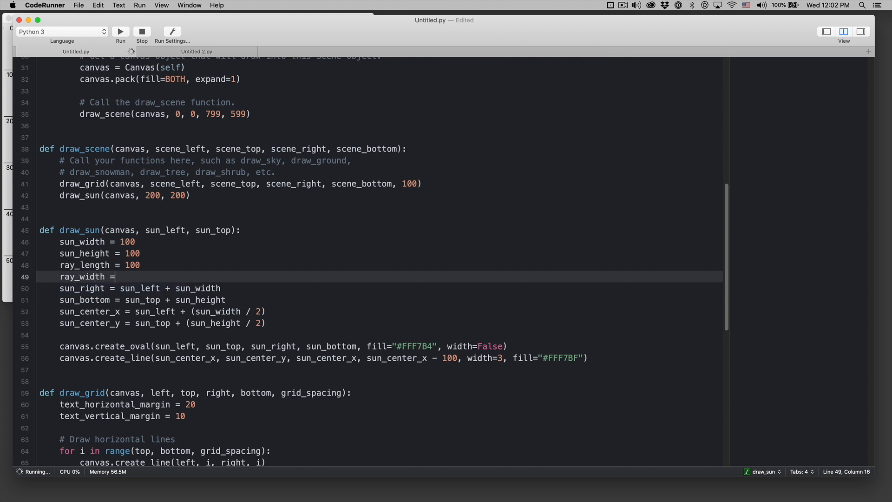
pyautogui.press('enter')
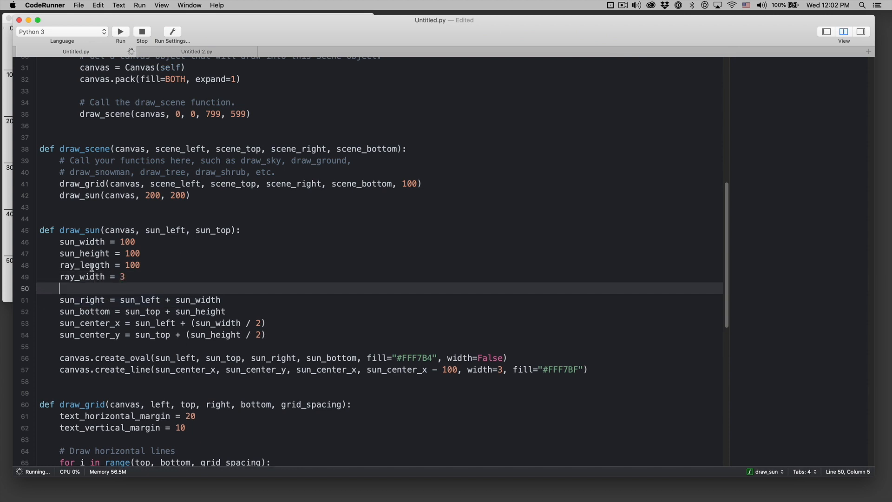
pyautogui.write('ray_length')
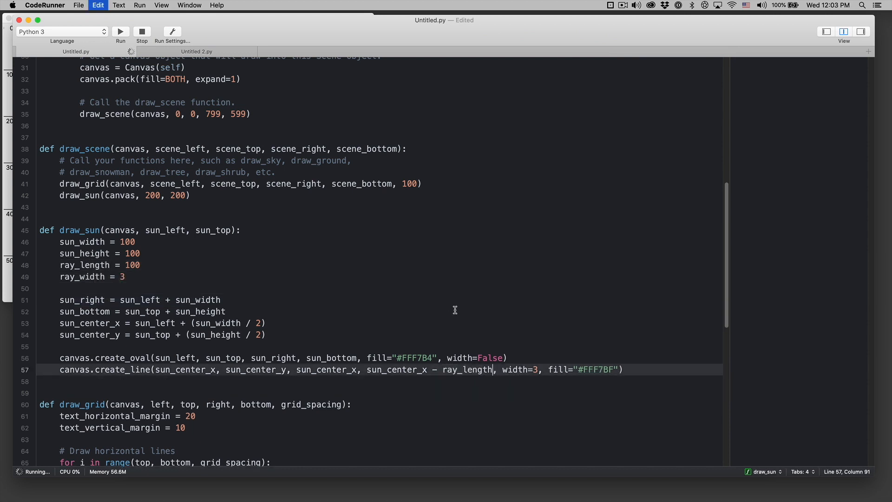
pyautogui.doubleClick(82, 277)
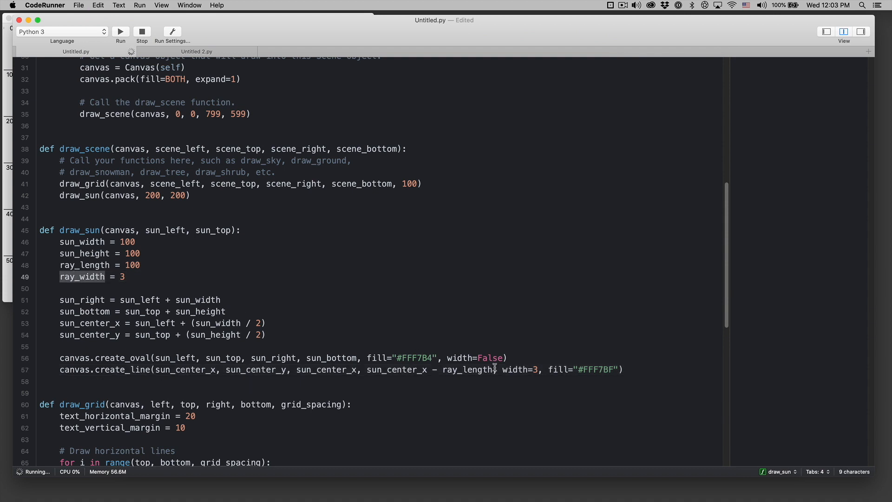
pyautogui.click(120, 32)
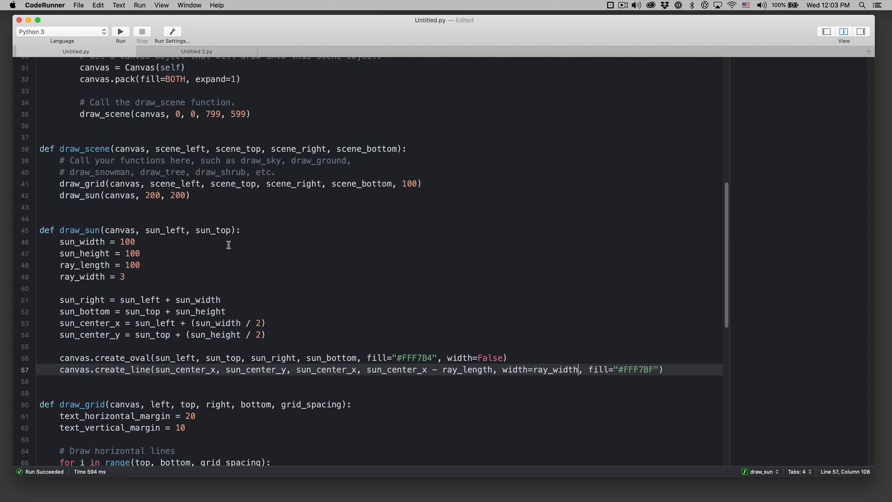
pyautogui.click(61, 288)
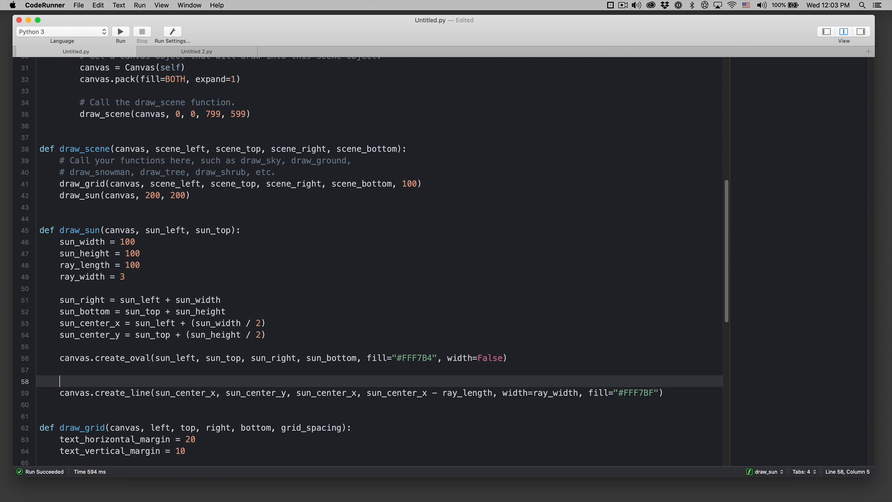
# Start a for-range loop and add the variable ray_count = 10.
pyautogui.write('for in')
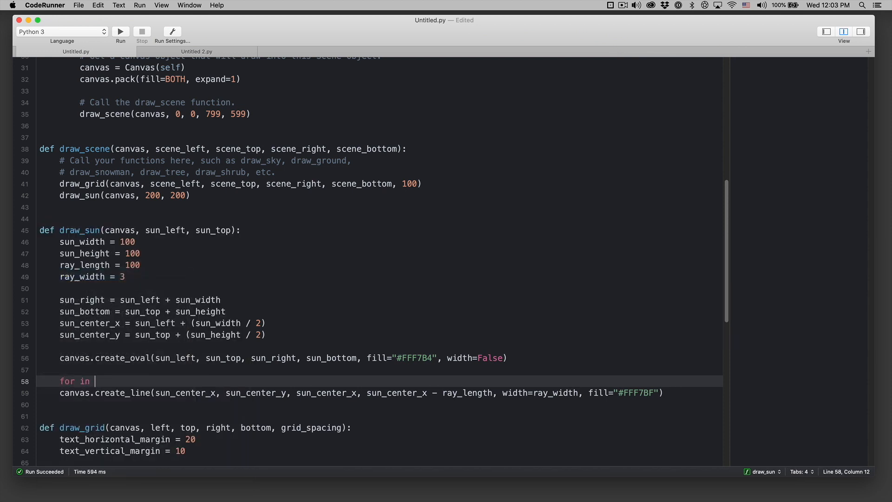
pyautogui.write('range(')
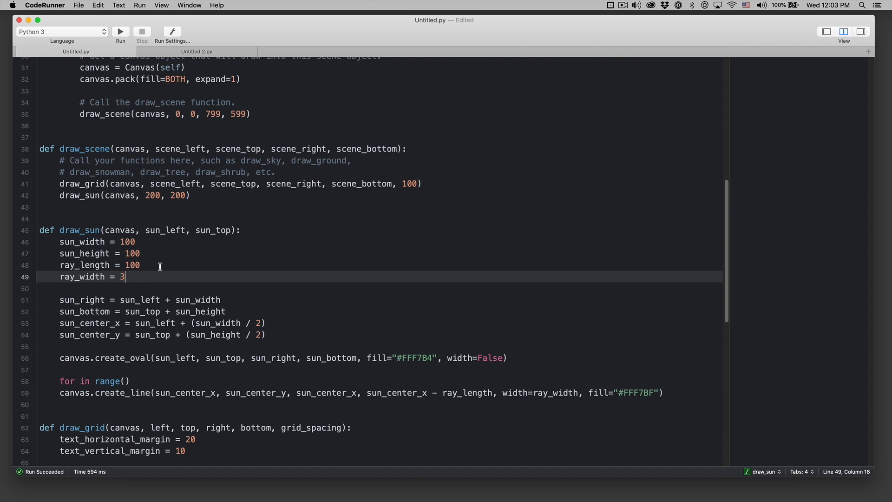
pyautogui.write('ray_count =')
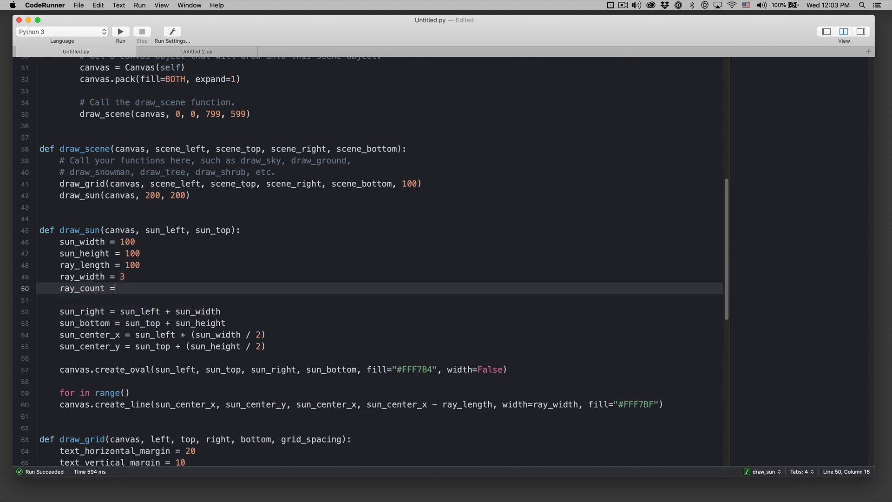
pyautogui.write('10')
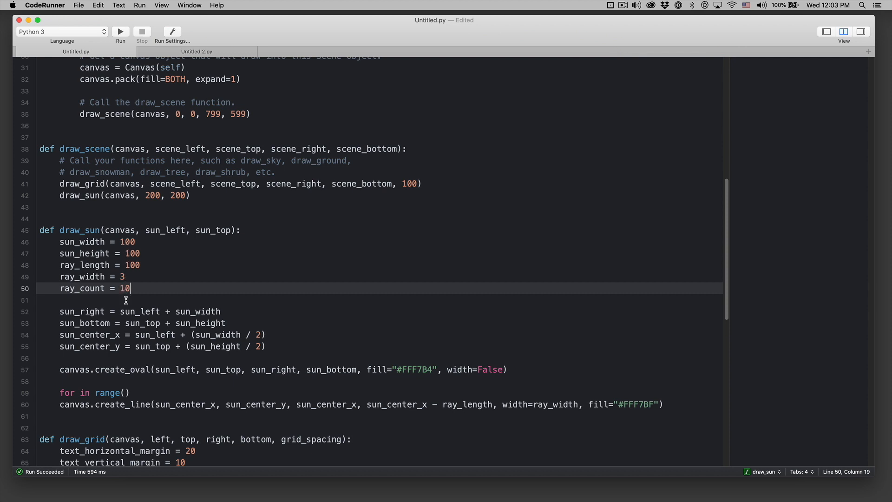
# Complete 'for i in range(ray_count):', commenting out the ray, and open the loop body.
pyautogui.click(123, 393)
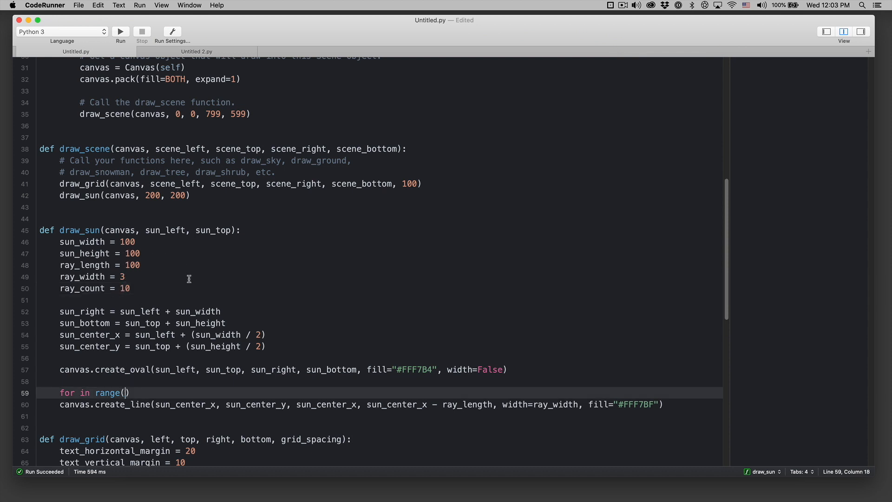
pyautogui.moveTo(63, 289)
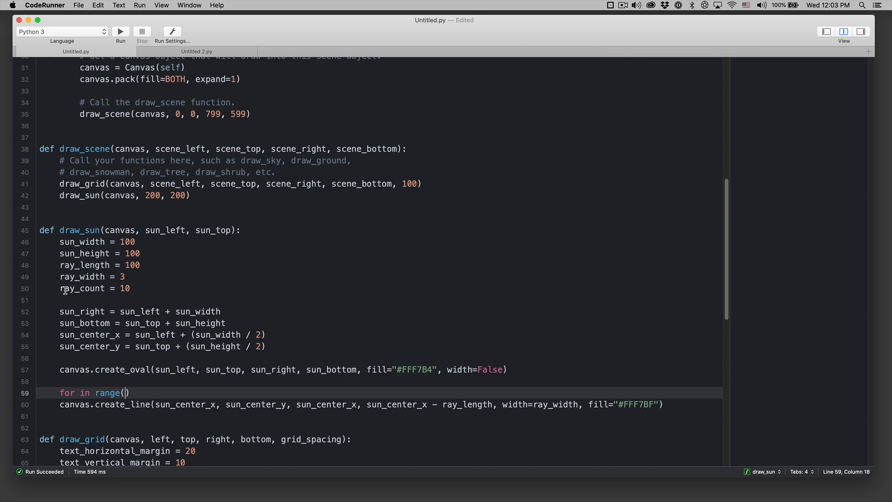
pyautogui.doubleClick(82, 288)
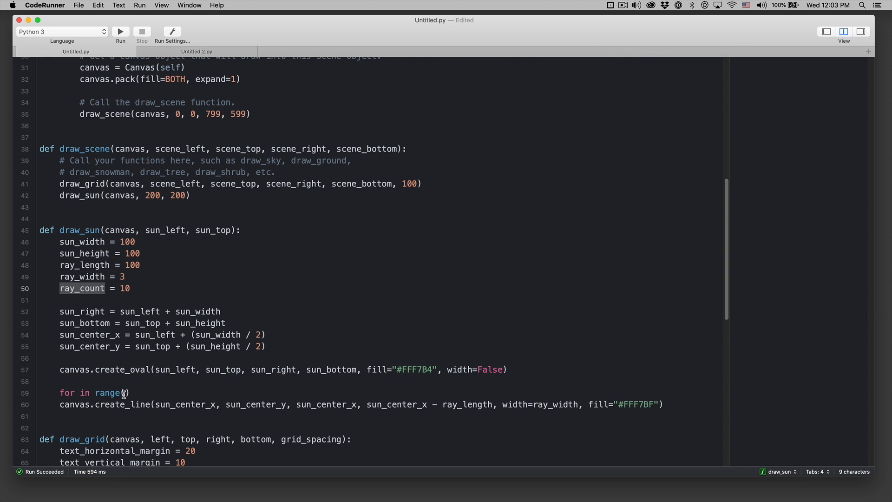
pyautogui.write('ray_count')
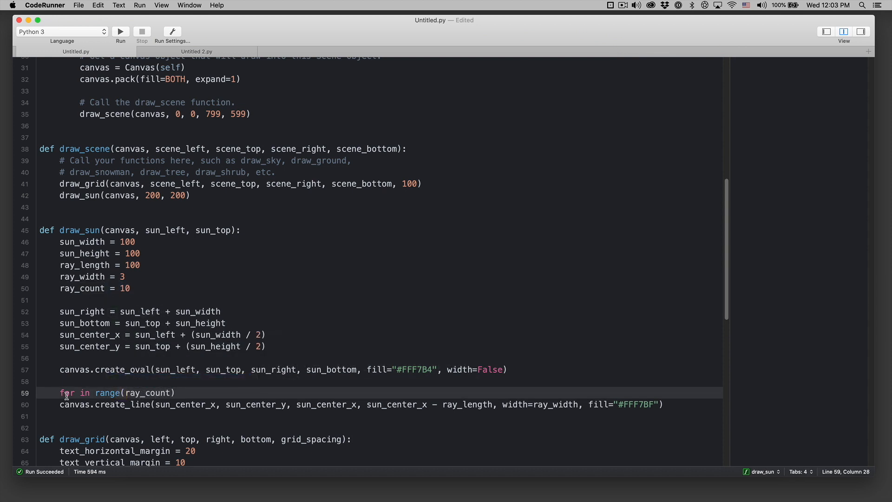
pyautogui.write('i')
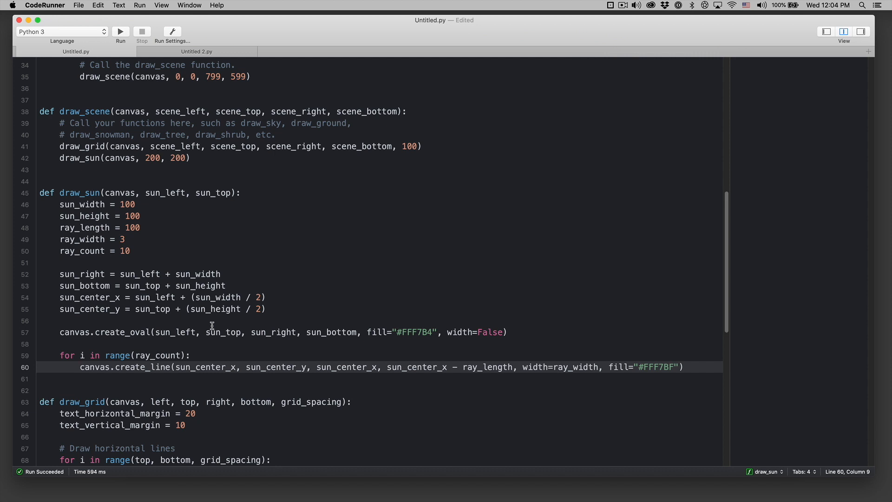
pyautogui.click(261, 366)
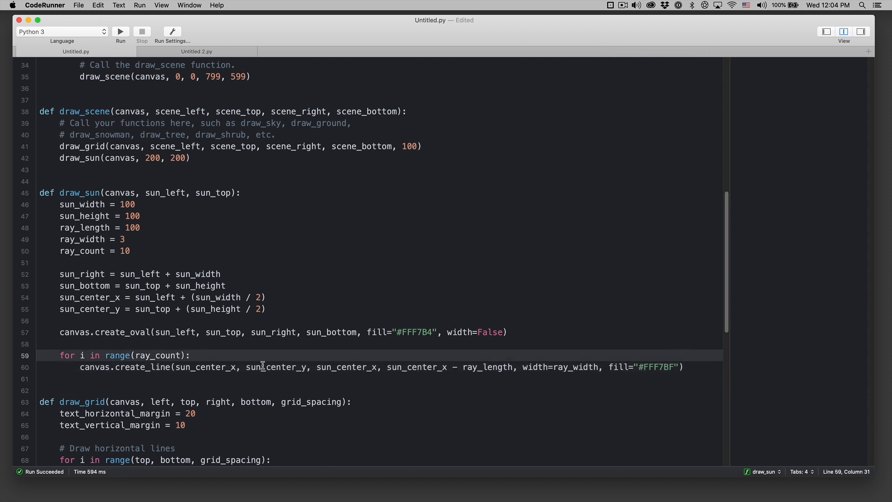
pyautogui.press('Return')
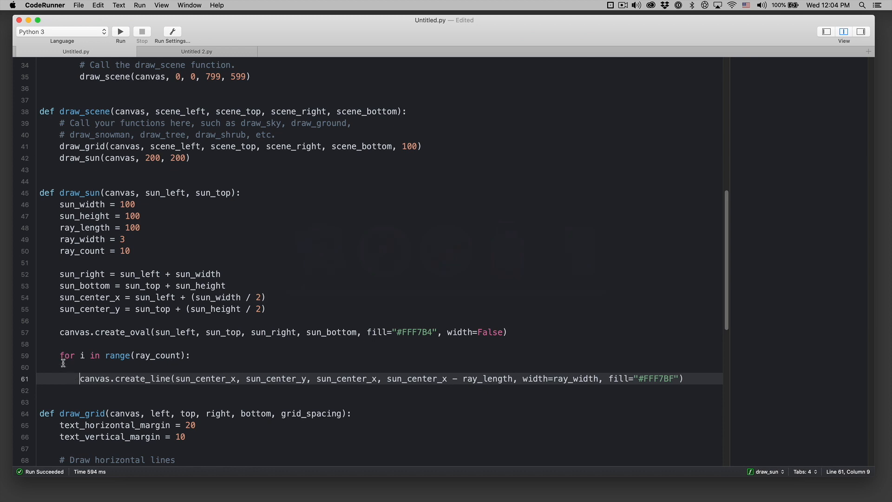
pyautogui.click(120, 31)
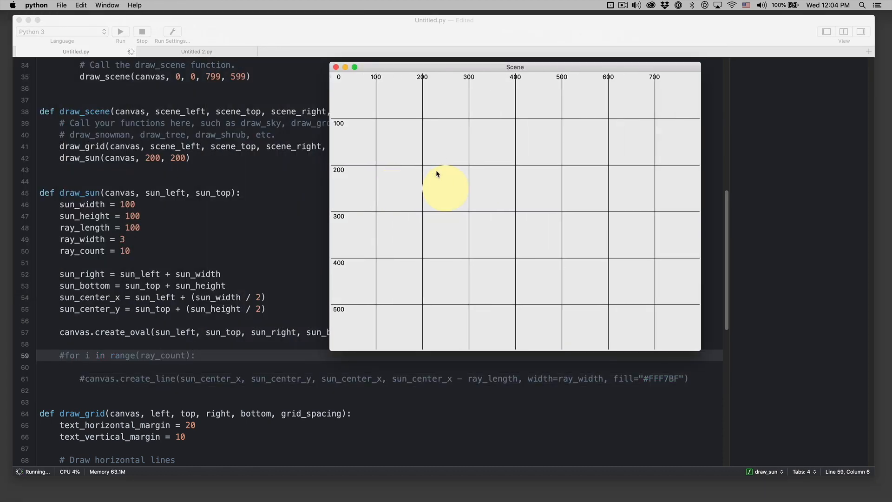
pyautogui.moveTo(446, 157)
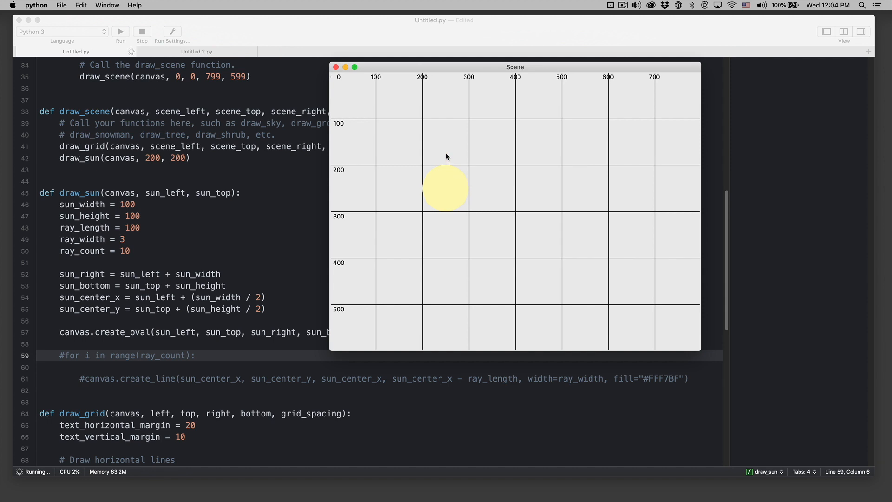
pyautogui.moveTo(439, 165)
pyautogui.write('a')
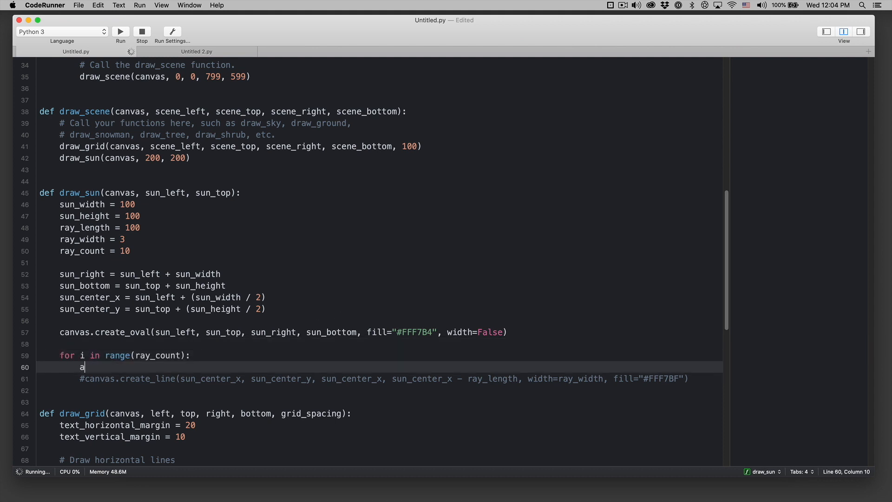
# Compute angle = (360 / ray_count) * i inside the loop and rerun the scene.
pyautogui.write('ngle =')
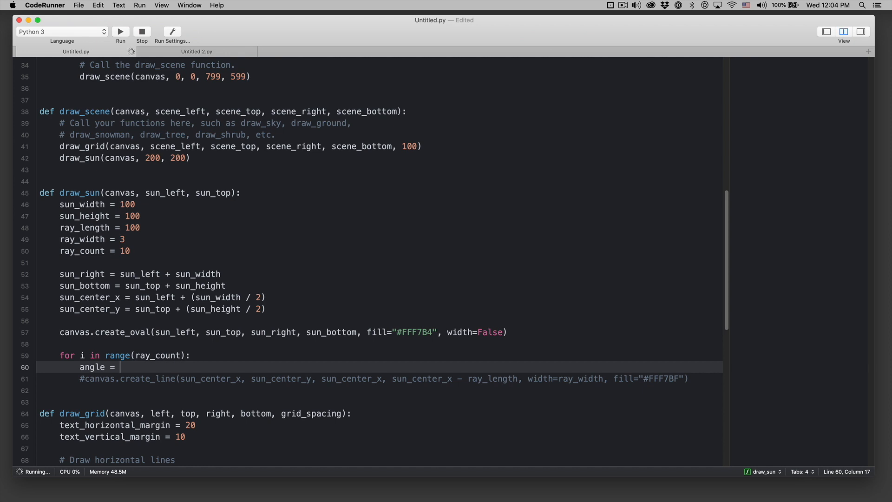
pyautogui.write('(')
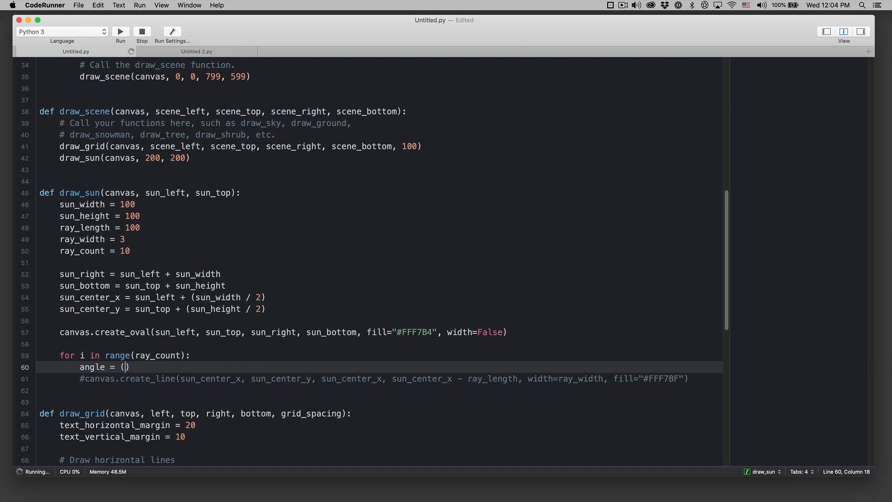
pyautogui.write('360')
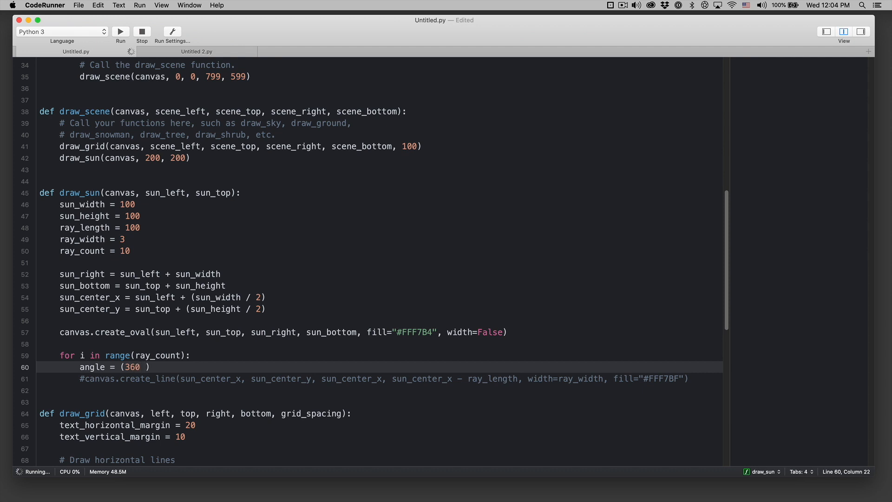
pyautogui.write('/')
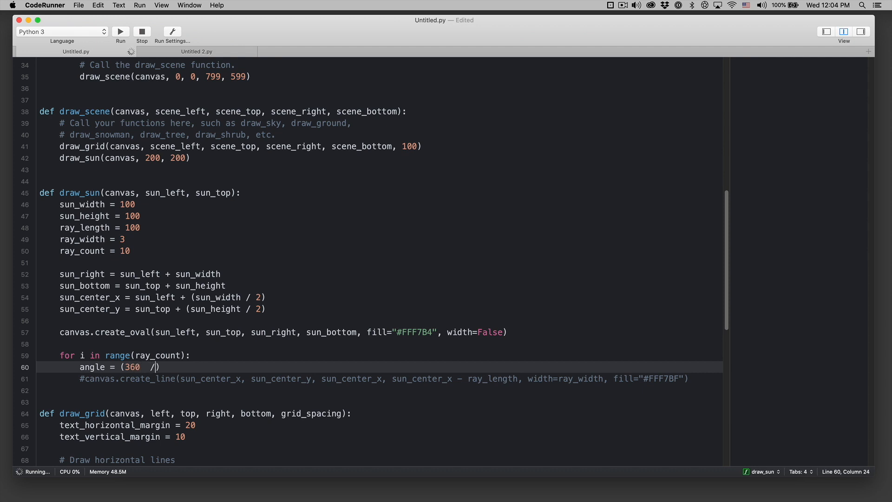
pyautogui.write('total')
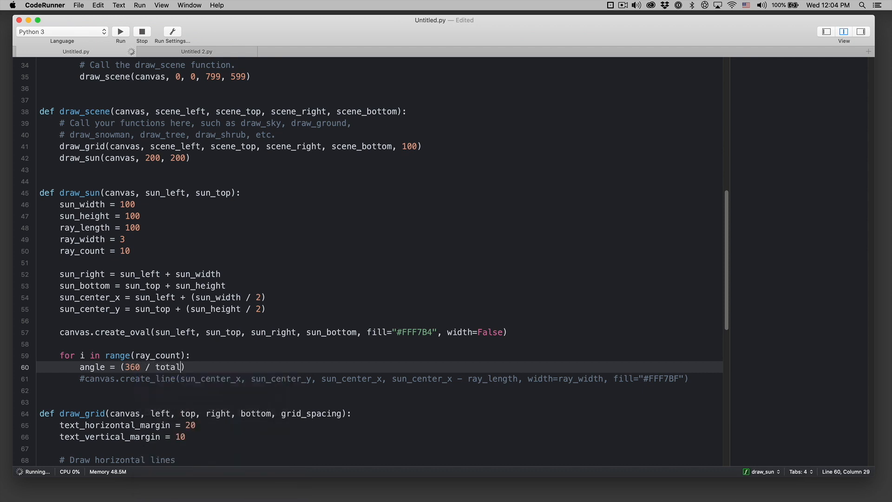
pyautogui.write('ray_coun')
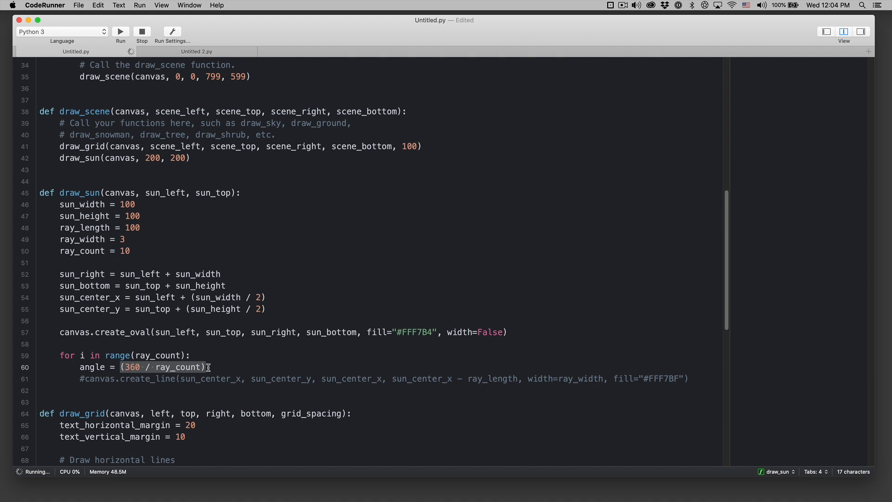
pyautogui.click(210, 366)
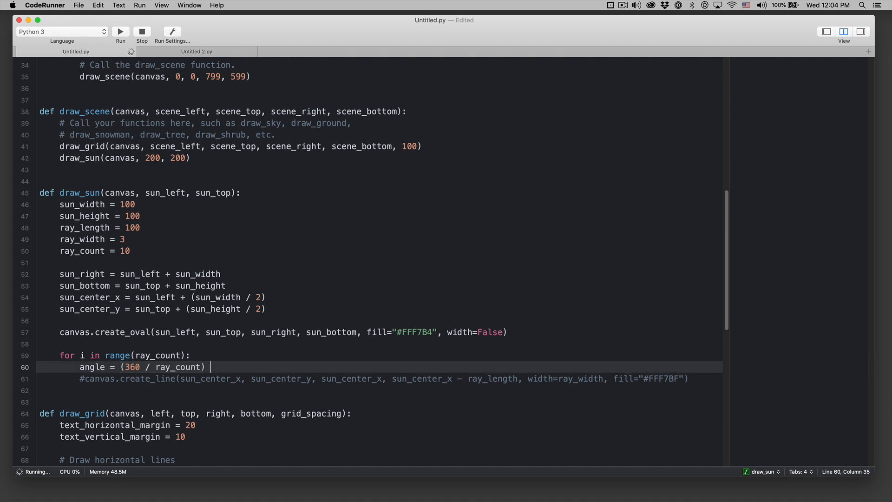
pyautogui.write('* i')
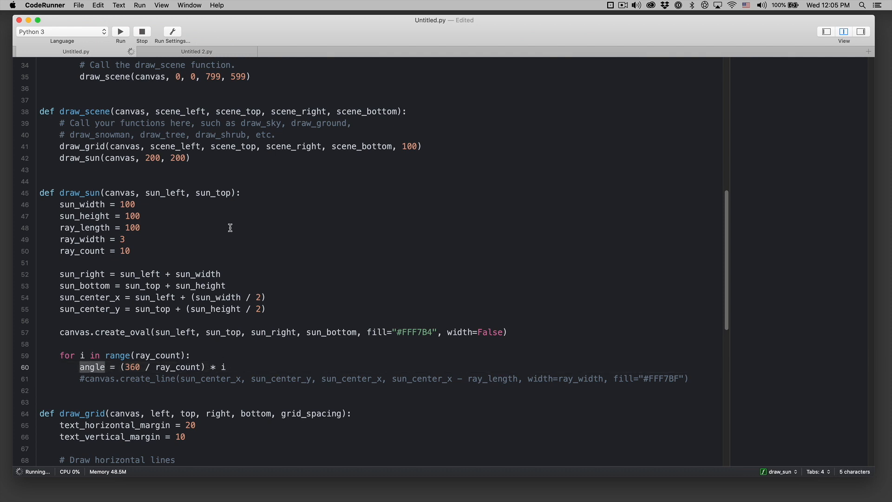
pyautogui.click(120, 31)
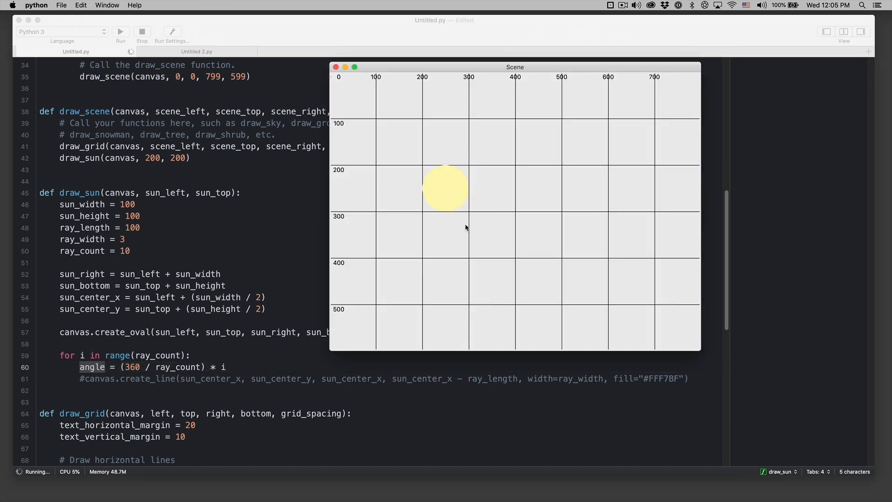
pyautogui.moveTo(446, 160)
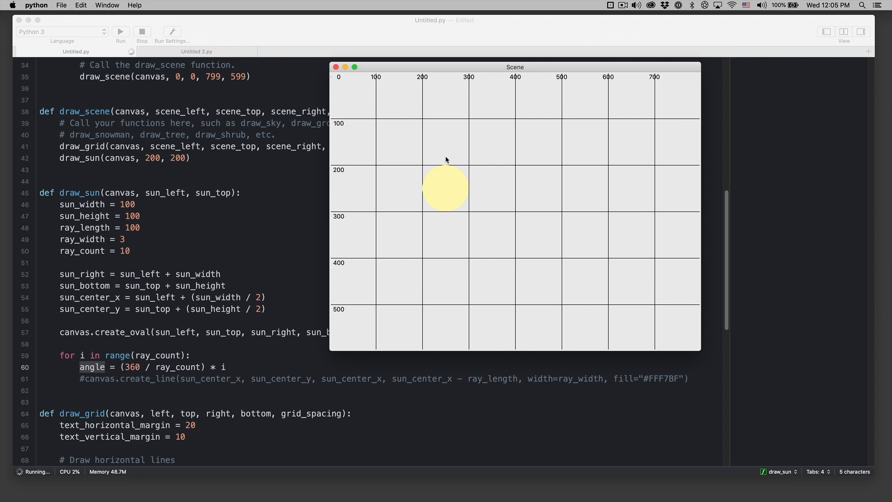
pyautogui.moveTo(459, 173)
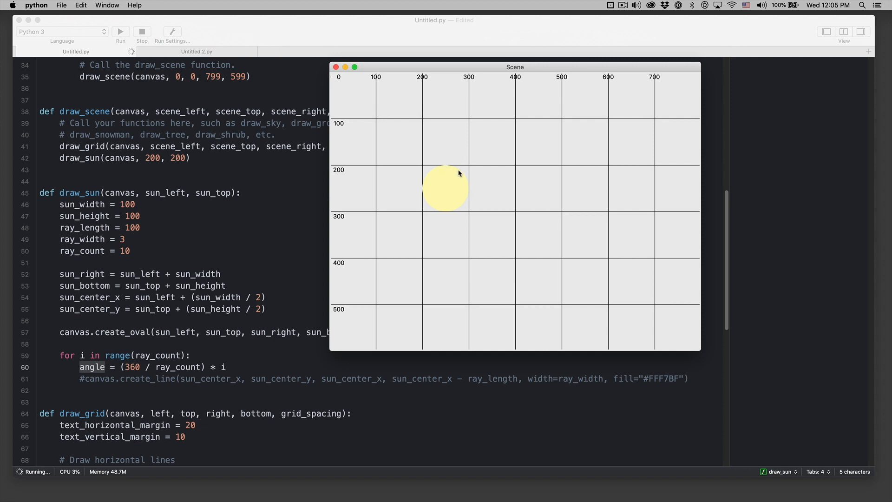
pyautogui.moveTo(490, 187)
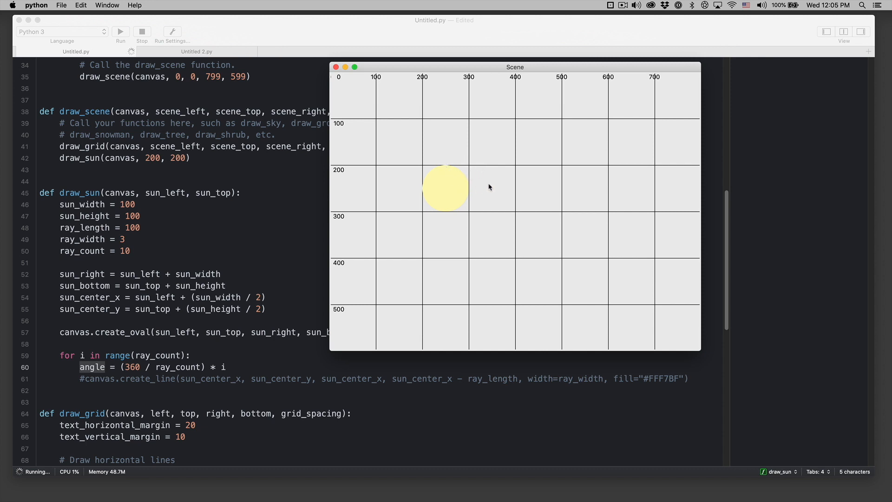
pyautogui.moveTo(454, 179)
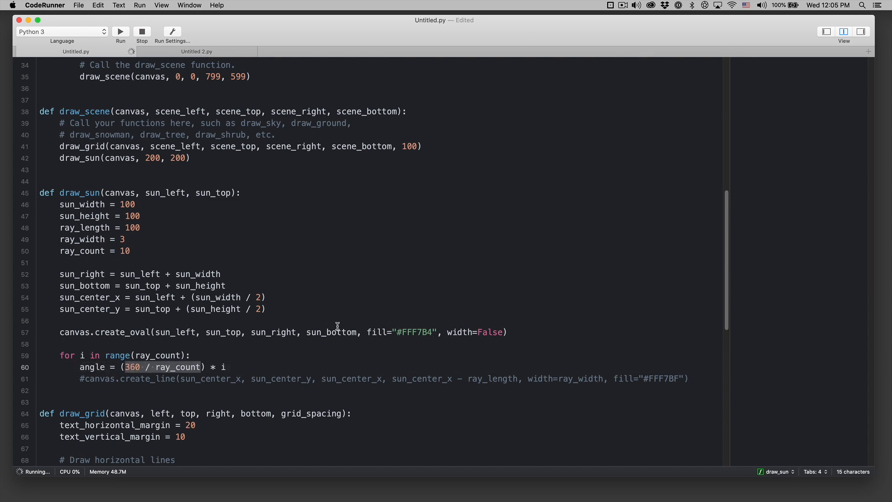
# Add import math and change the angle formula to use 2 * math.pi instead of 360.
pyautogui.scroll(3)
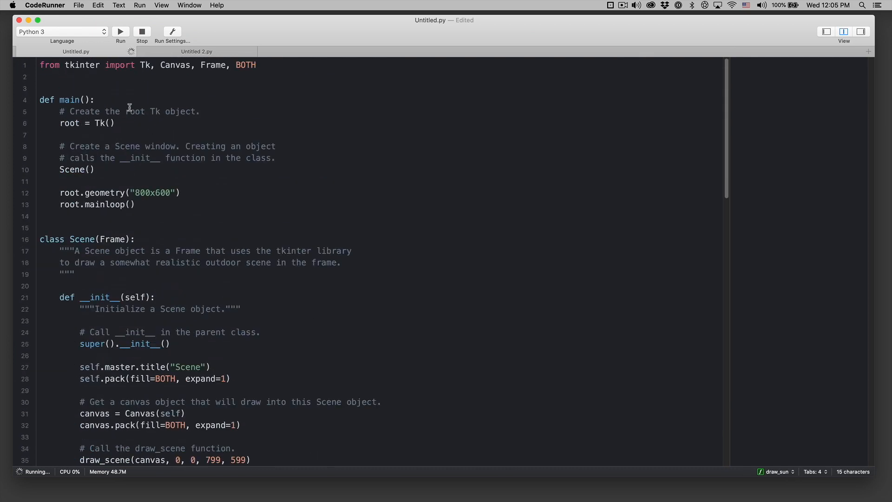
pyautogui.write('inm')
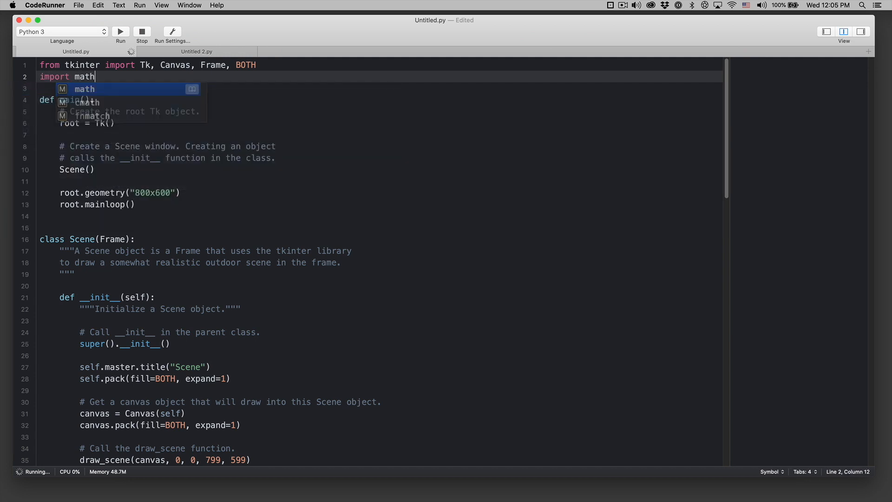
pyautogui.scroll(-3)
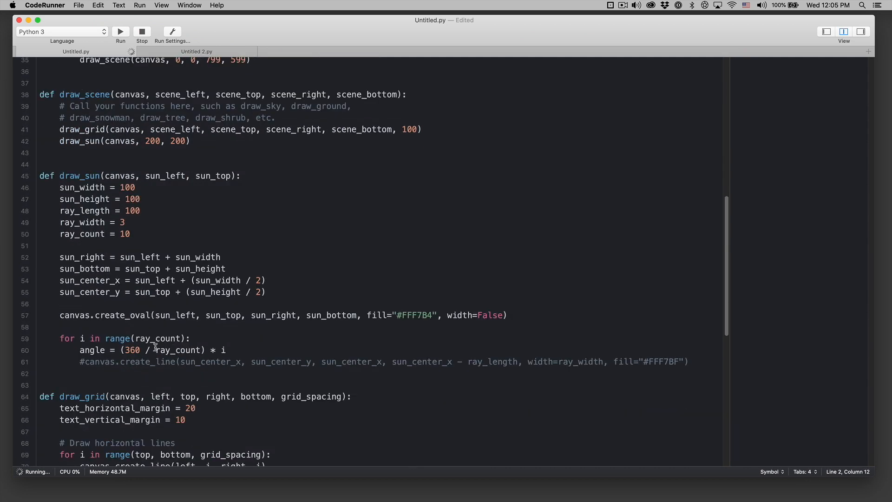
pyautogui.doubleClick(130, 350)
pyautogui.write('2 *')
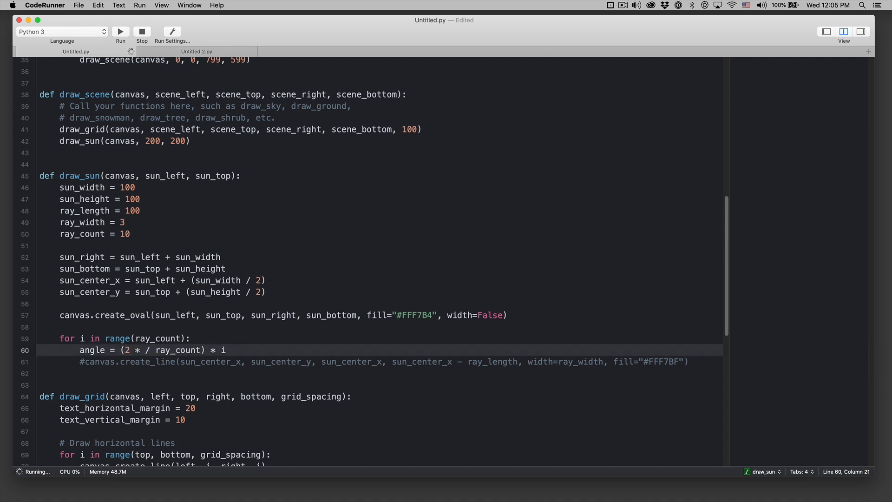
pyautogui.write('math.pi')
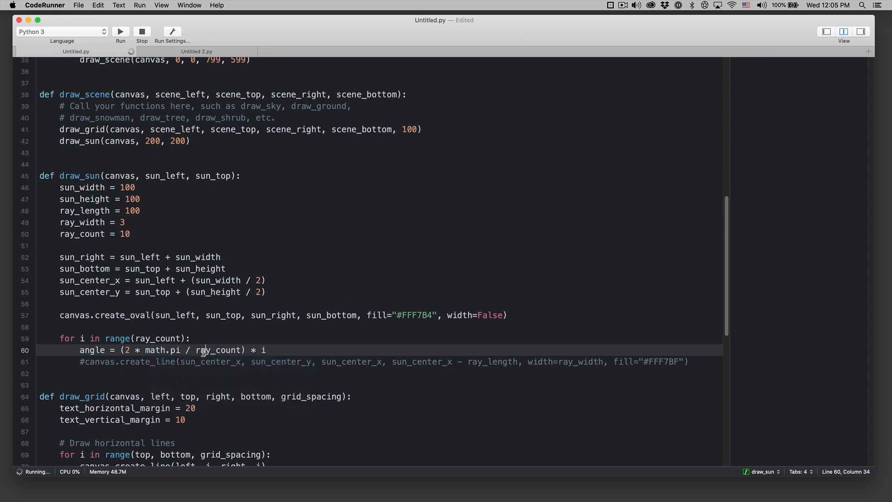
pyautogui.doubleClick(218, 349)
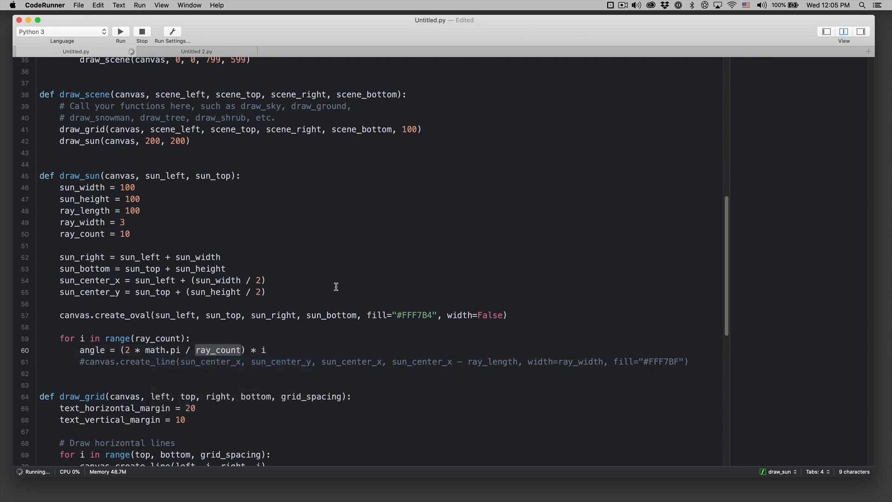
pyautogui.doubleClick(162, 350)
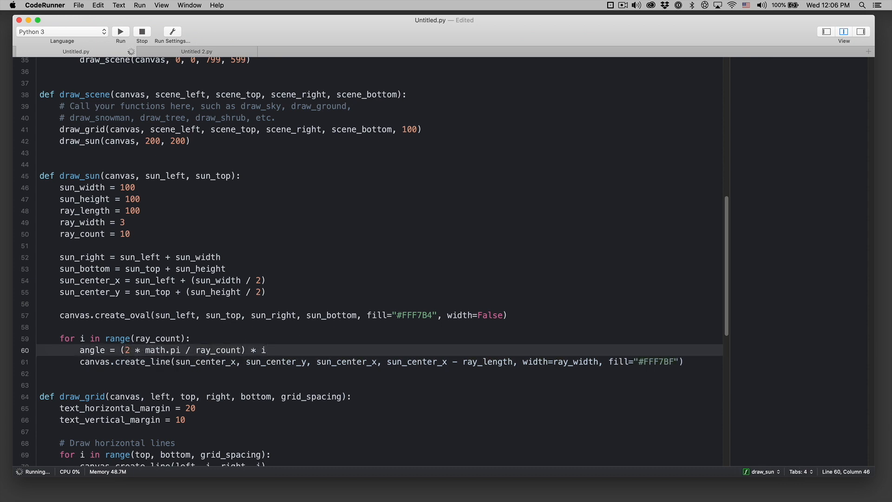
# Add a blank line, rerun, and define ray_x as sun_center_x + math.cos(angle).
pyautogui.press('return')
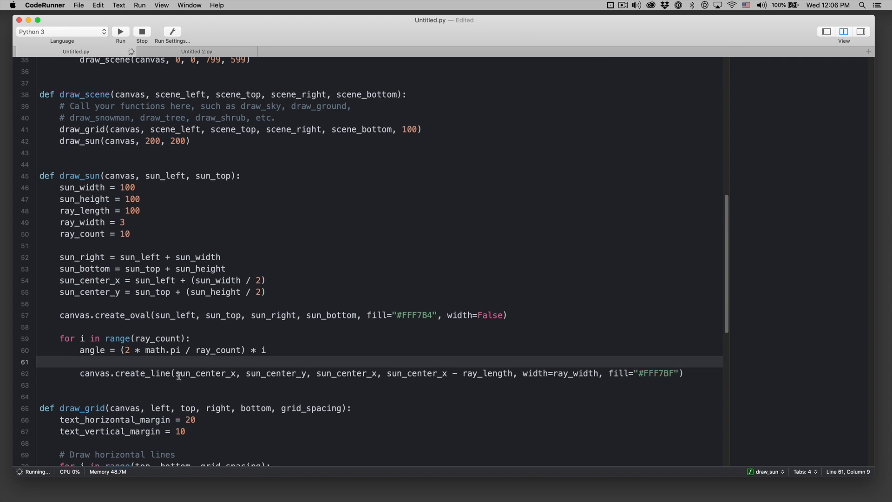
pyautogui.click(120, 31)
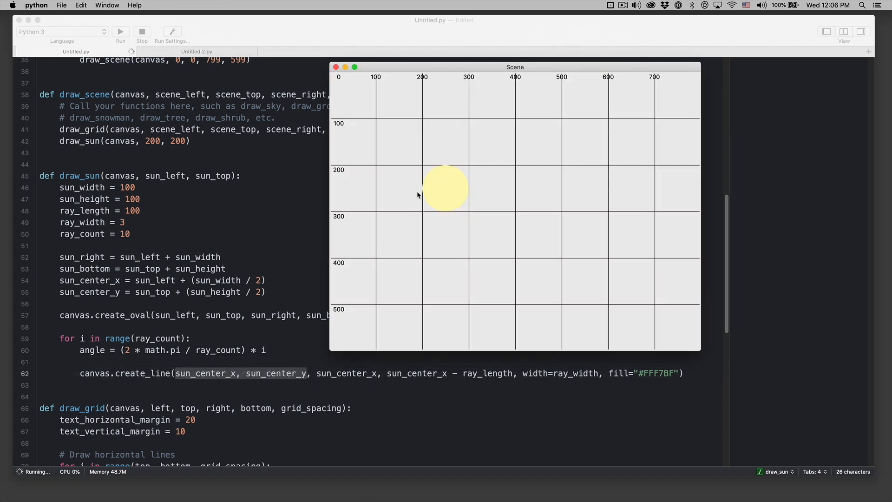
pyautogui.moveTo(449, 186)
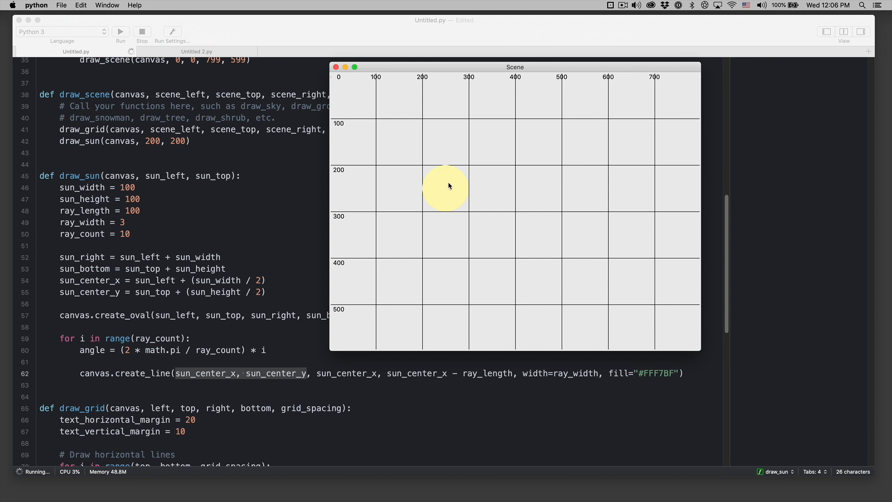
pyautogui.moveTo(467, 193)
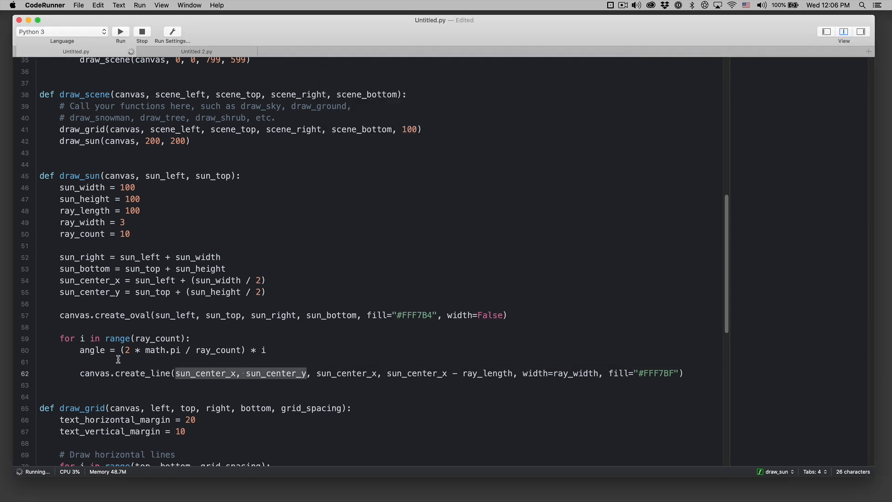
pyautogui.write('ray_x =')
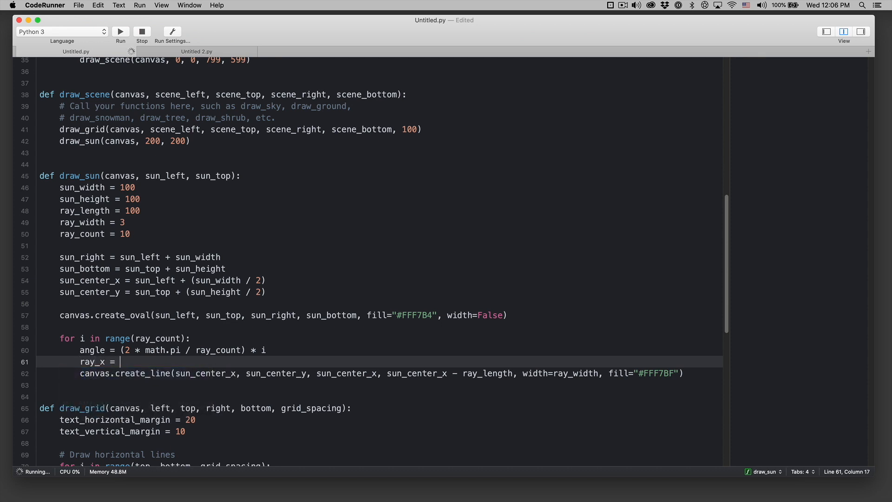
pyautogui.write('sun_center_x')
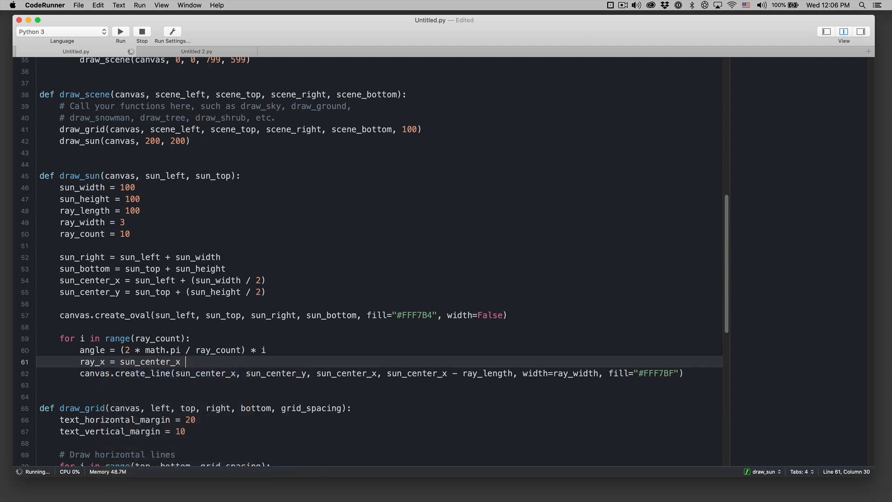
pyautogui.write('+')
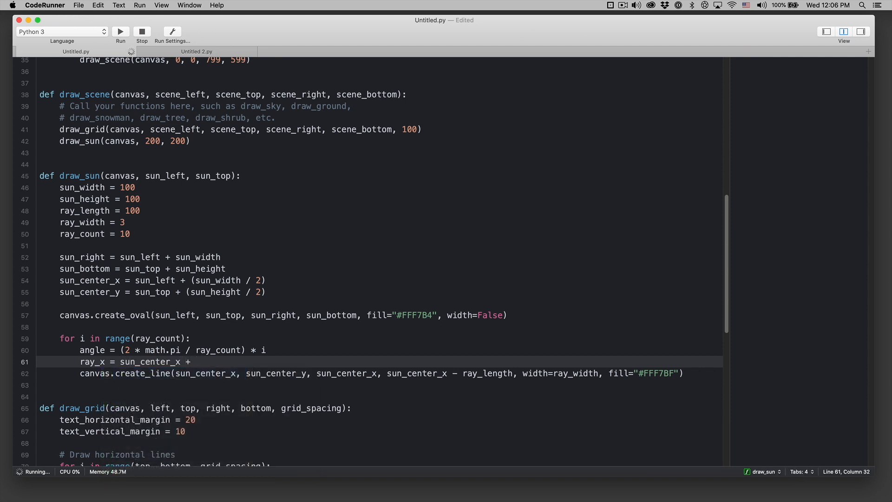
pyautogui.write('math')
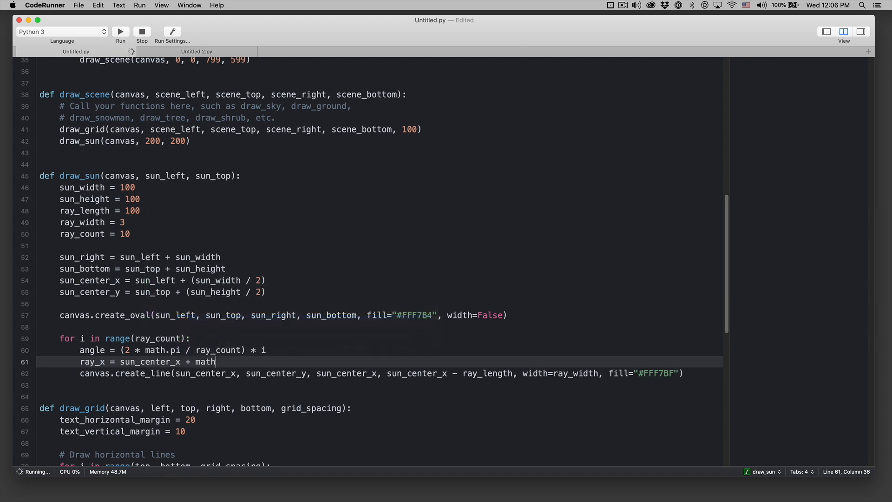
pyautogui.write('.cos(angle)')
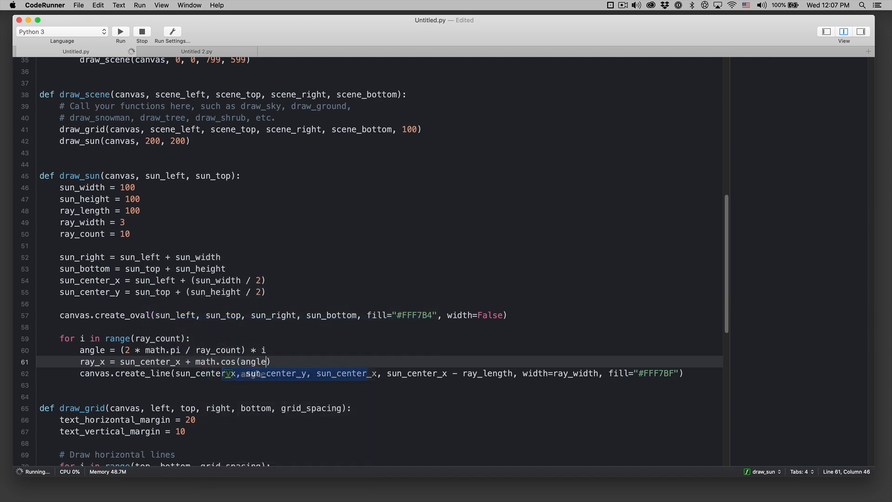
# Scale the ray offsets by ray_length and point create_line's old endpoint at ray_x.
pyautogui.write('*')
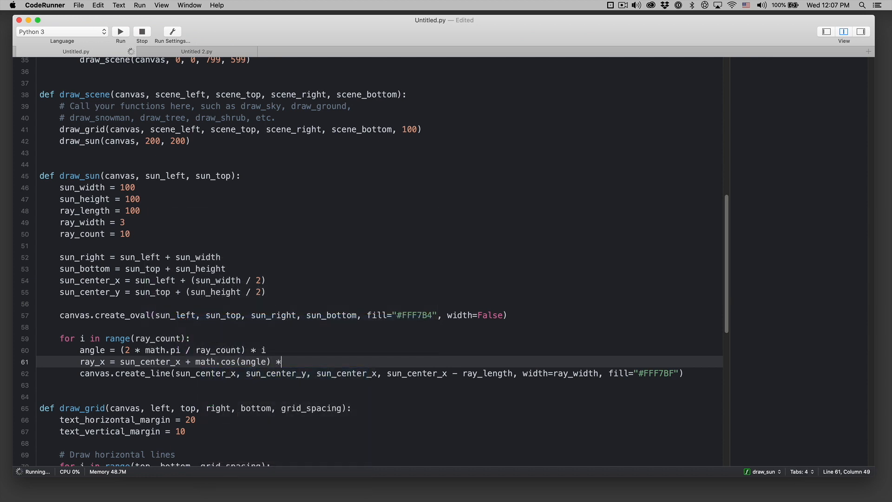
pyautogui.write('ray_length')
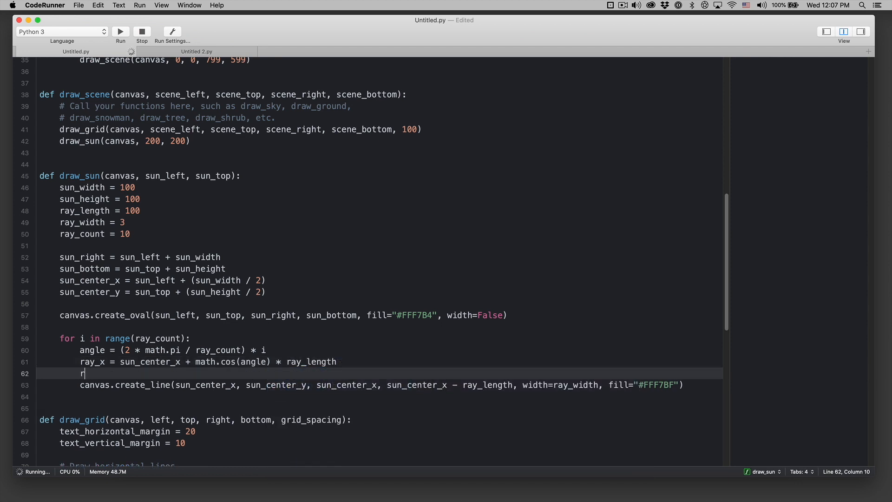
pyautogui.write('ay')
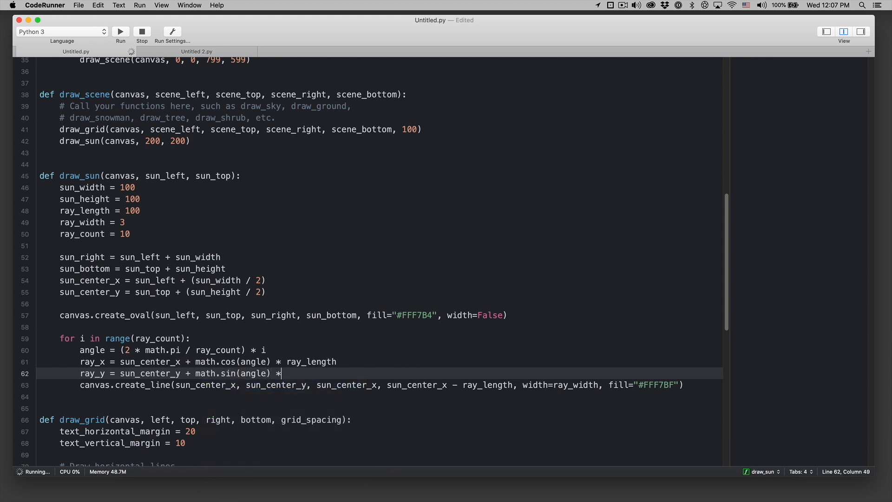
pyautogui.write('ray_length')
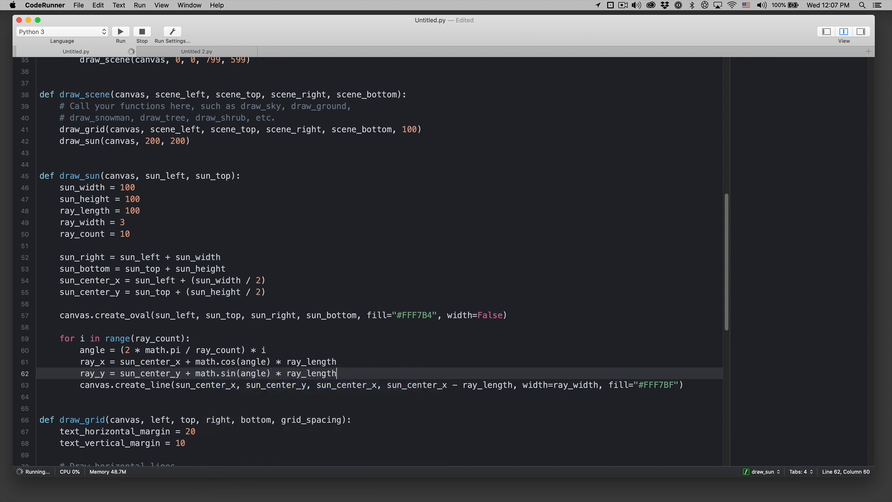
pyautogui.doubleClick(92, 361)
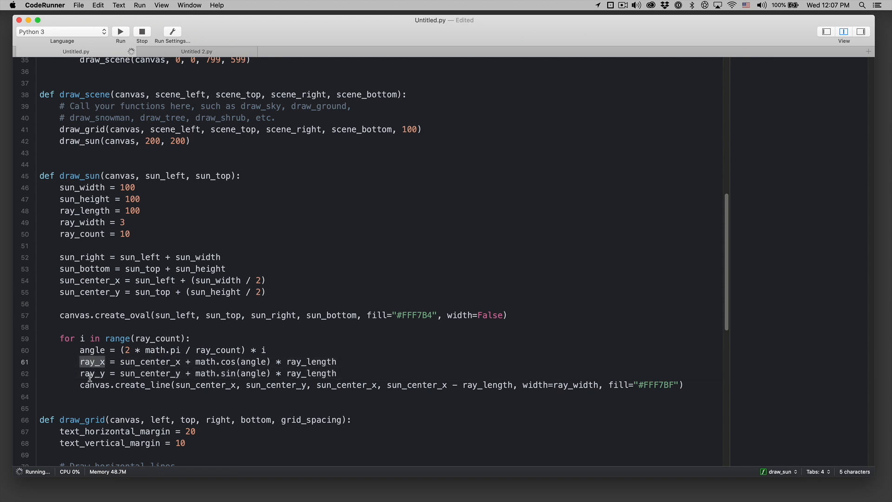
pyautogui.doubleClick(206, 385)
pyautogui.write('a')
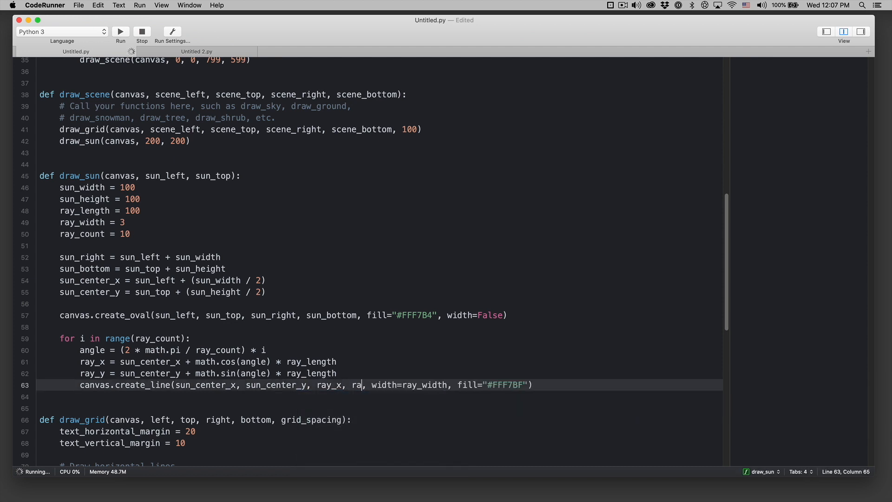
# Complete create_line's endpoint with ray_y and rerun to see ten pale yellow rays.
pyautogui.write('y_y')
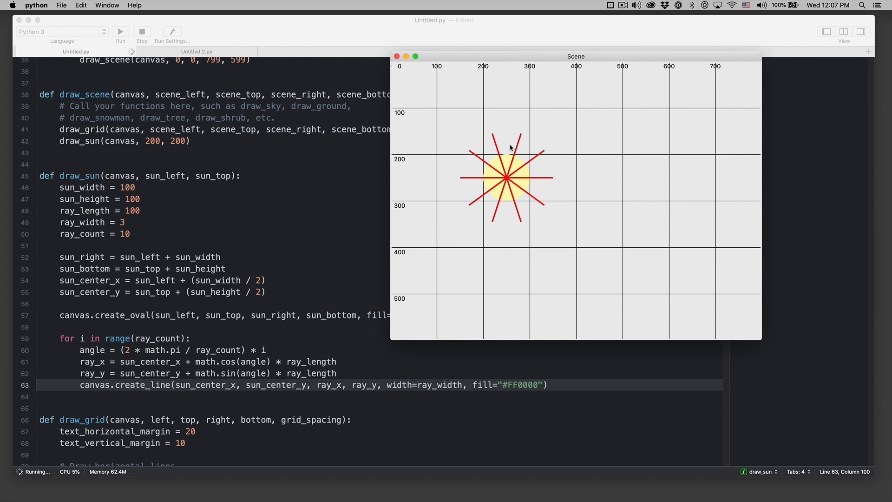
pyautogui.moveTo(519, 200)
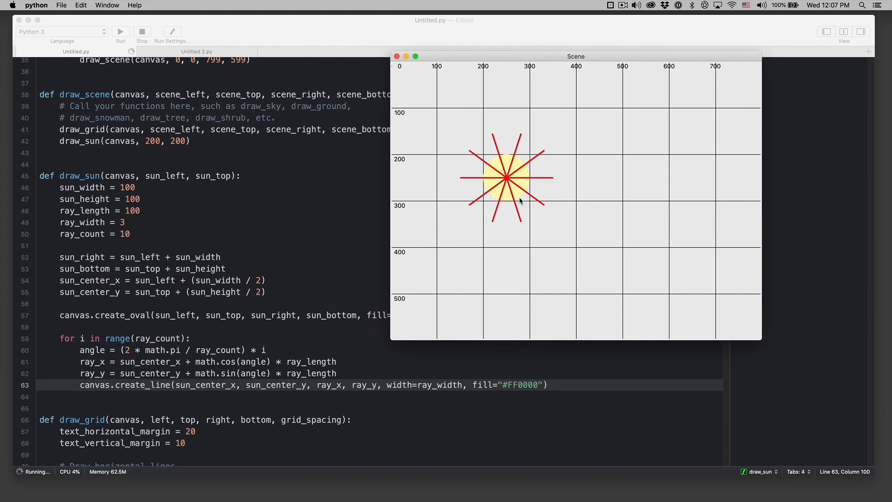
pyautogui.moveTo(502, 206)
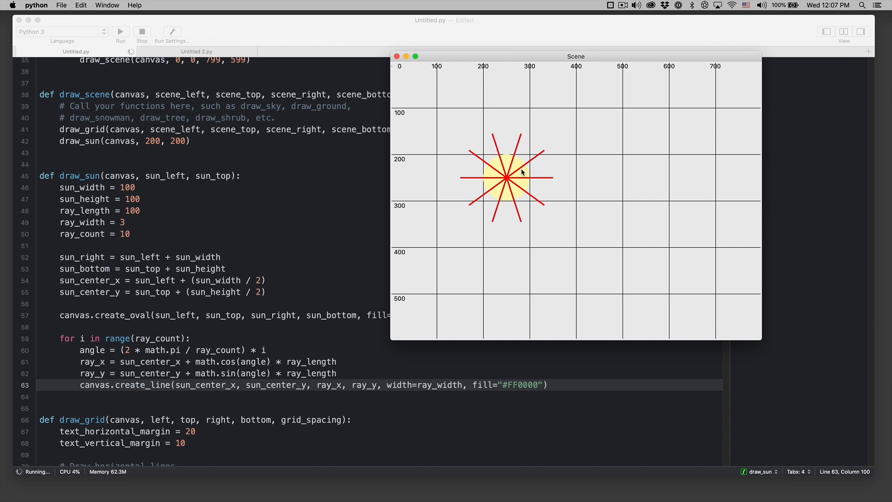
pyautogui.moveTo(444, 373)
pyautogui.write('F7BF')
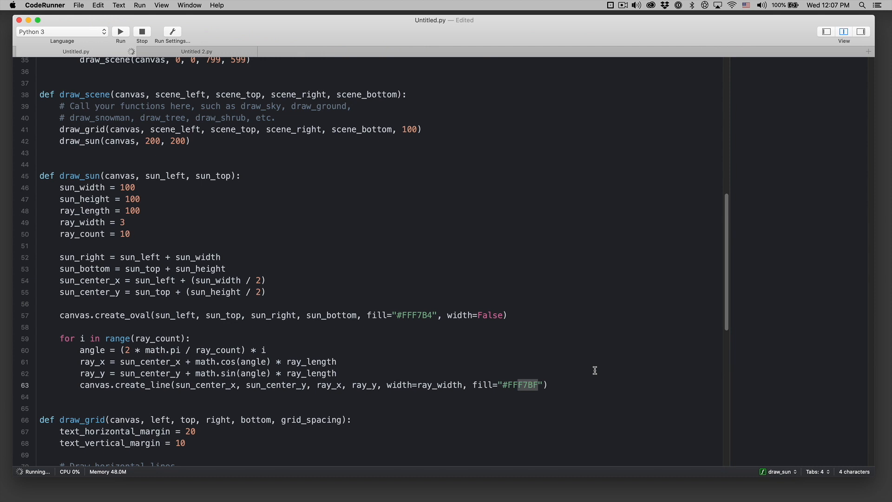
pyautogui.click(120, 31)
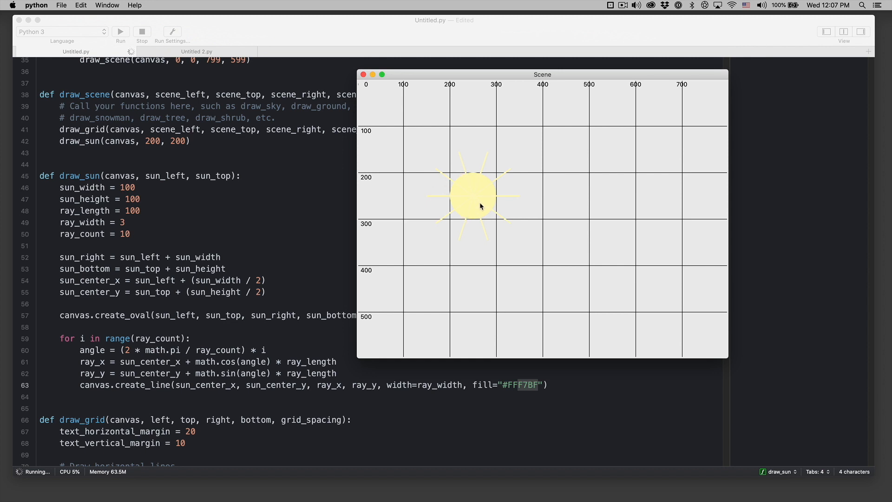
pyautogui.moveTo(255, 157)
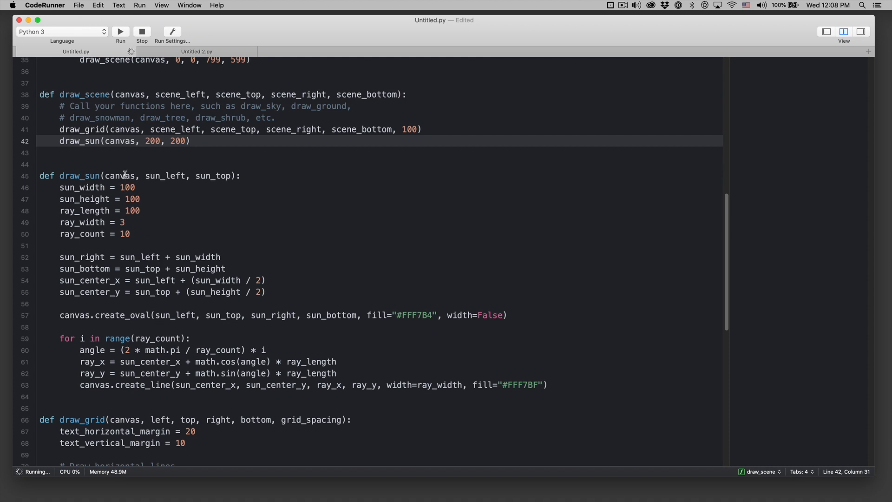
# Duplicate the draw_sun call with arguments 300, 400 and 500, 50, rerunning to check.
pyautogui.click(137, 187)
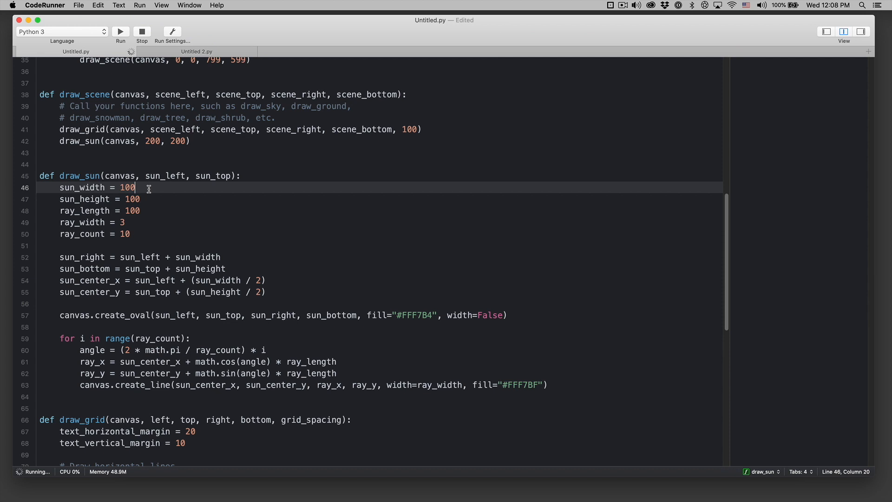
pyautogui.moveTo(221, 154)
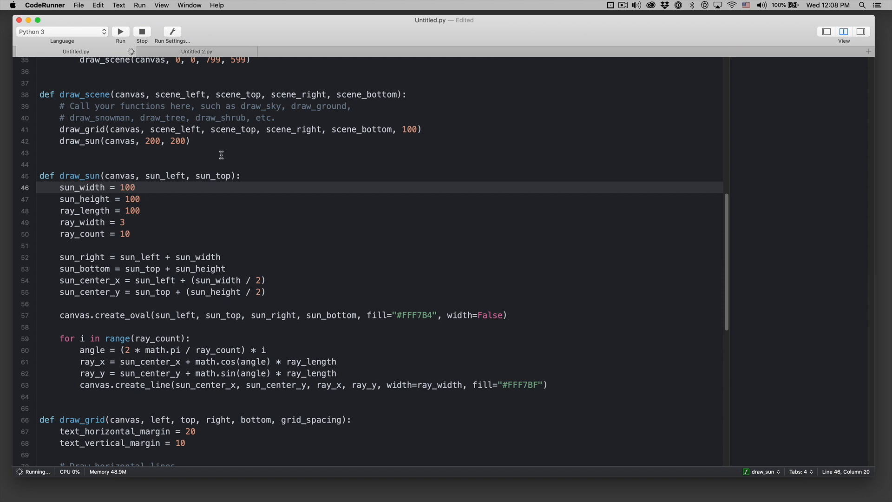
pyautogui.write('draw_sun(canvas,')
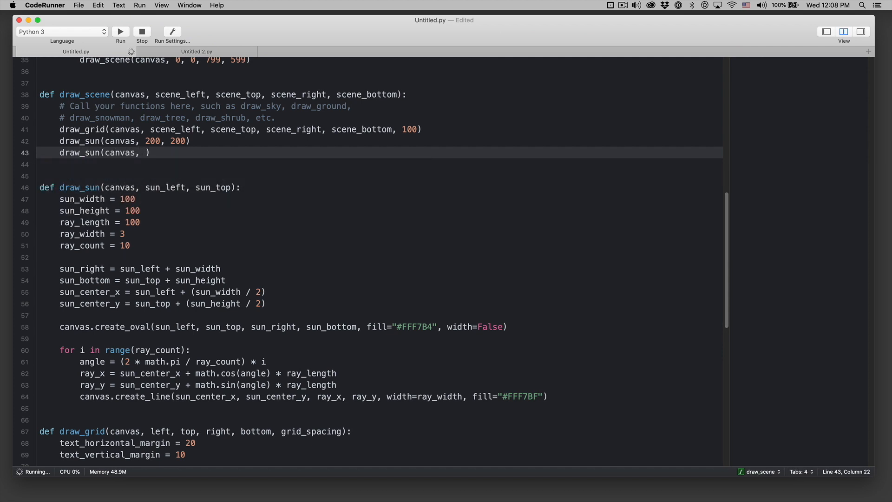
pyautogui.write('300,')
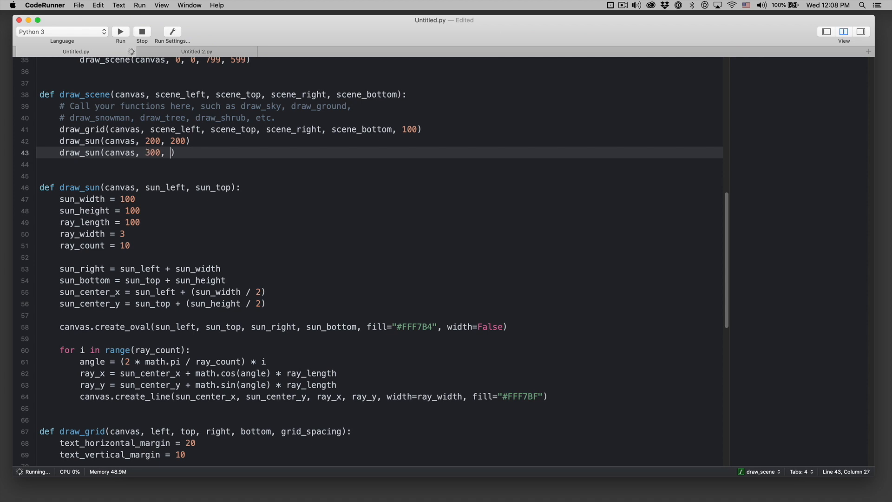
pyautogui.click(120, 31)
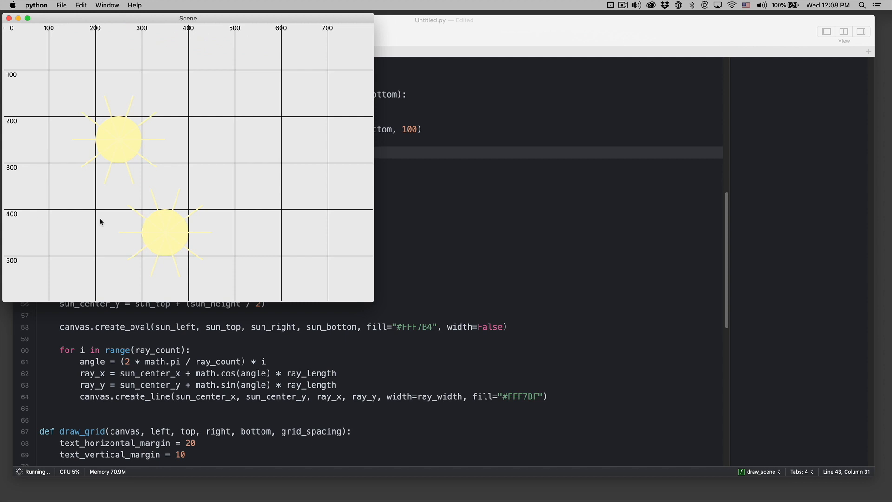
pyautogui.moveTo(142, 214)
pyautogui.write('draw_sun(canvas, 500, 400)')
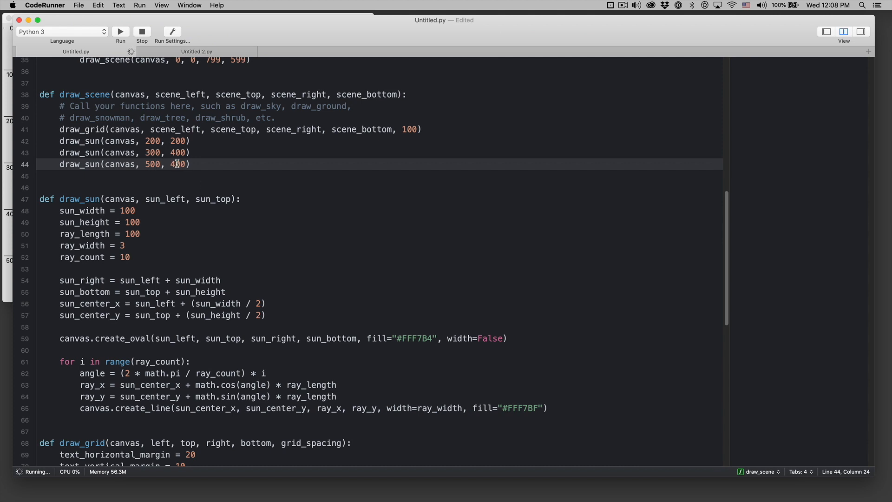
pyautogui.click(120, 31)
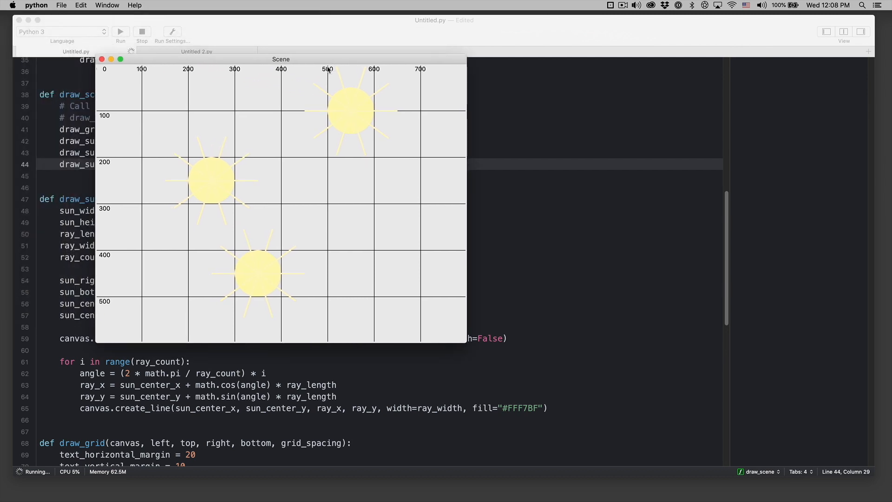
pyautogui.moveTo(330, 90)
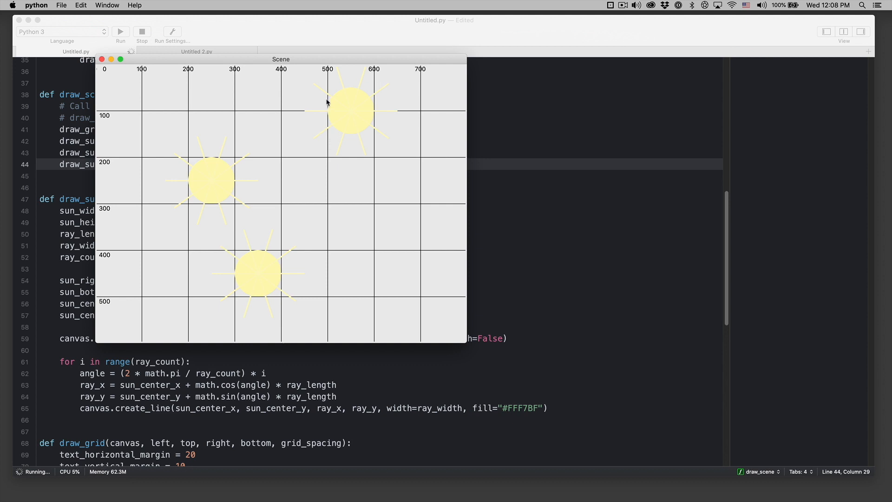
pyautogui.moveTo(360, 89)
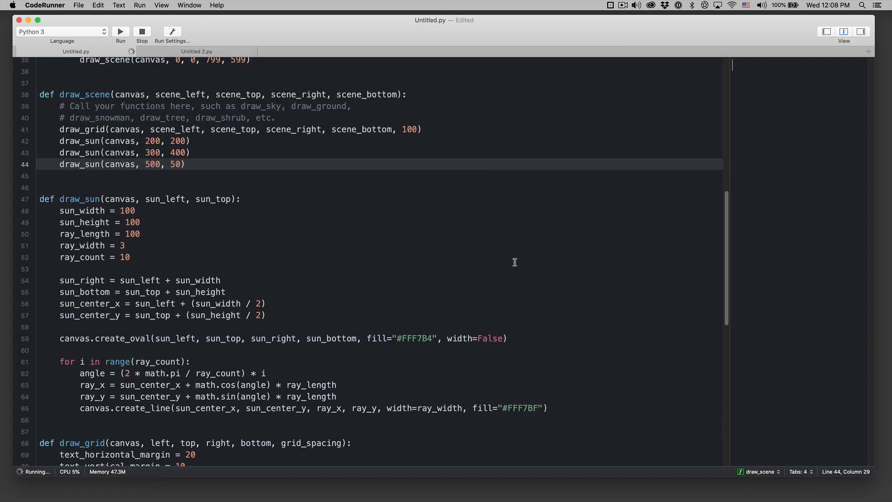
# Add a scale=1 parameter to draw_sun and begin passing scale arguments to the calls.
pyautogui.click(120, 31)
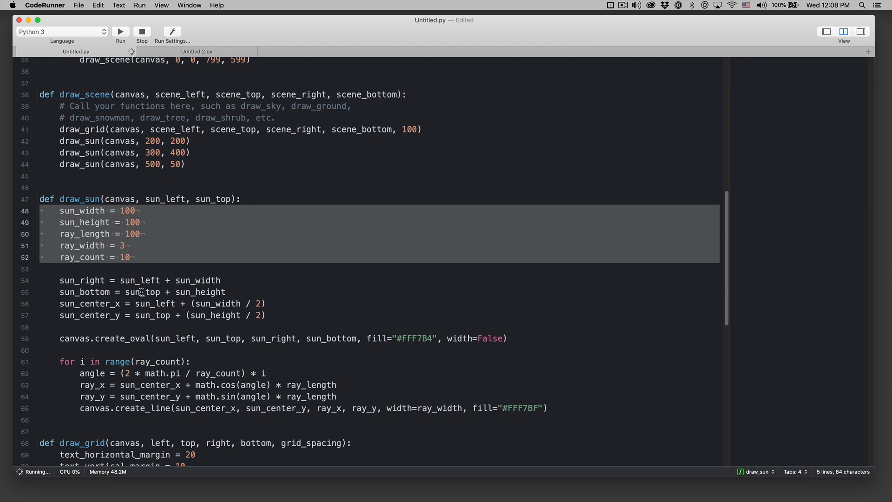
pyautogui.click(98, 280)
pyautogui.write(', sca')
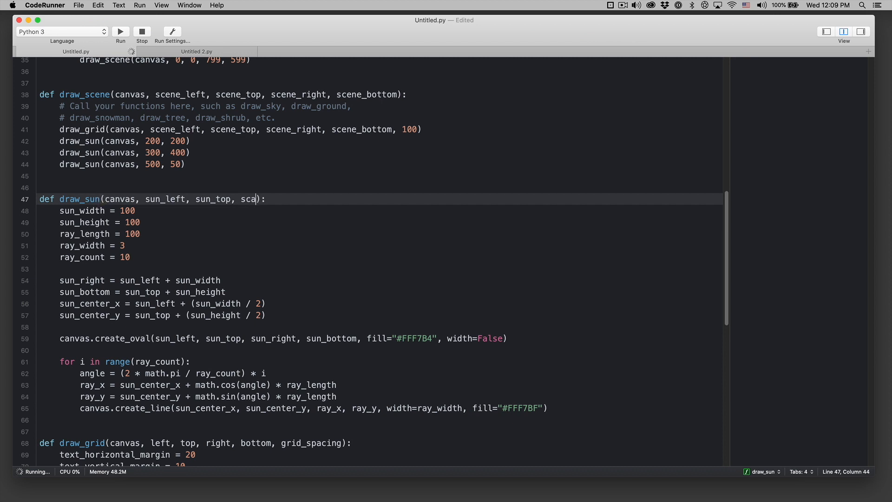
pyautogui.write('le=1')
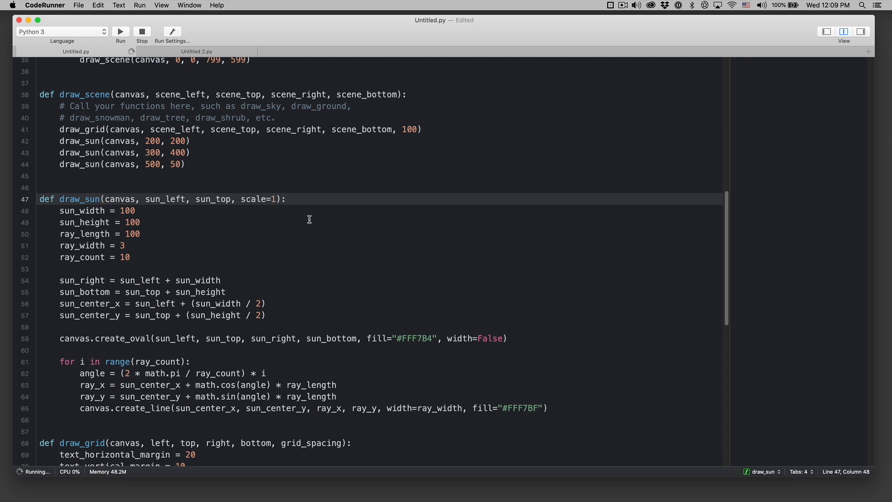
pyautogui.doubleClick(253, 198)
pyautogui.write(', ')
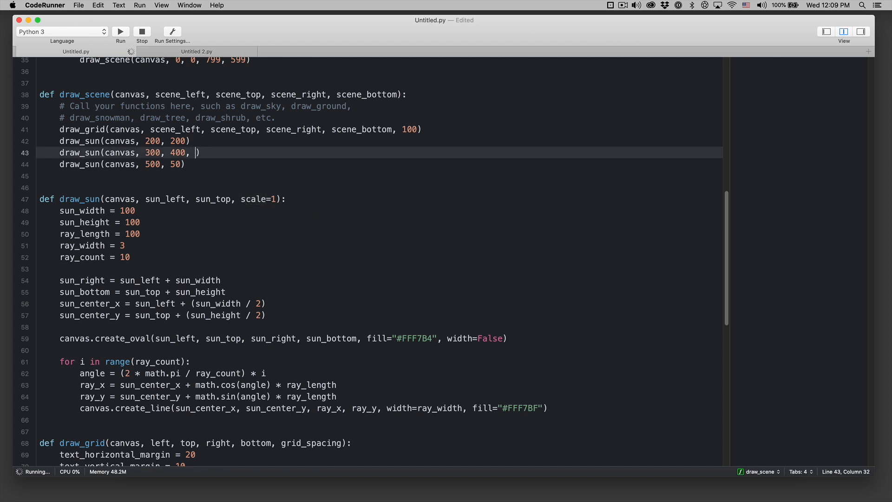
pyautogui.write('scale=')
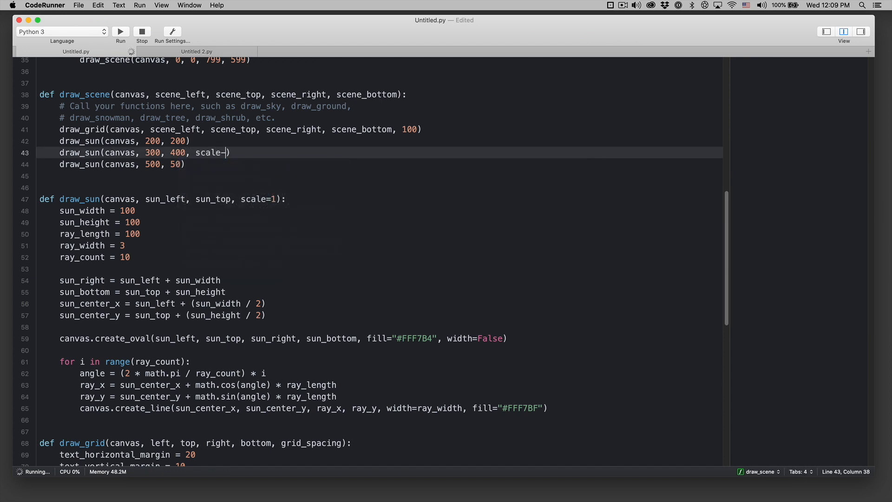
pyautogui.write('.5')
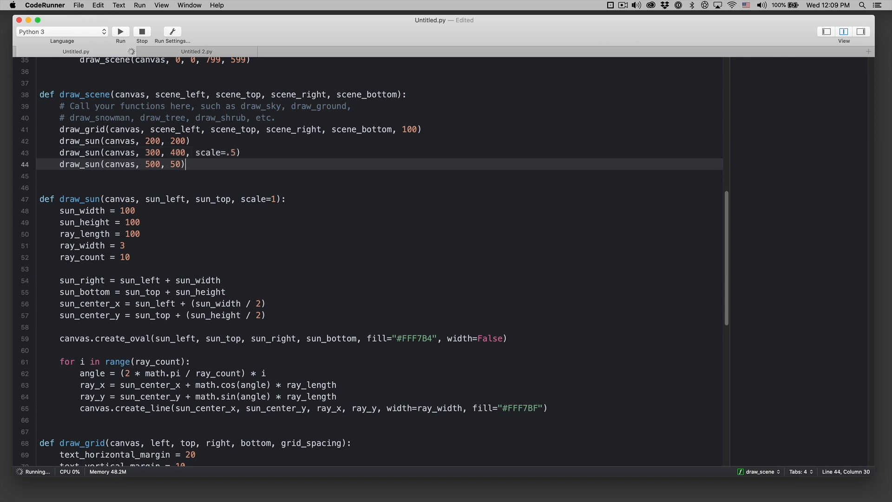
pyautogui.write(', scale=')
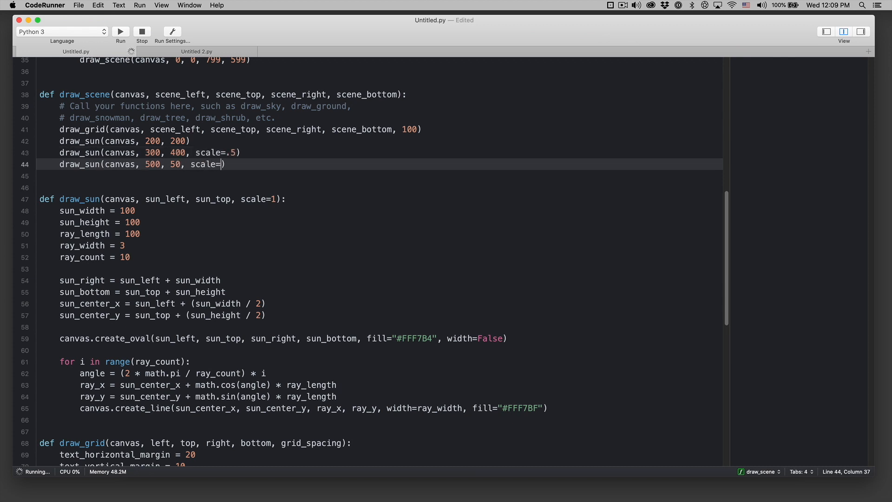
# Set the suns' scales to .5 and 3, multiply sizes by scale, and rerun.
pyautogui.write('.25')
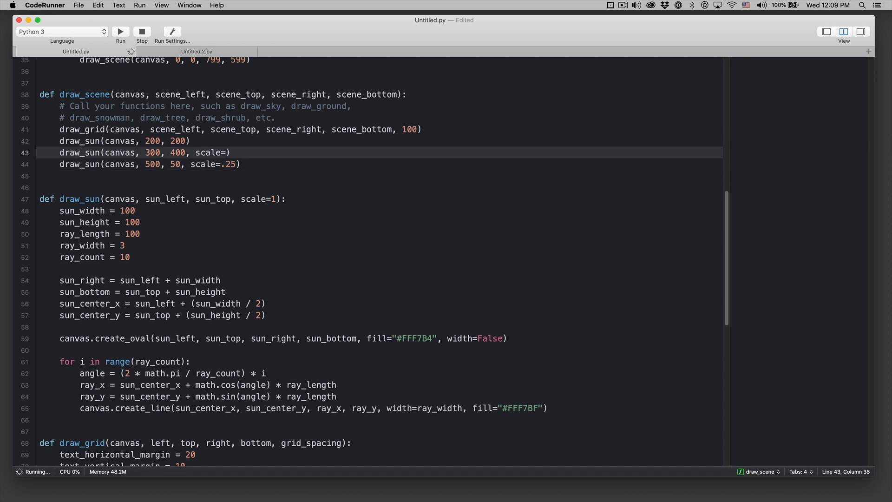
pyautogui.write('.5')
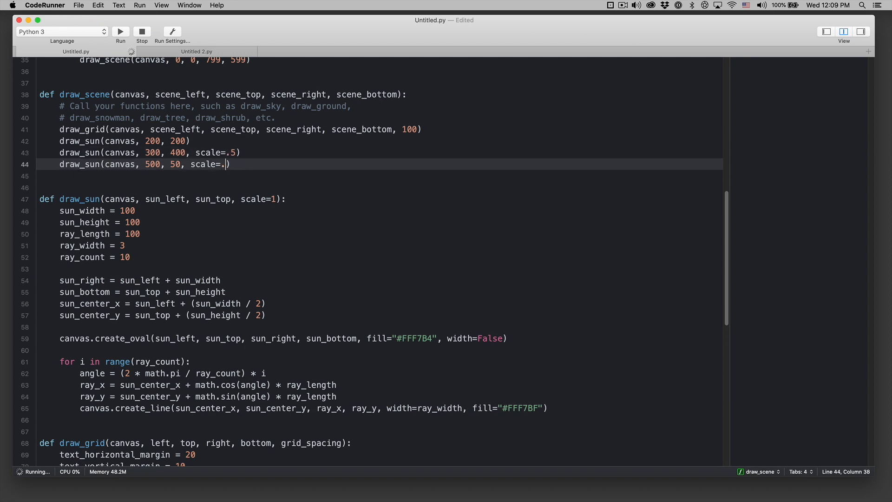
pyautogui.write('3)')
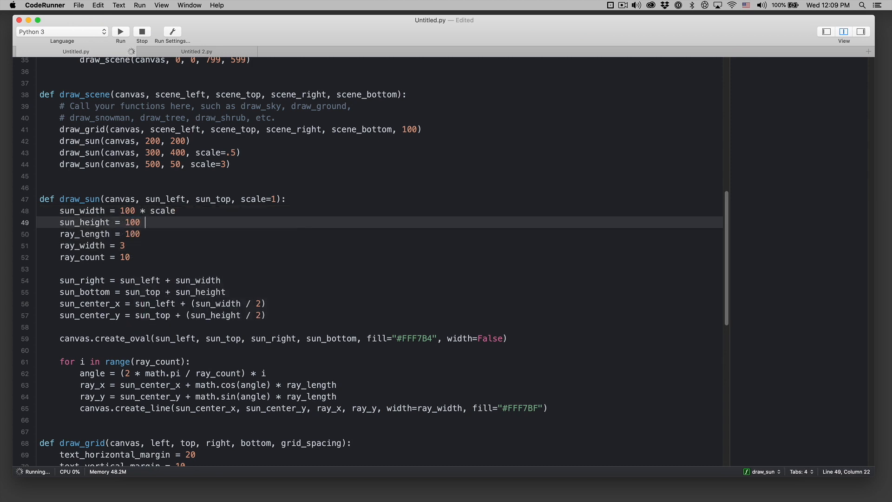
pyautogui.write('* scale')
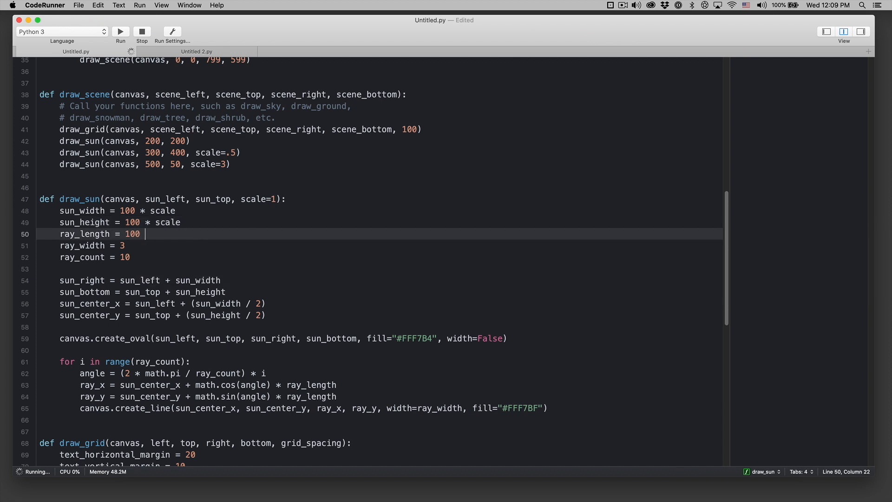
pyautogui.write('* scale')
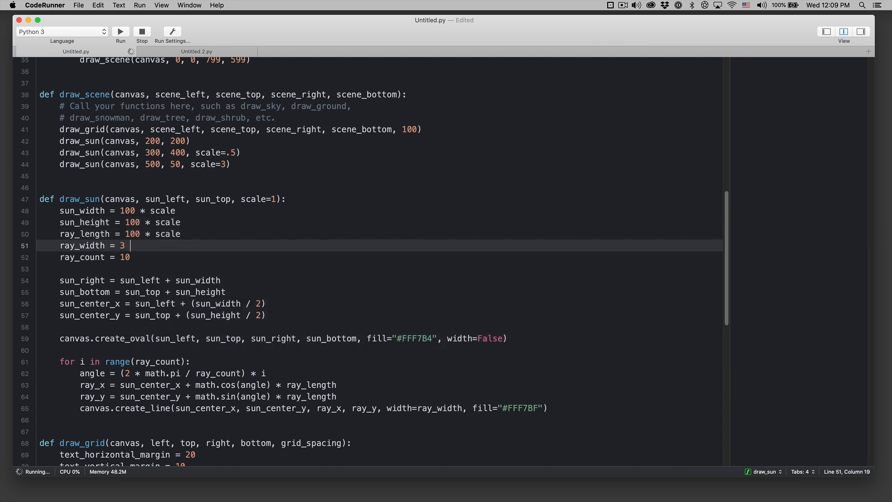
pyautogui.click(120, 31)
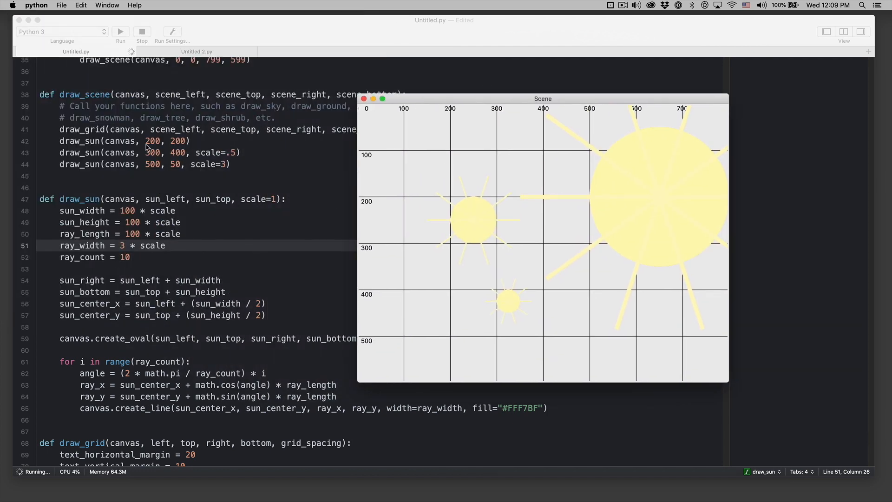
pyautogui.moveTo(478, 217)
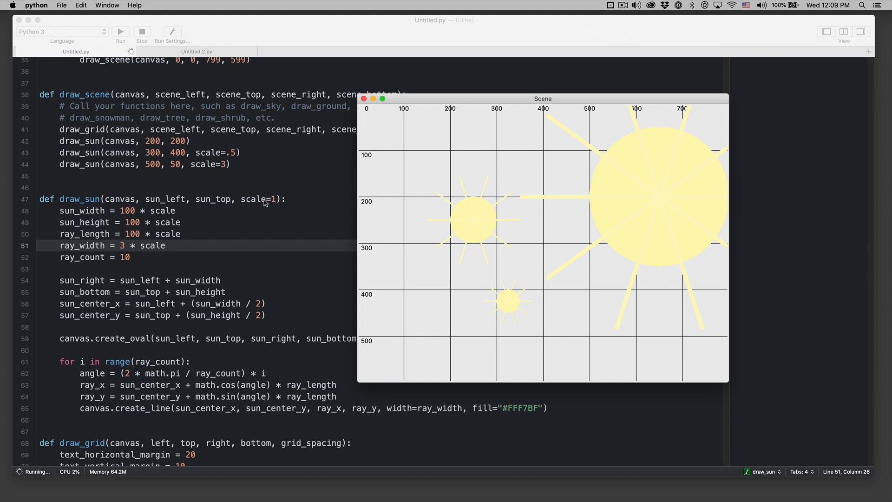
pyautogui.moveTo(231, 159)
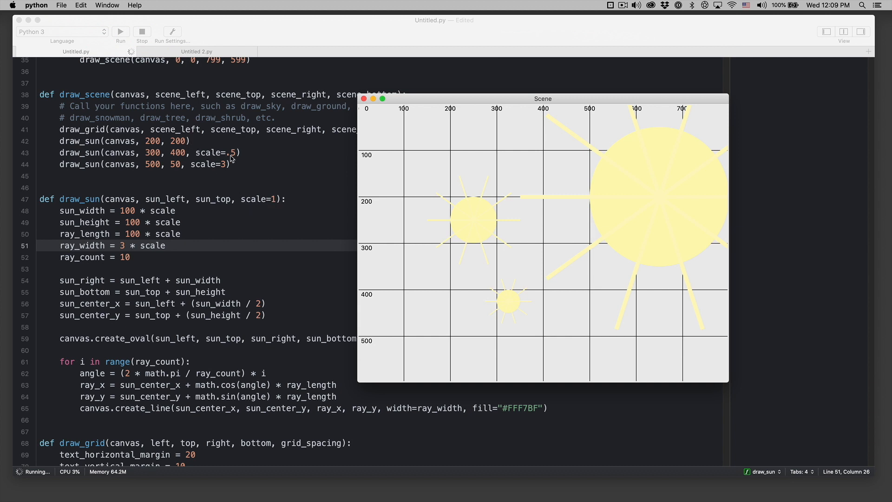
pyautogui.moveTo(195, 173)
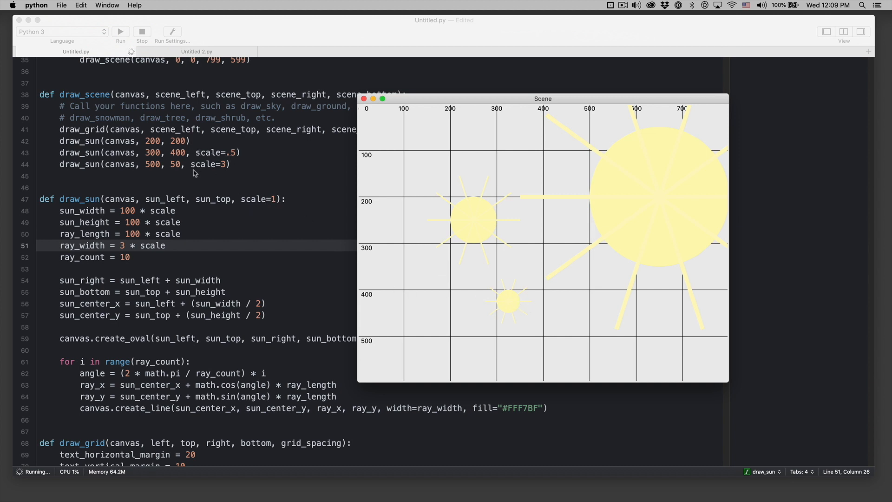
pyautogui.moveTo(581, 200)
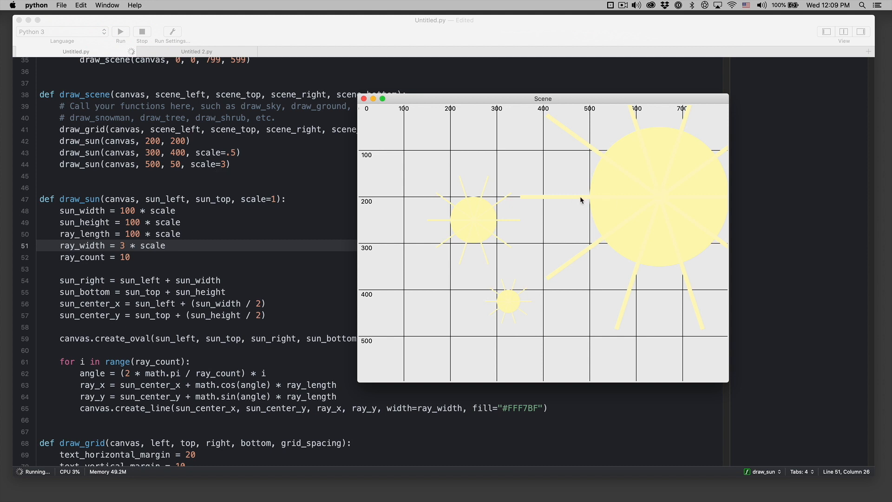
pyautogui.moveTo(681, 191)
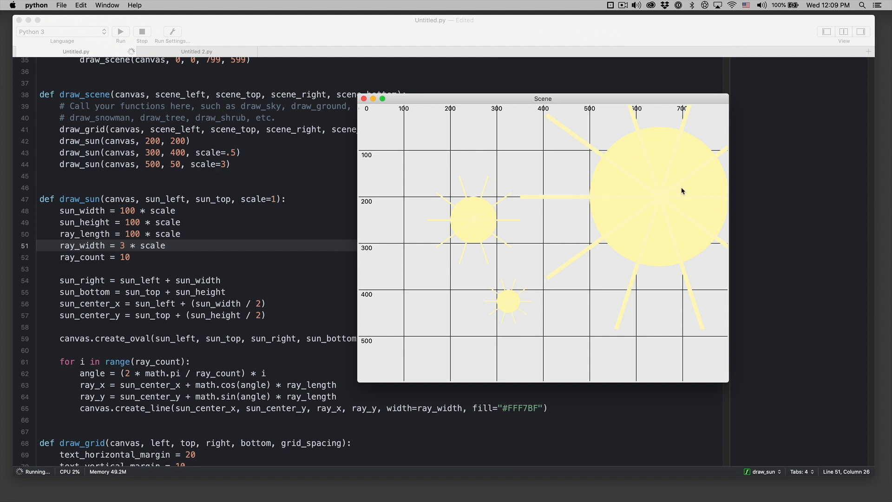
pyautogui.moveTo(570, 195)
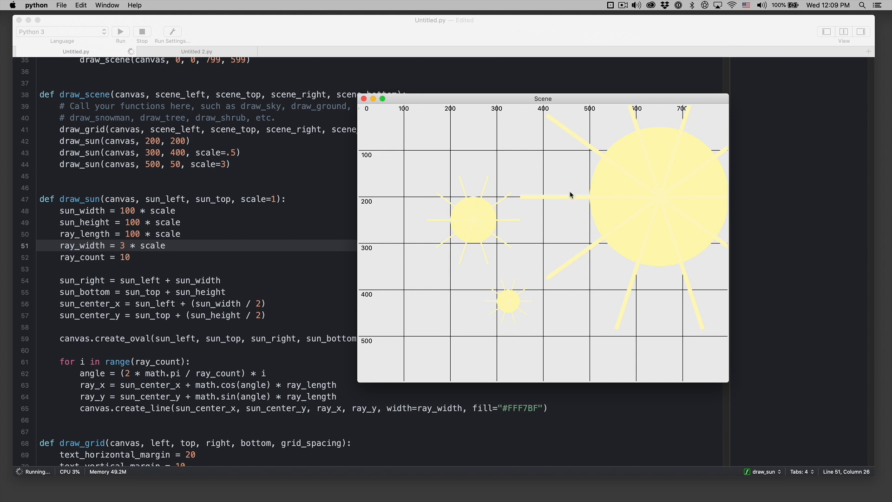
pyautogui.moveTo(638, 136)
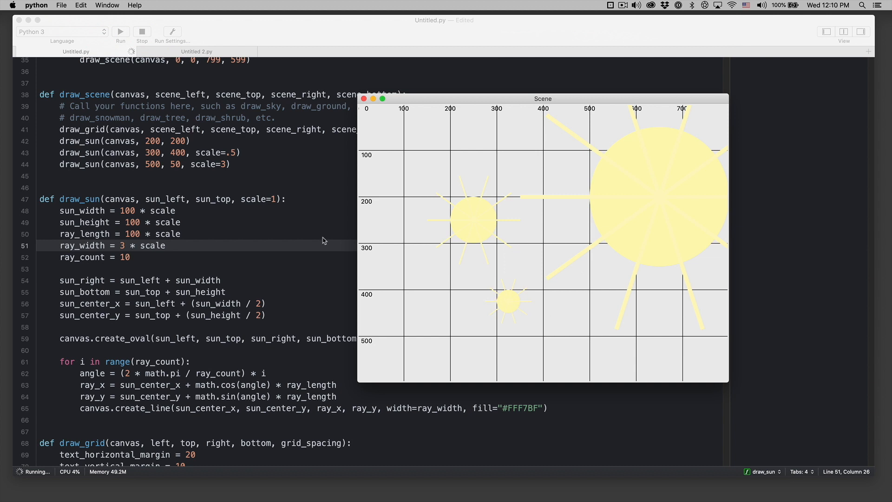
pyautogui.moveTo(124, 226)
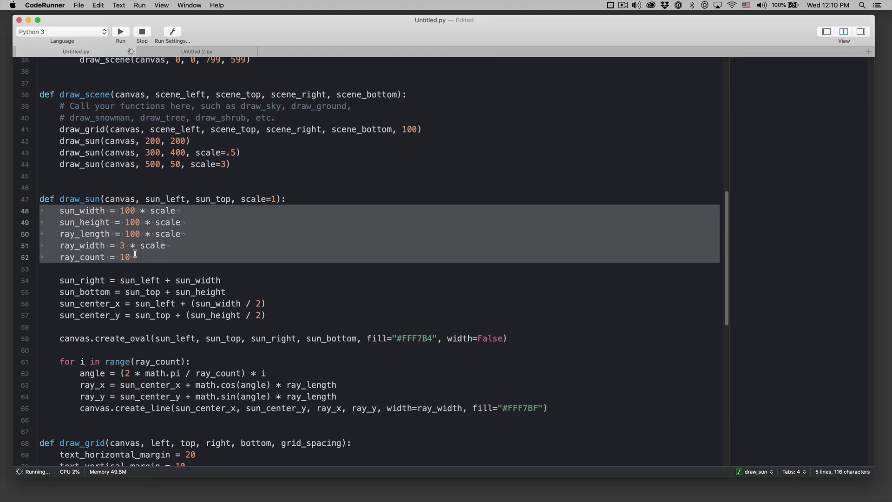
pyautogui.click(172, 279)
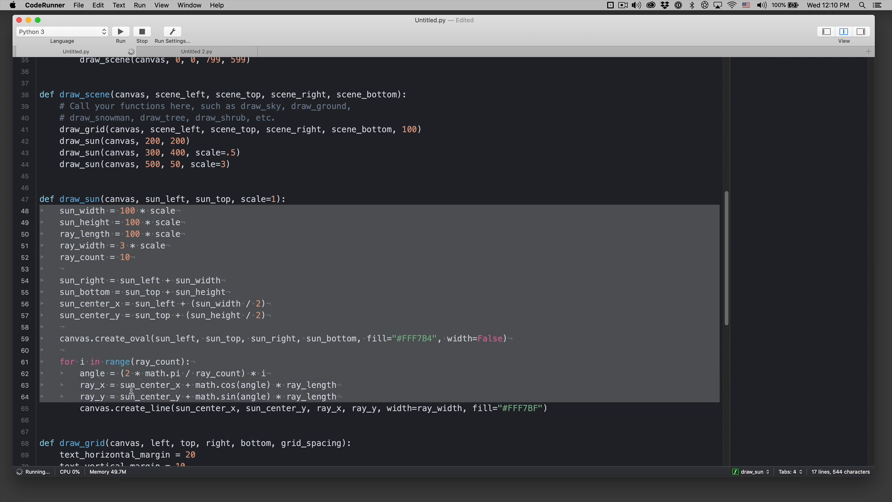
pyautogui.scroll(-3)
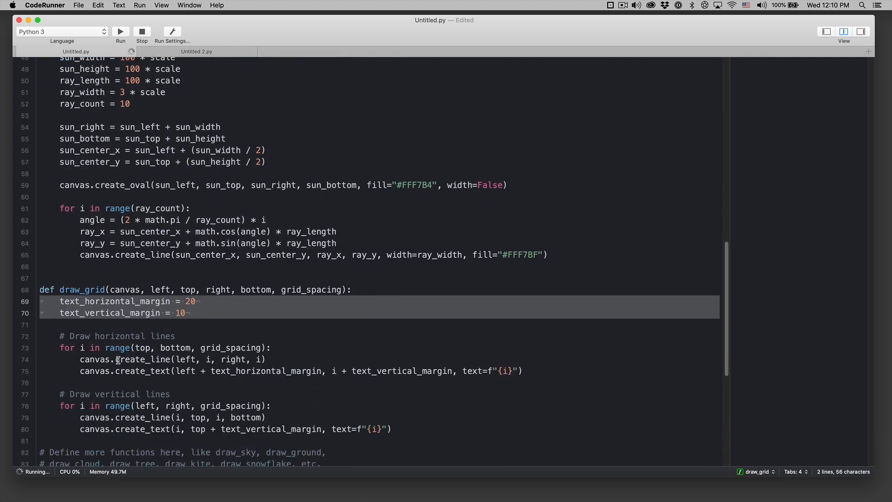
pyautogui.scroll(-3)
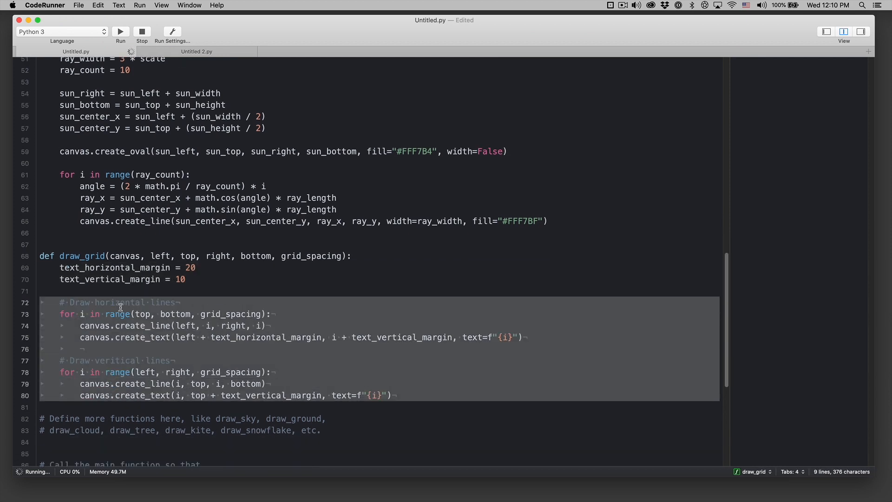
pyautogui.scroll(3)
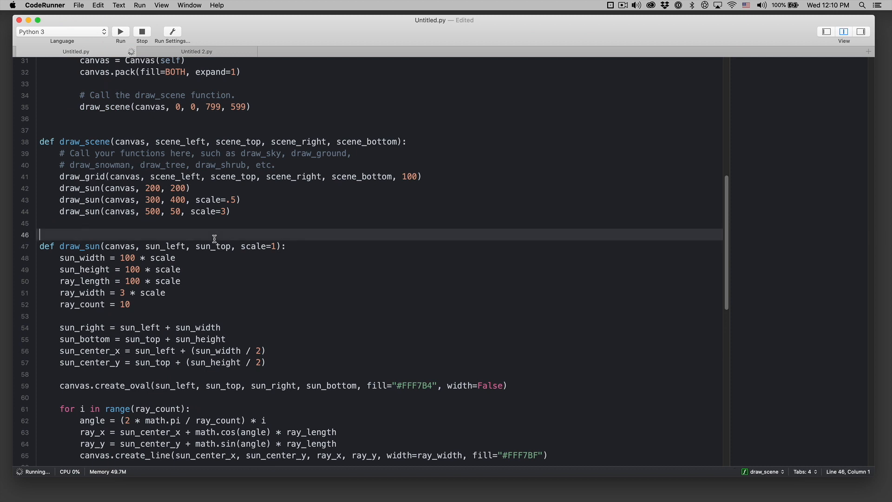
pyautogui.click(120, 31)
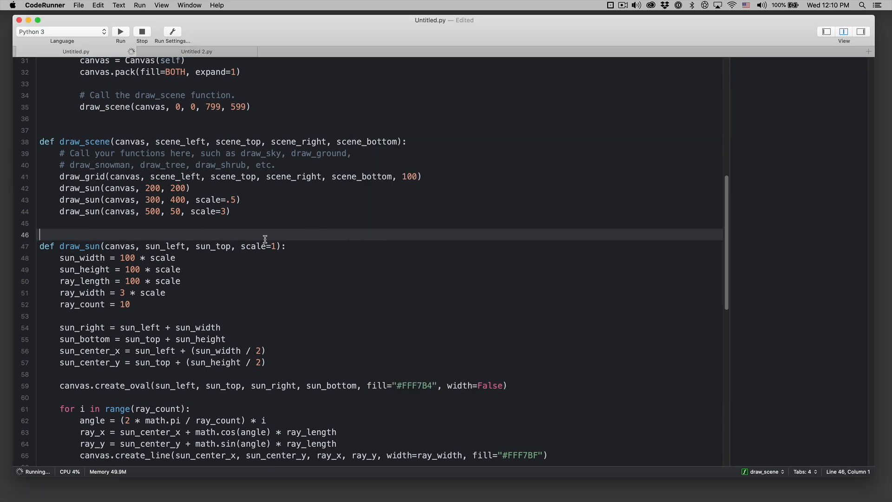
pyautogui.moveTo(51, 307)
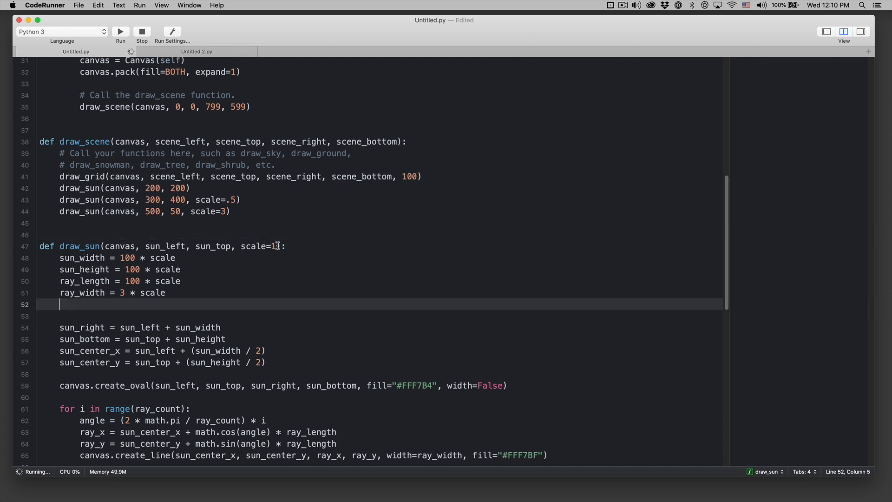
# Add ray_count = 10 to draw_sun's signature, pass ray_count to the calls, and rerun.
pyautogui.write(', ray_count = 10')
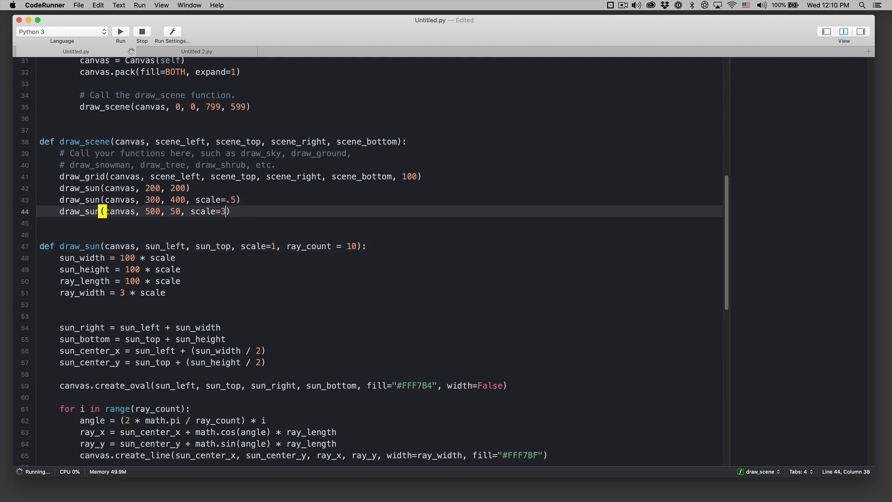
pyautogui.write(', ray_coun')
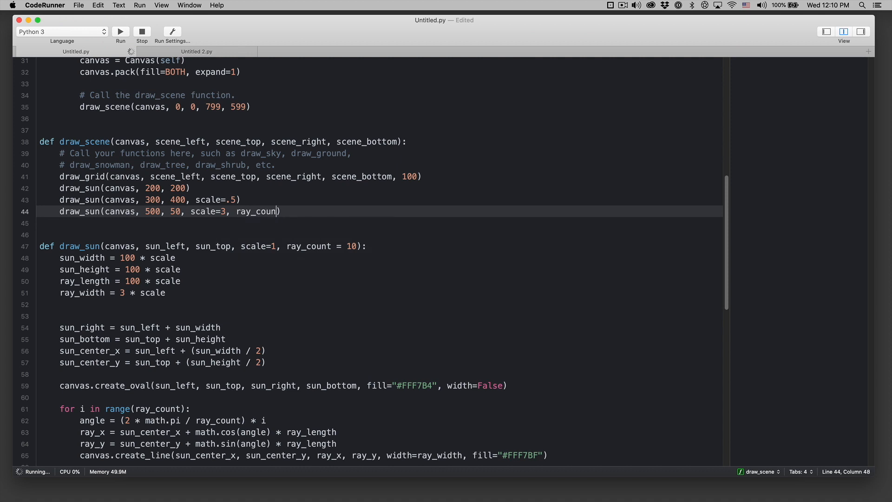
pyautogui.click(120, 31)
pyautogui.write('t=20')
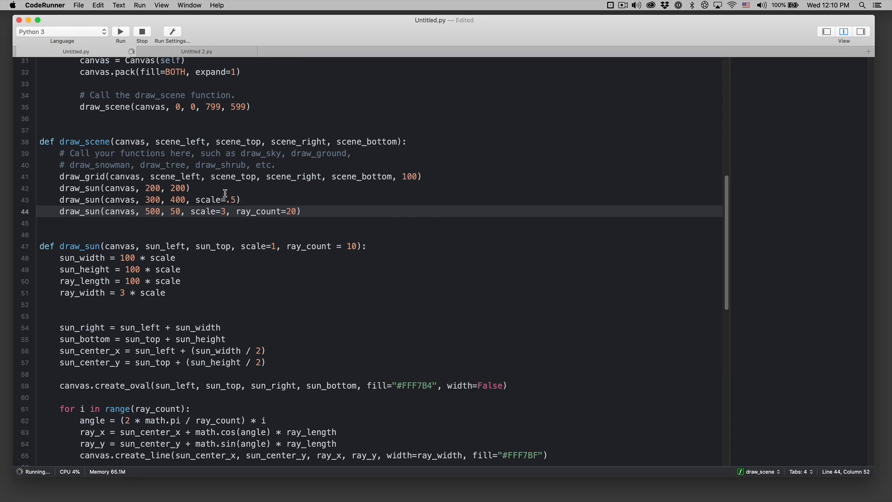
pyautogui.write('ray_count')
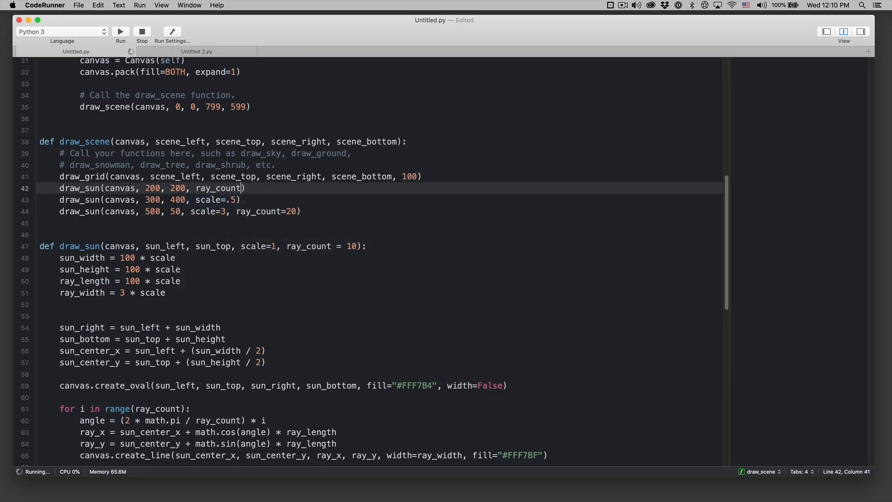
pyautogui.click(120, 31)
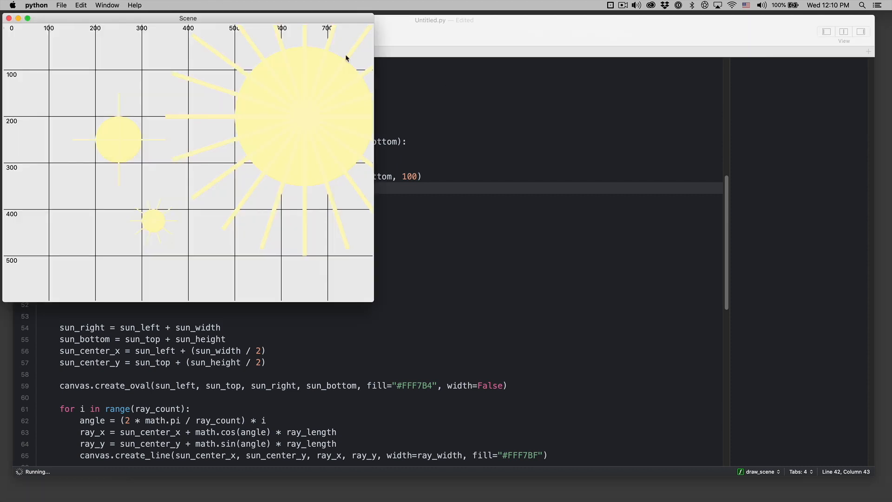
pyautogui.moveTo(168, 56)
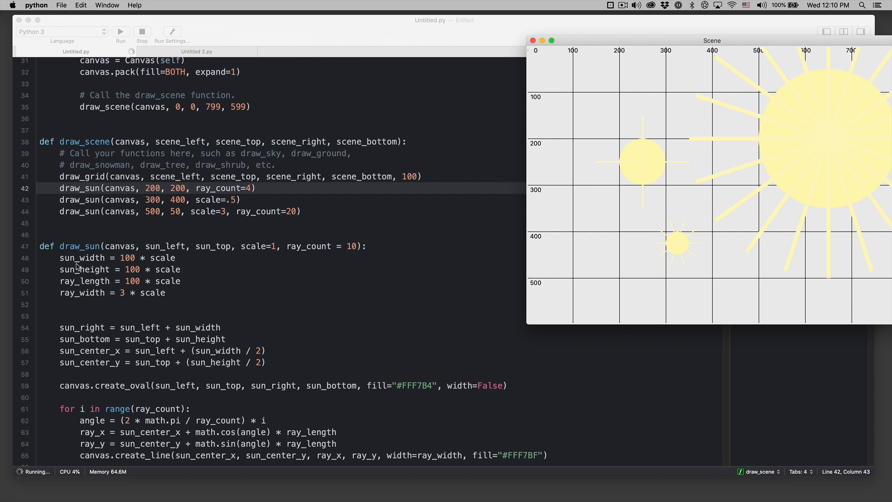
pyautogui.moveTo(65, 261)
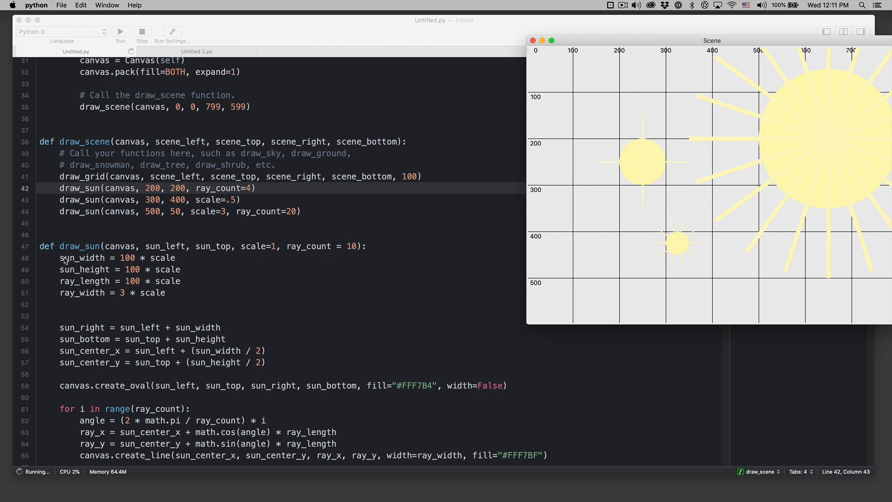
pyautogui.moveTo(117, 270)
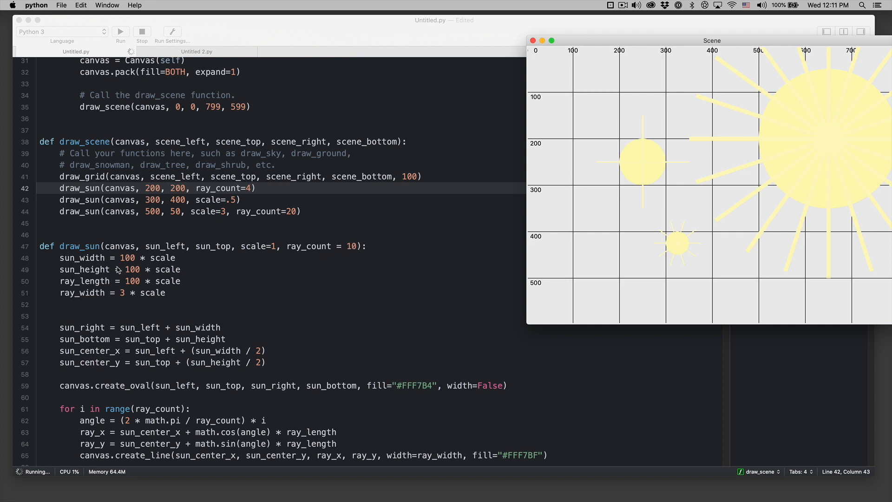
pyautogui.moveTo(106, 295)
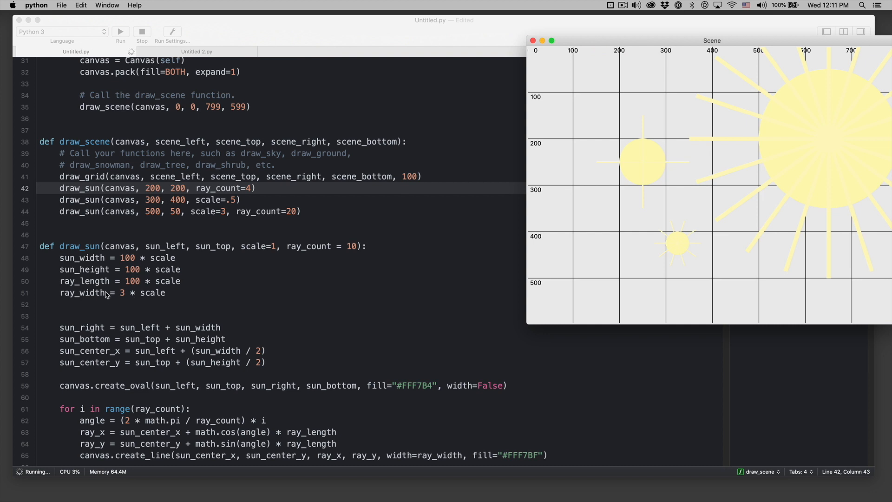
pyautogui.moveTo(120, 239)
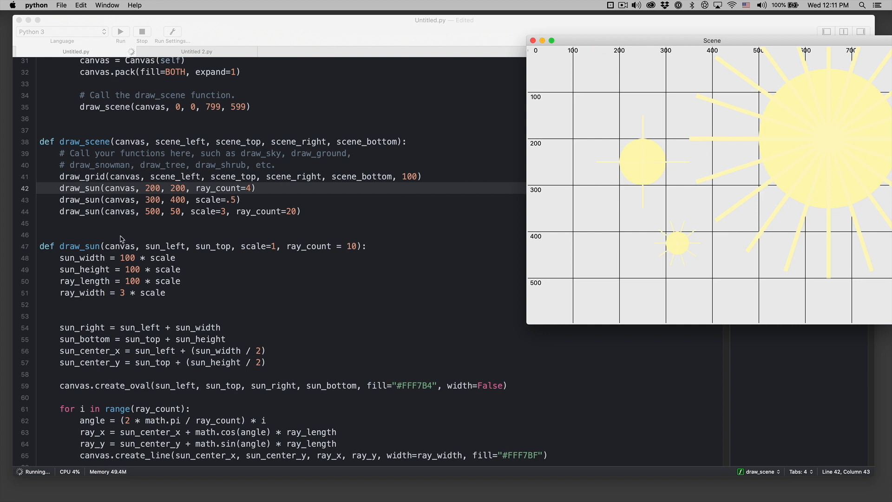
pyautogui.moveTo(671, 41)
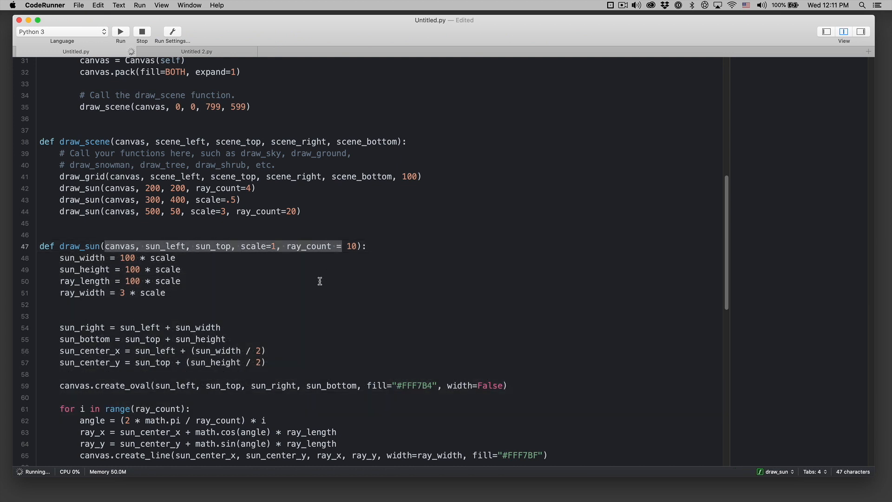
pyautogui.click(120, 31)
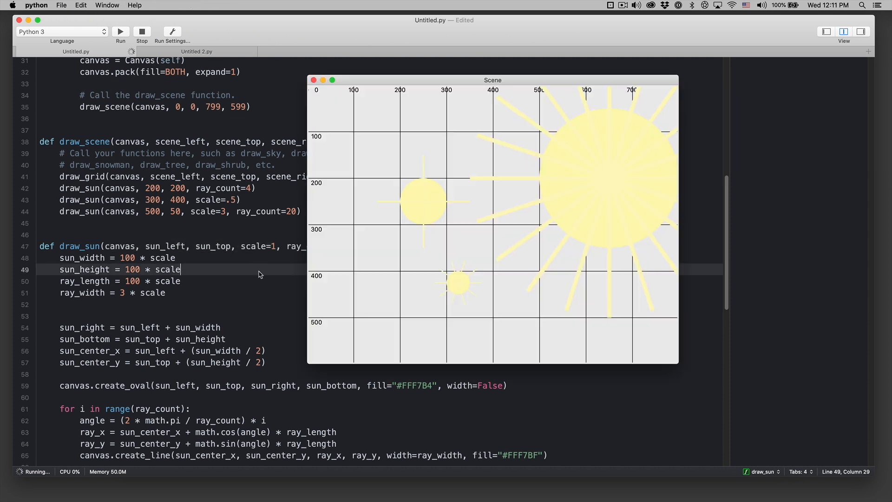